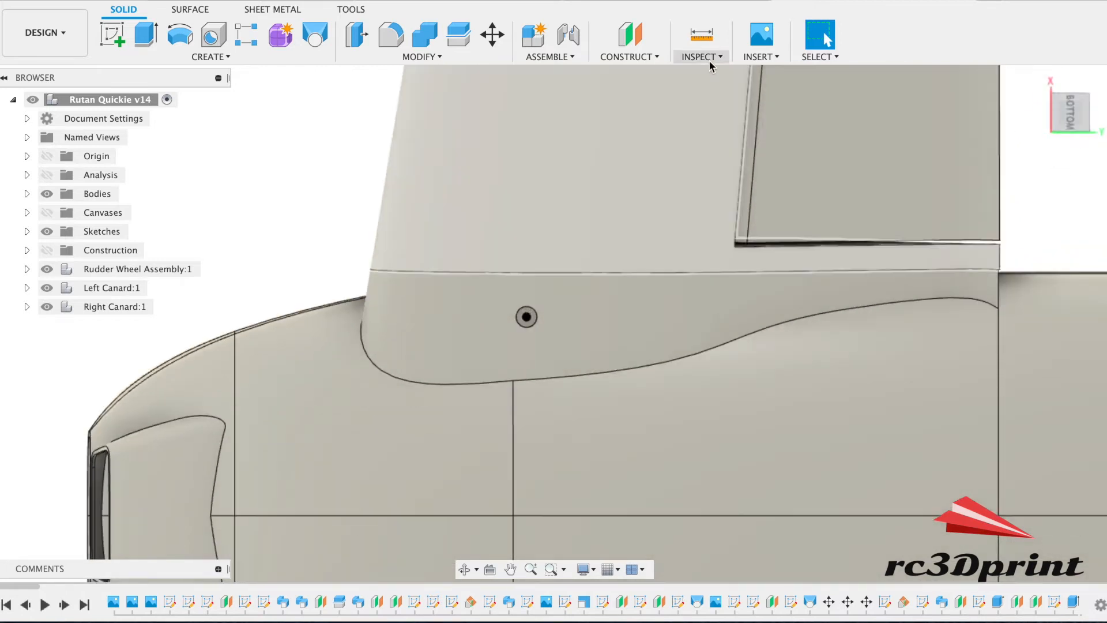
- Insert the servo image from the plane folder as a canvas
click(761, 40)
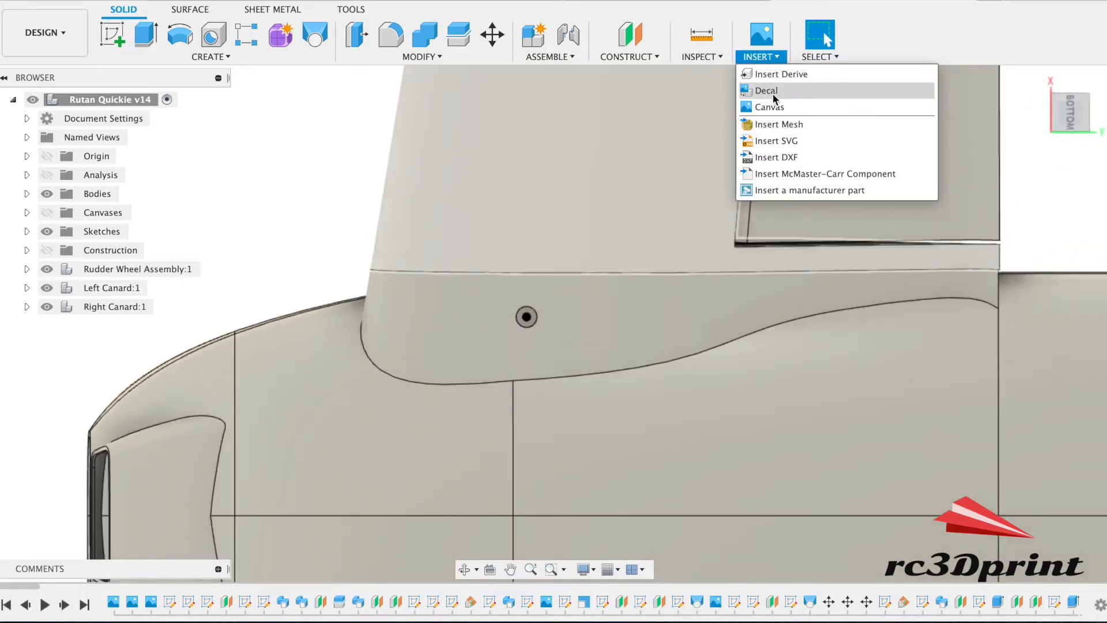
click(764, 91)
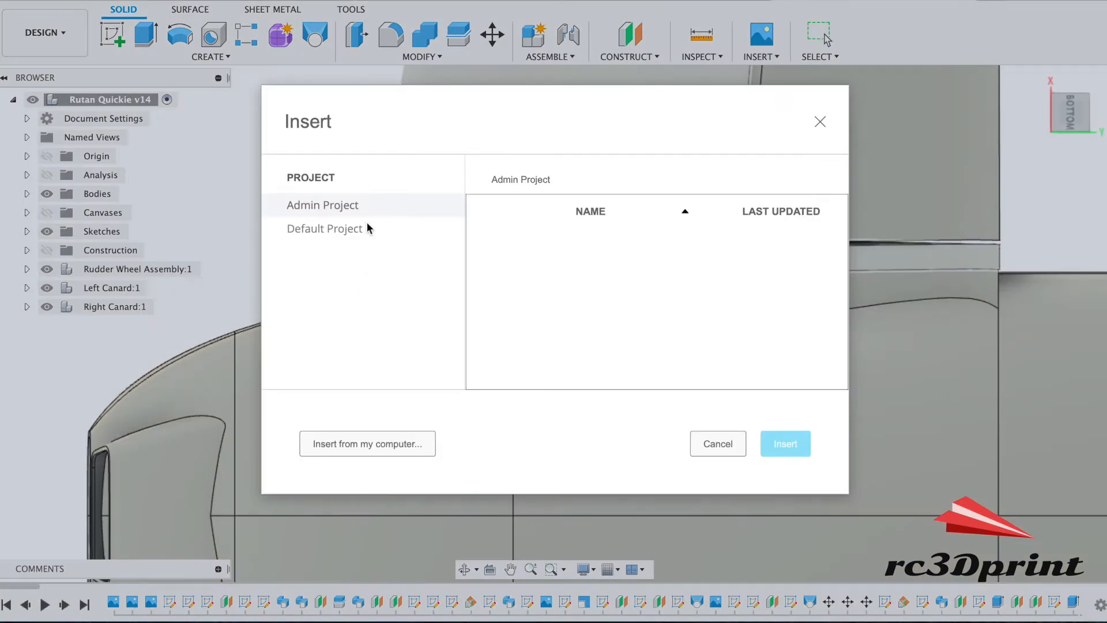
click(717, 443)
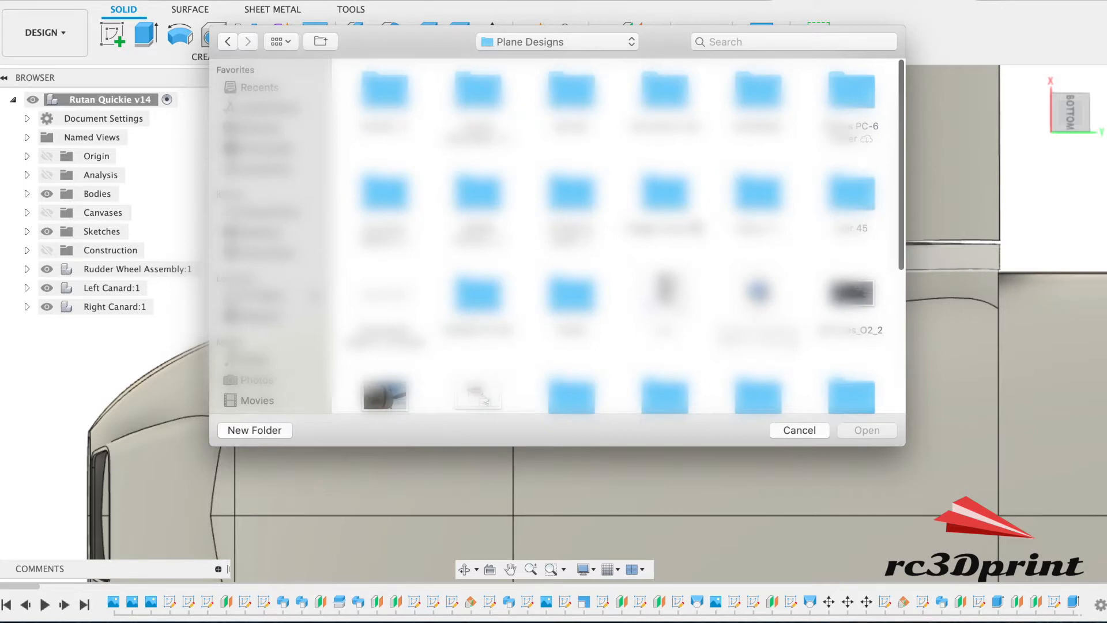
scroll(down, 3)
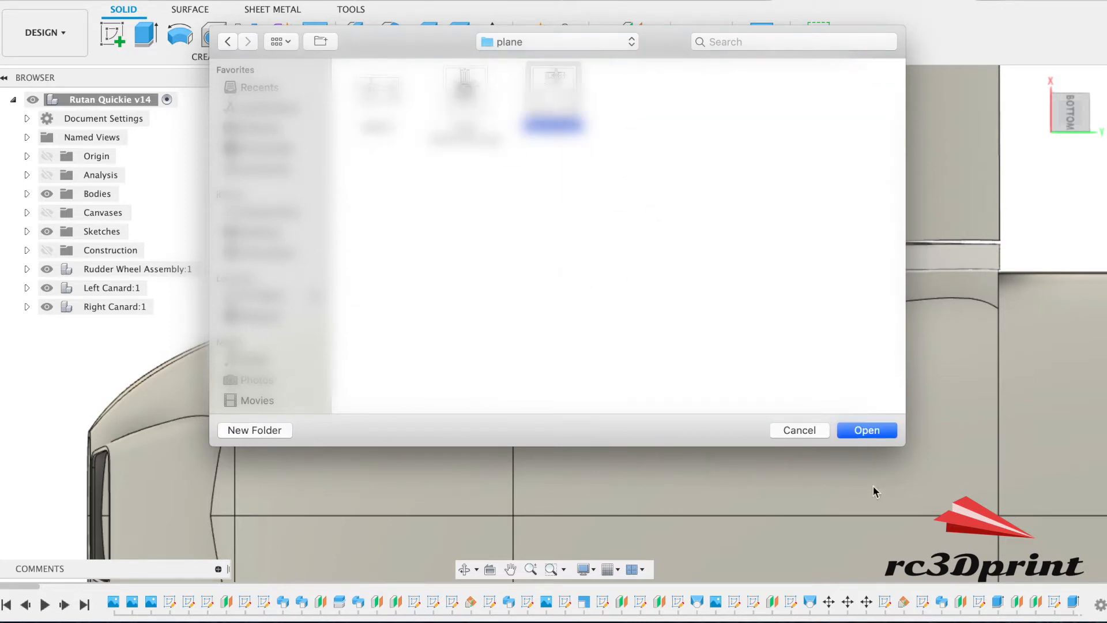
click(866, 430)
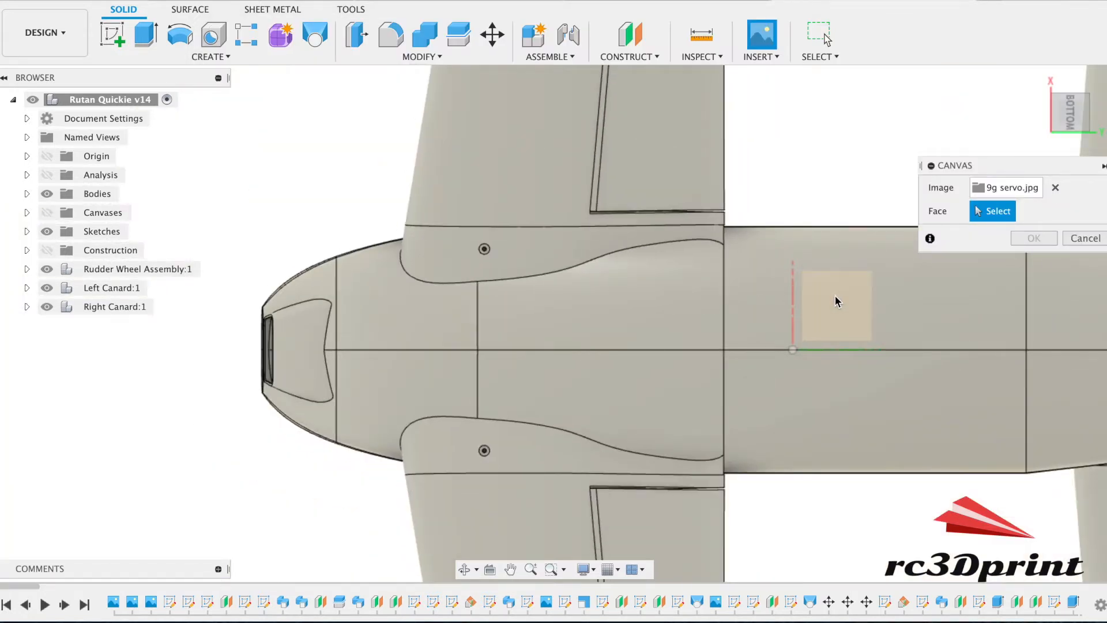
- Attach the 9g servo canvas to the fuselage face, then move and rotate it
click(836, 302)
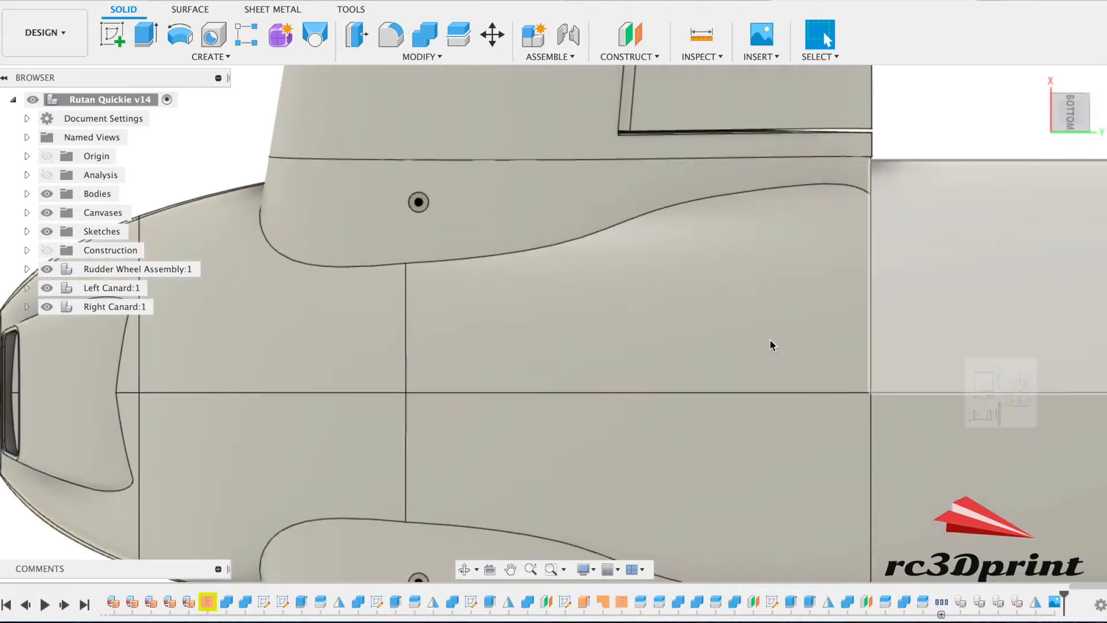
click(27, 213)
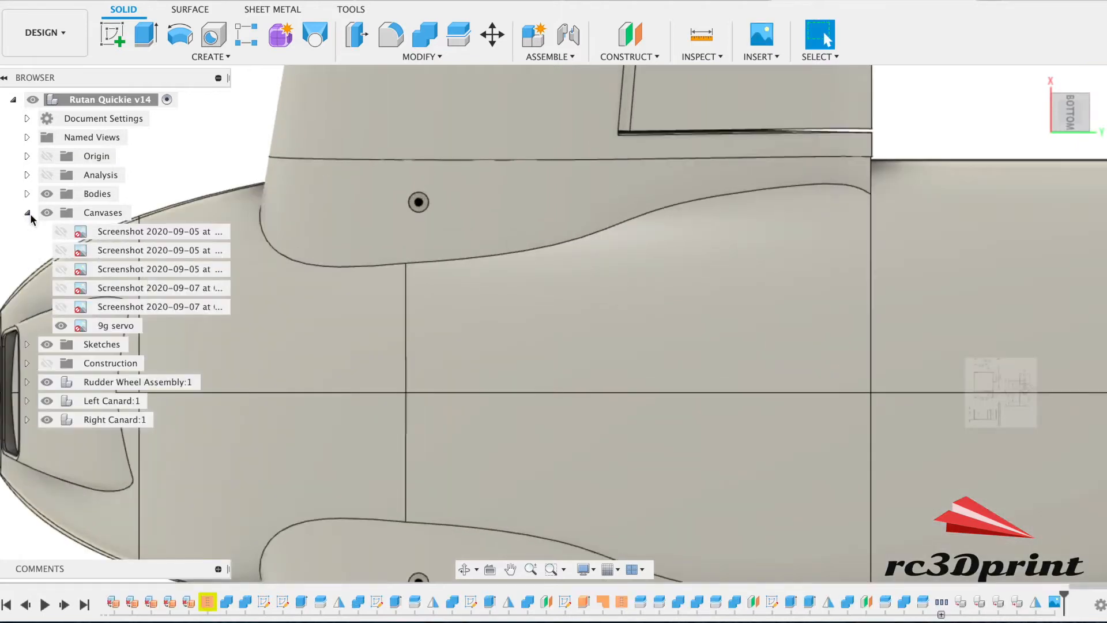
right_click(115, 325)
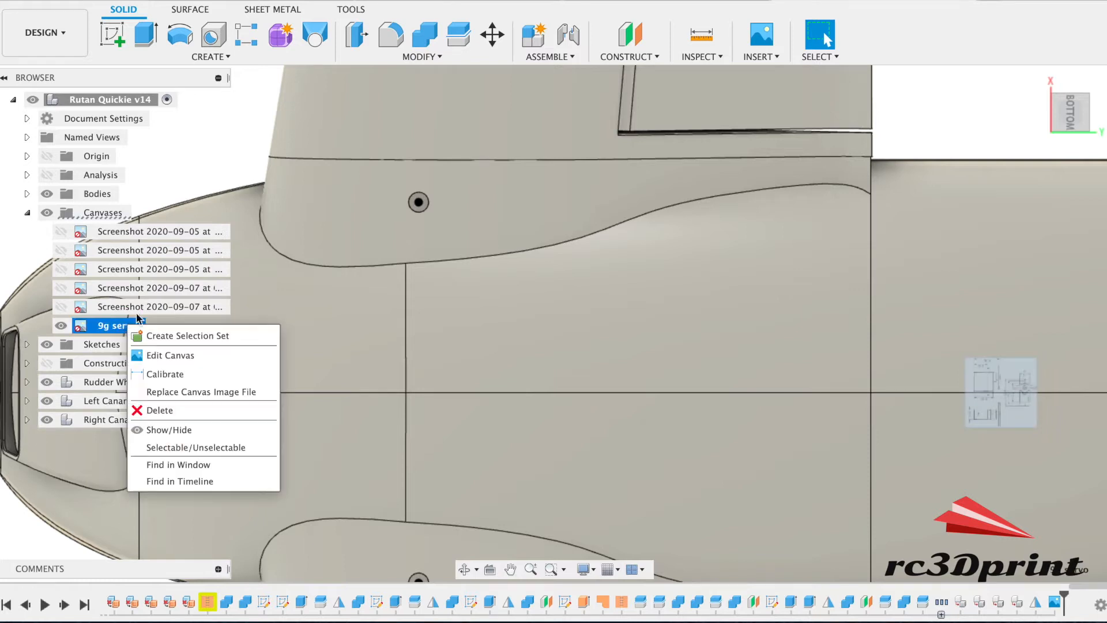
click(170, 355)
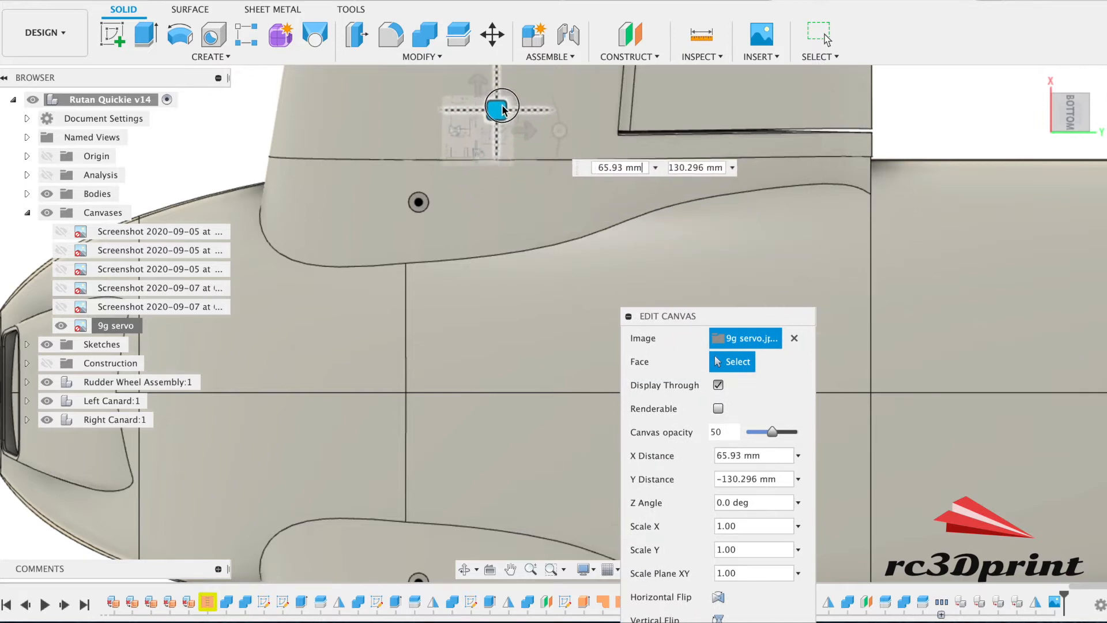
drag(503, 106, 501, 125)
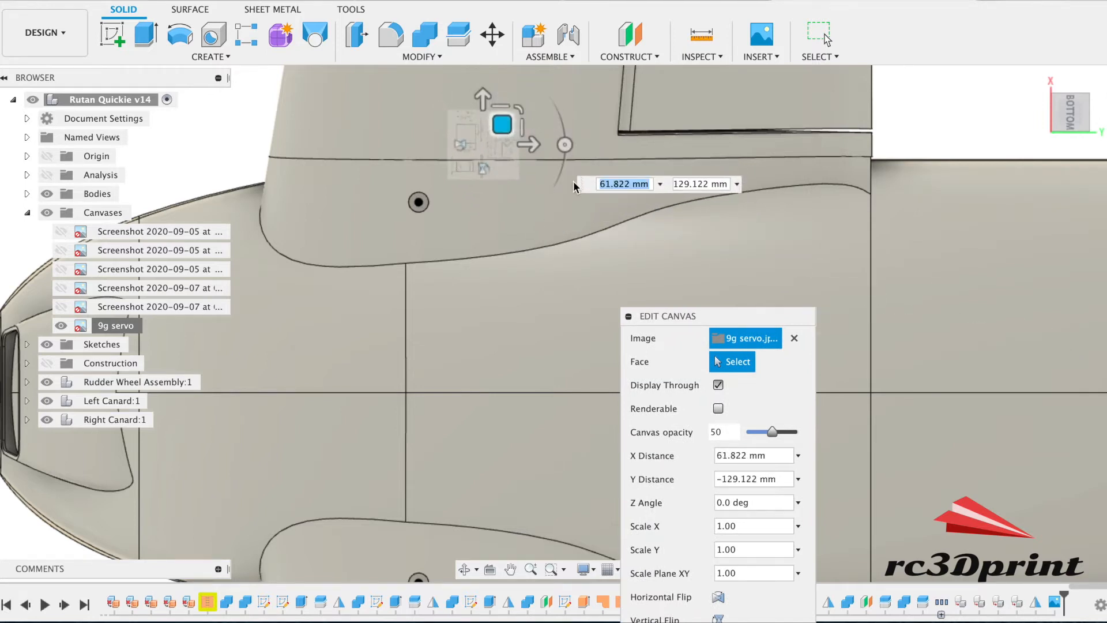
click(565, 145)
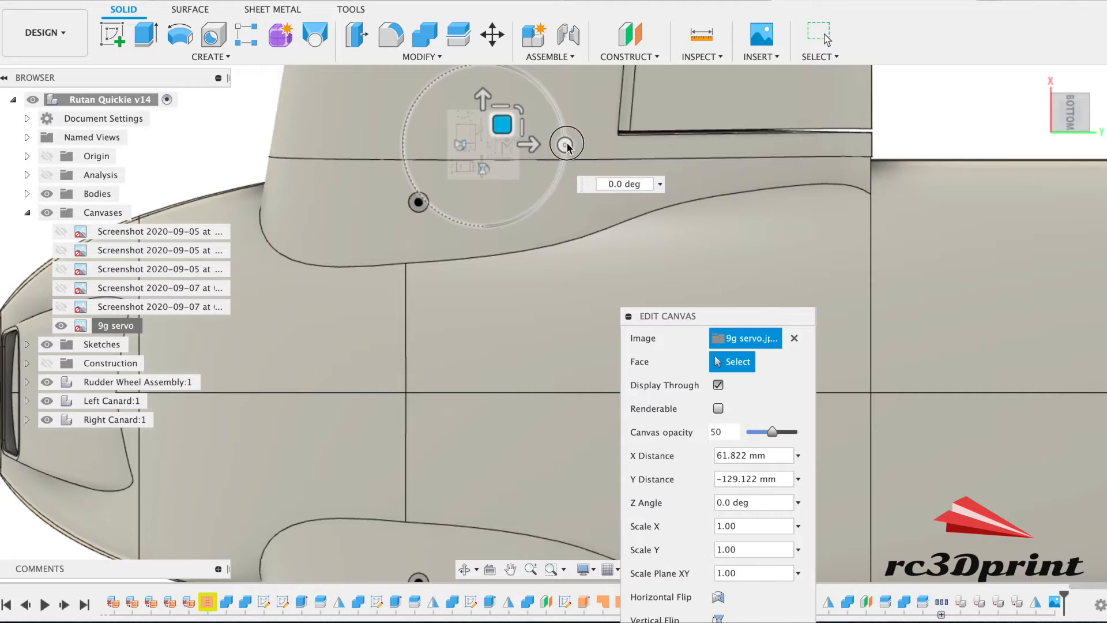
drag(566, 144, 485, 217)
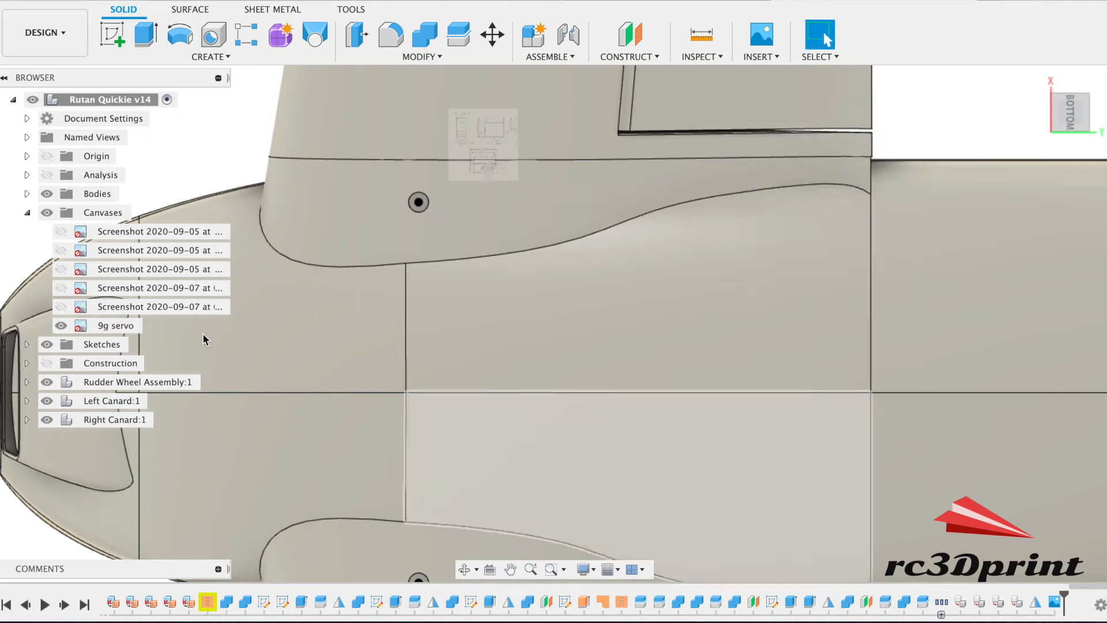
- Calibrate the 9g servo canvas using its 31.8 mm width dimension
click(116, 324)
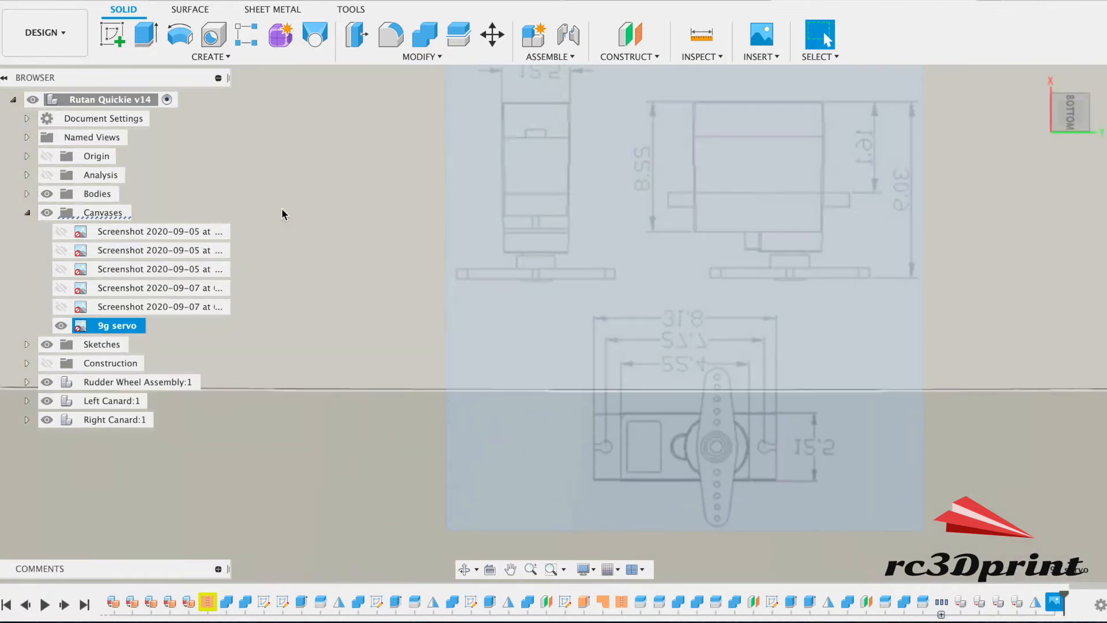
right_click(119, 325)
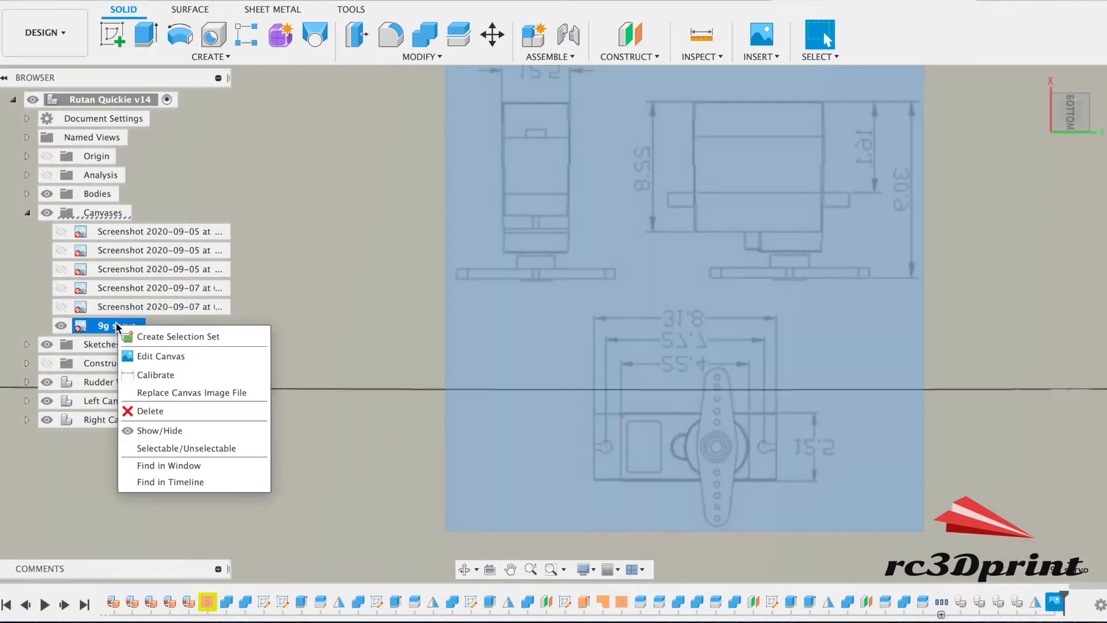
click(774, 206)
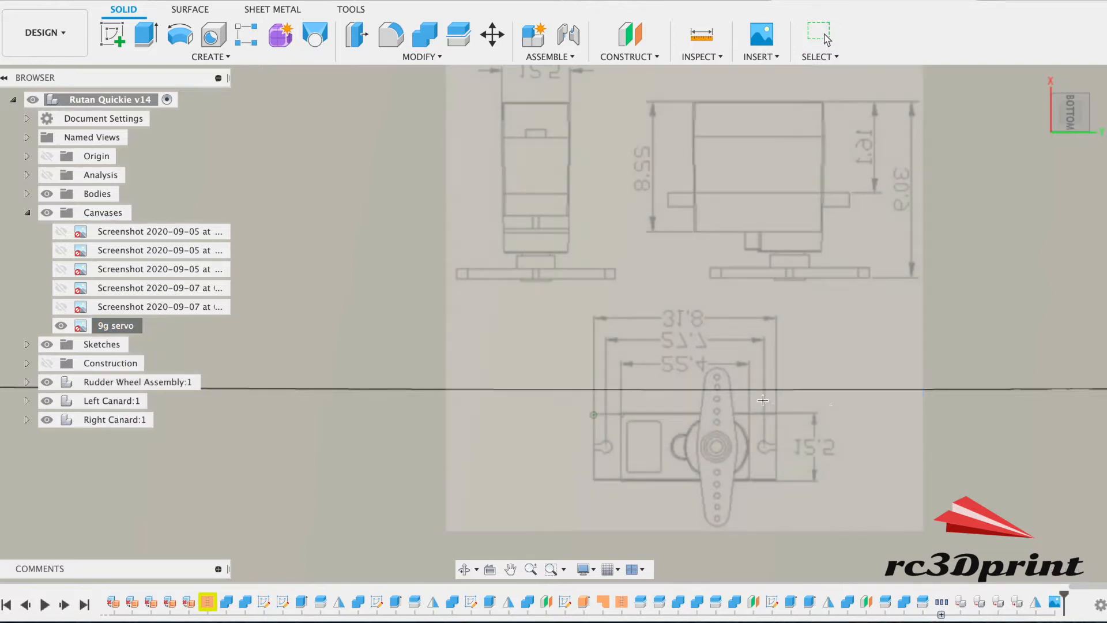
mouse_move(776, 413)
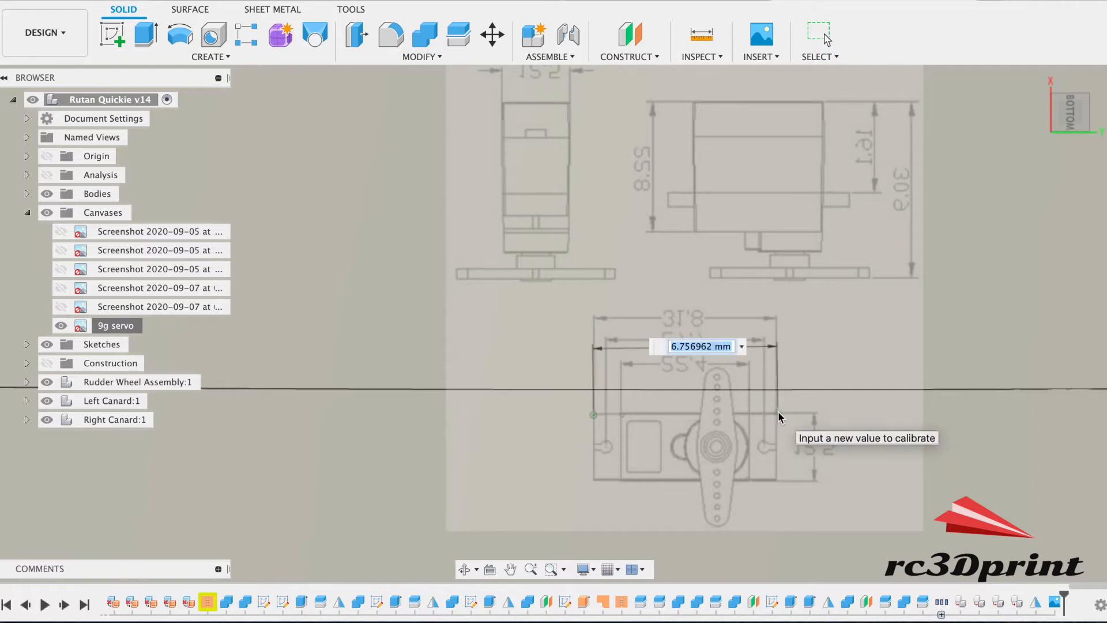
text(31.8)
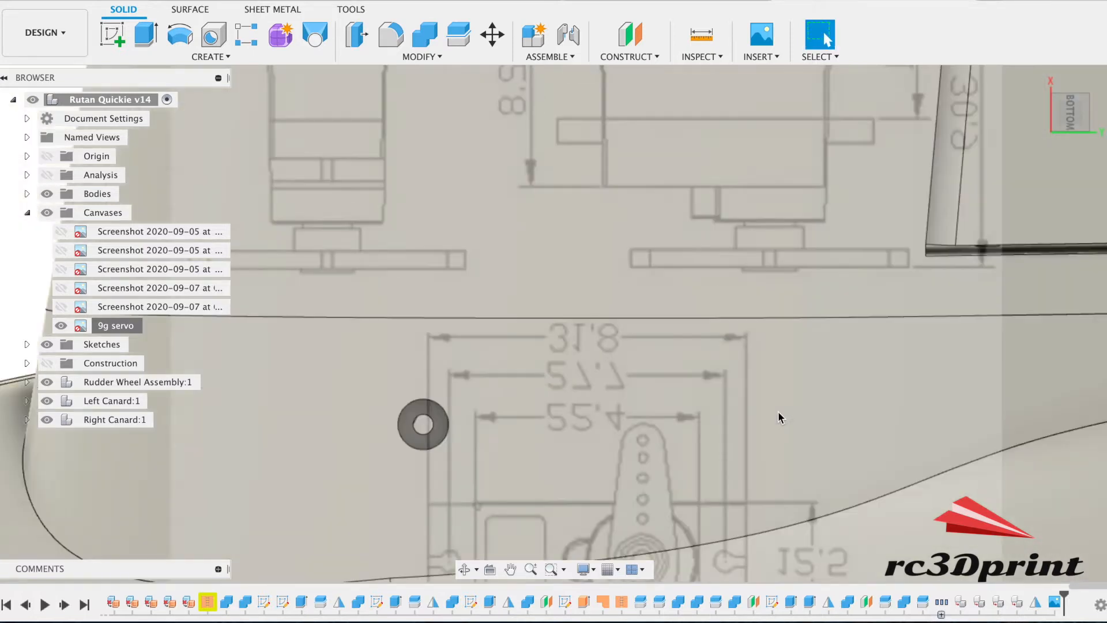
- Edit the 9g servo canvas and move it up the fuselage side
right_click(116, 325)
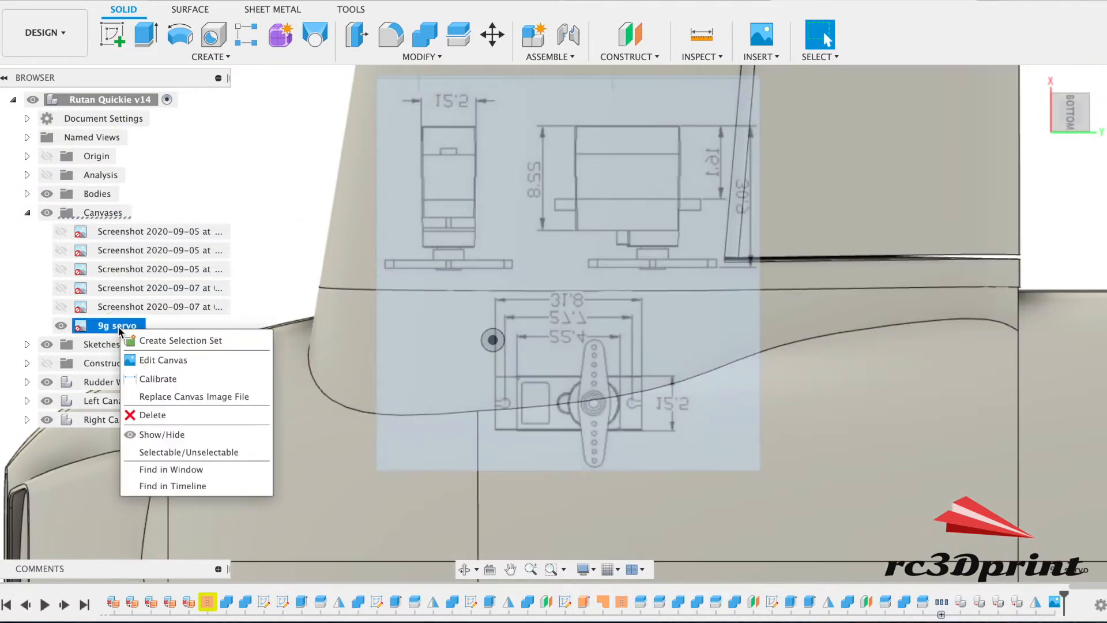
click(163, 359)
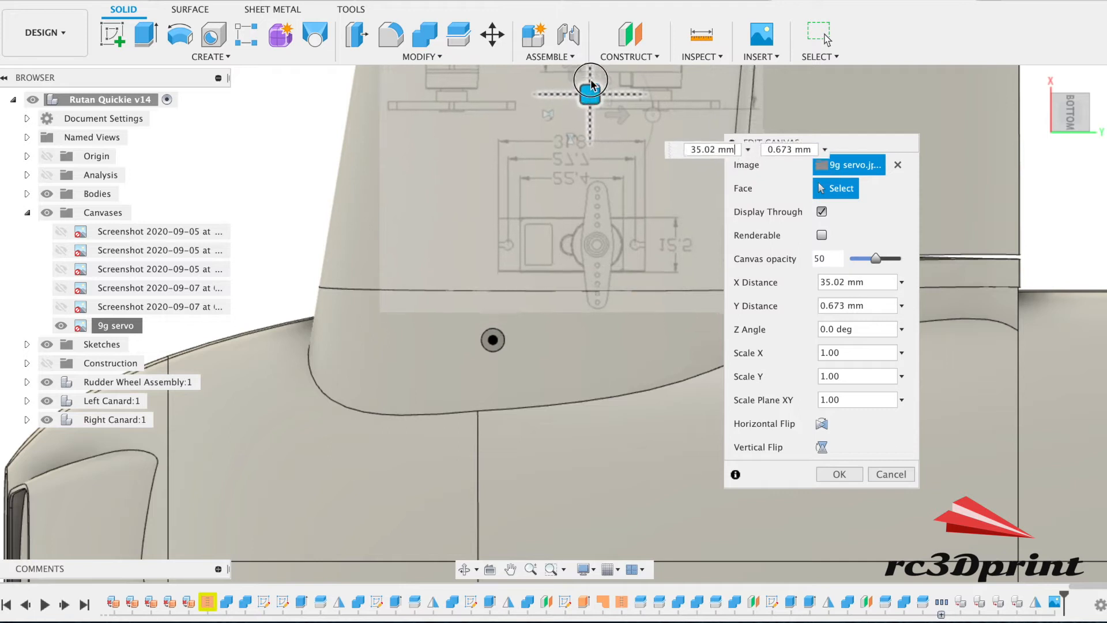
drag(589, 89, 449, 194)
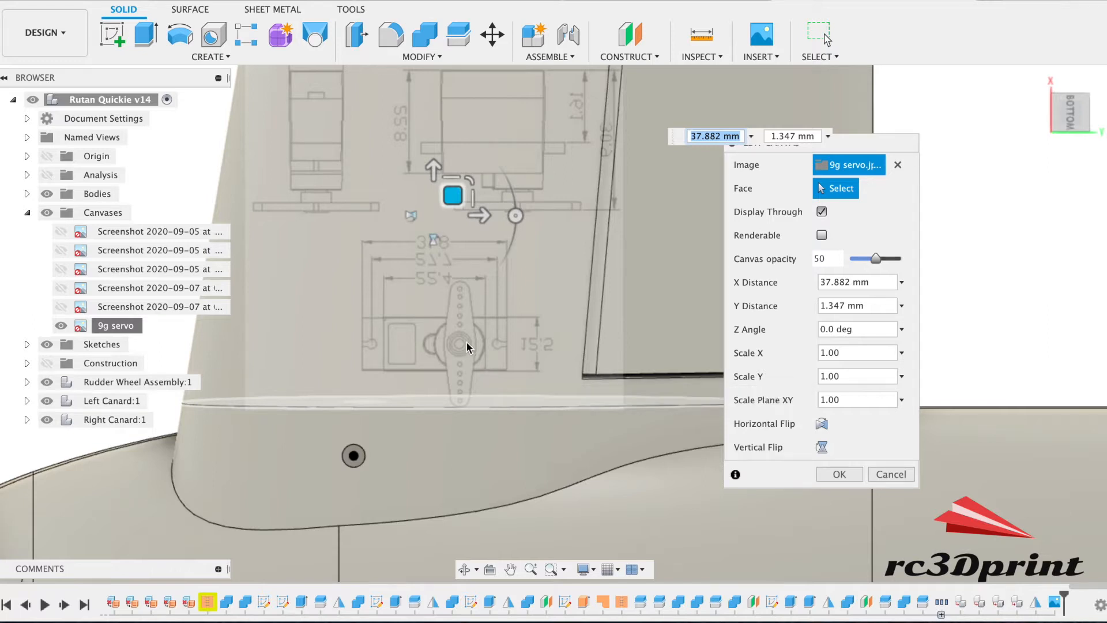
drag(452, 195, 452, 163)
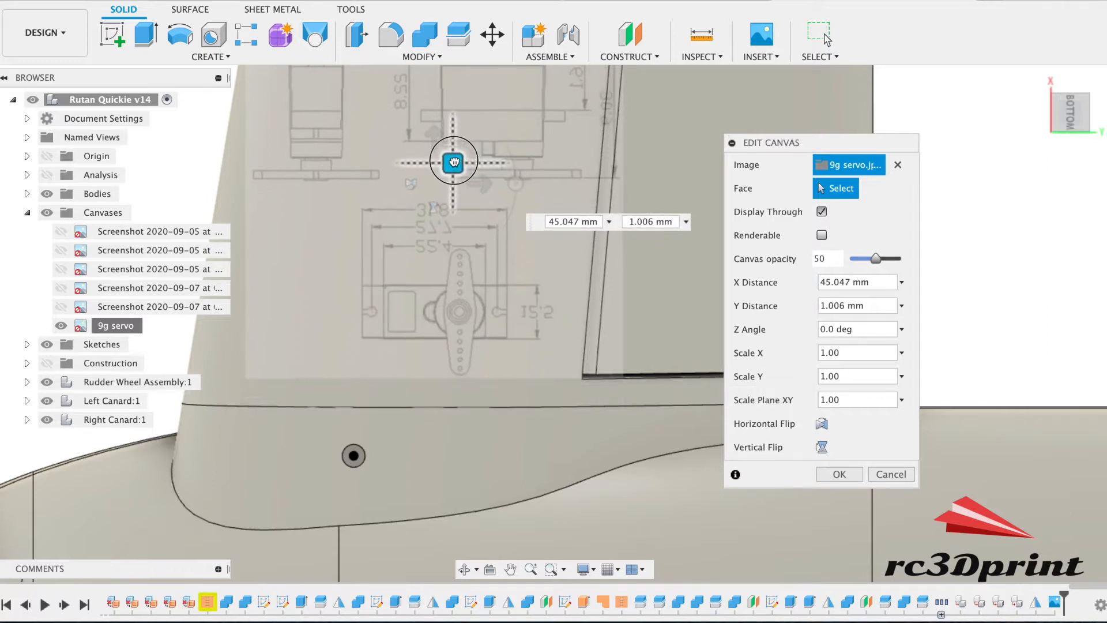
drag(453, 161, 433, 157)
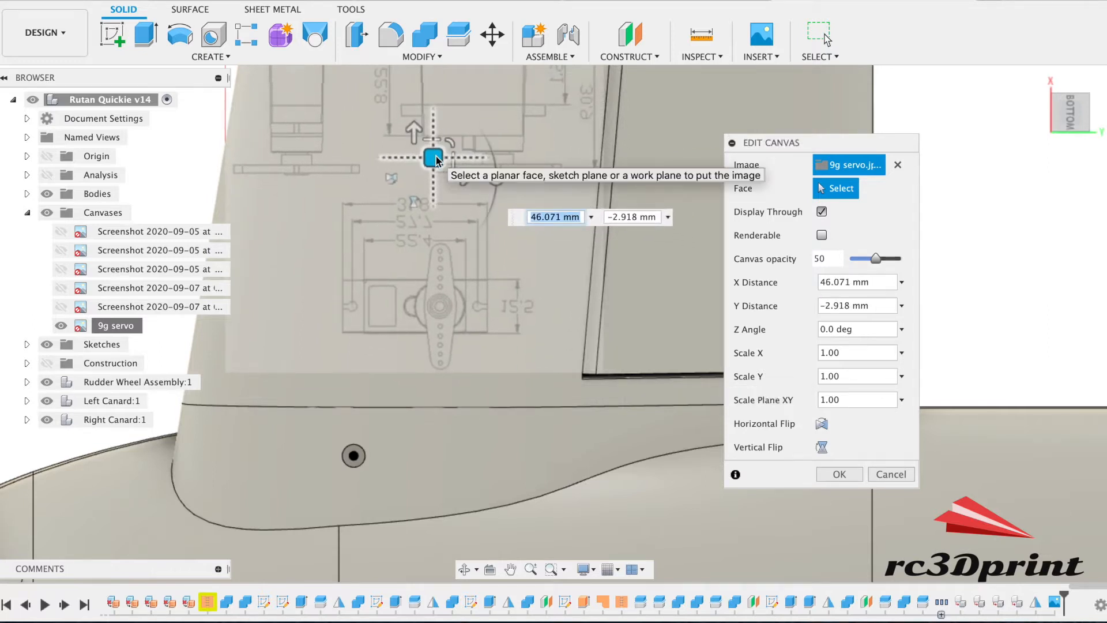
drag(433, 157, 477, 154)
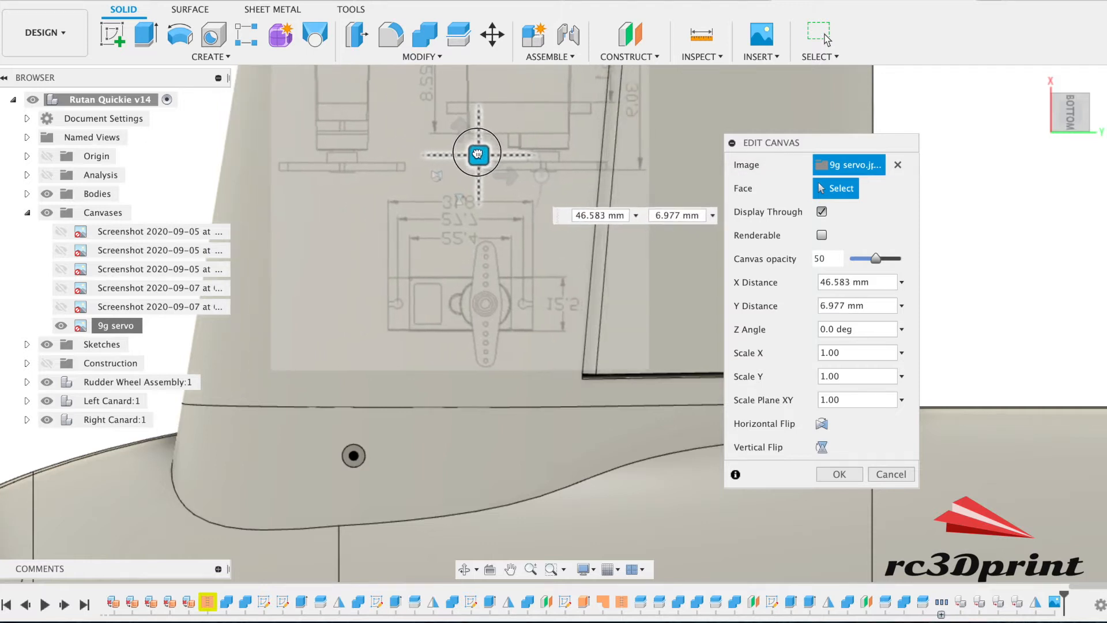
drag(477, 154, 489, 159)
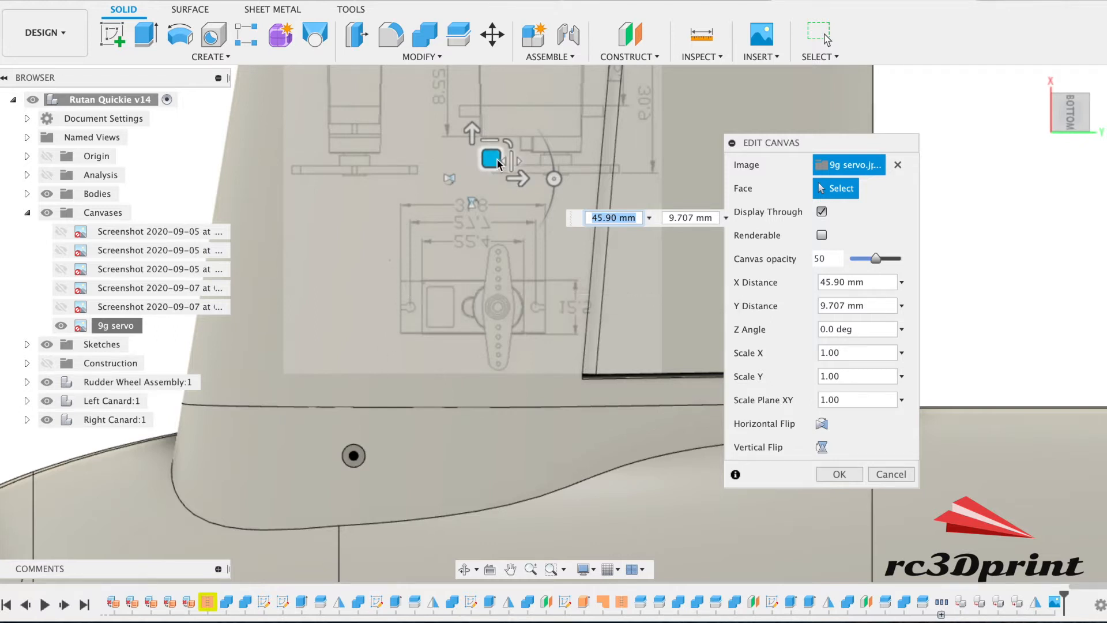
drag(490, 158, 514, 158)
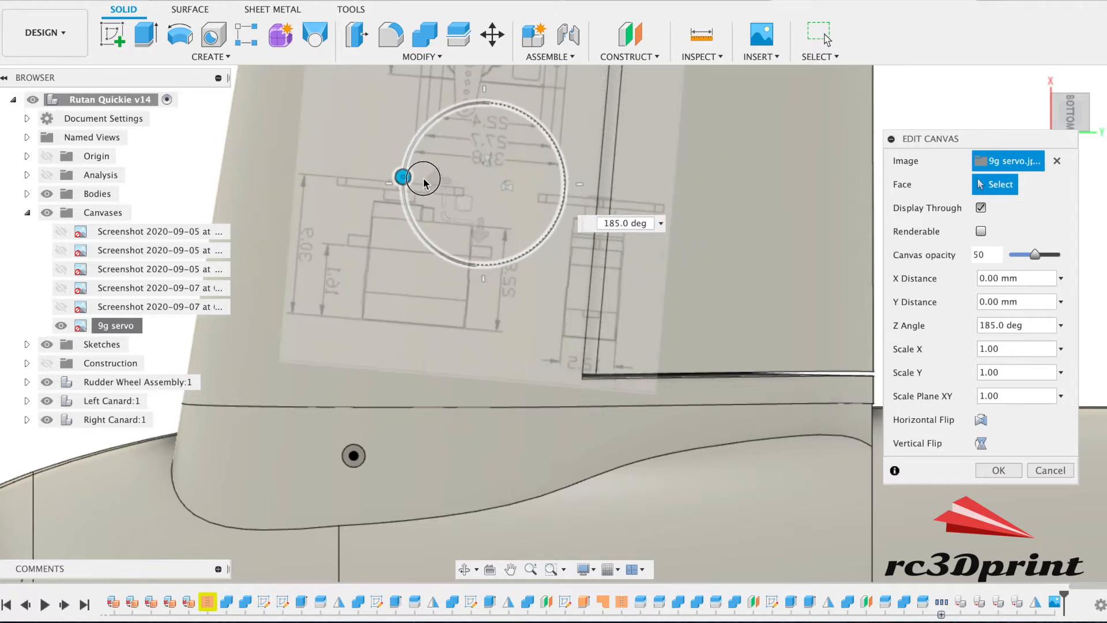
- Rotate the servo image 180° and place it over the canard root
drag(401, 176, 401, 184)
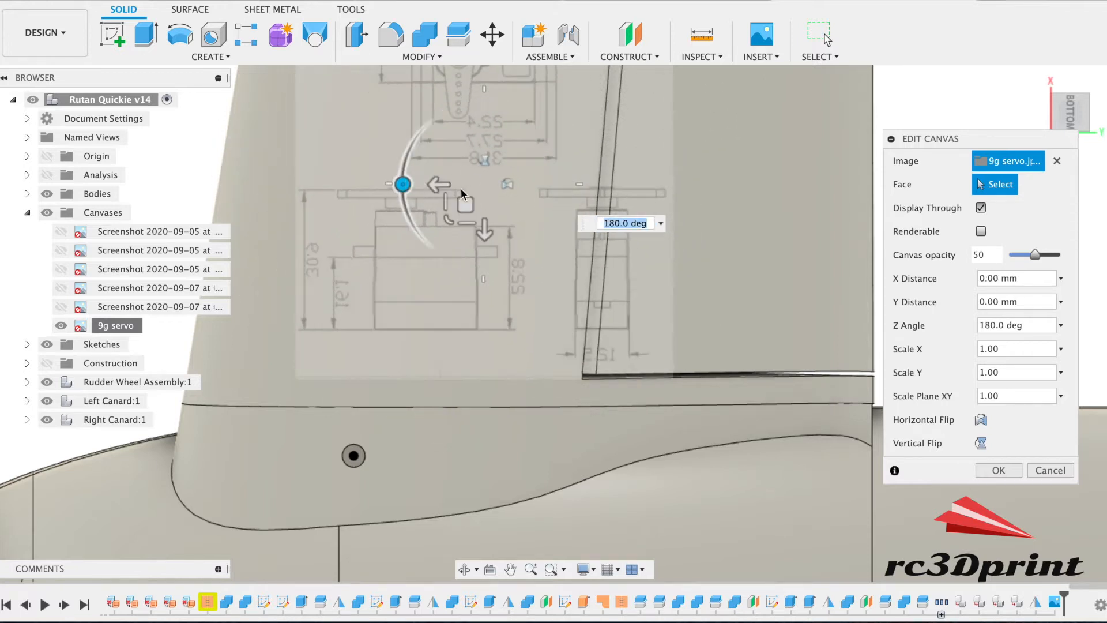
drag(403, 183, 494, 436)
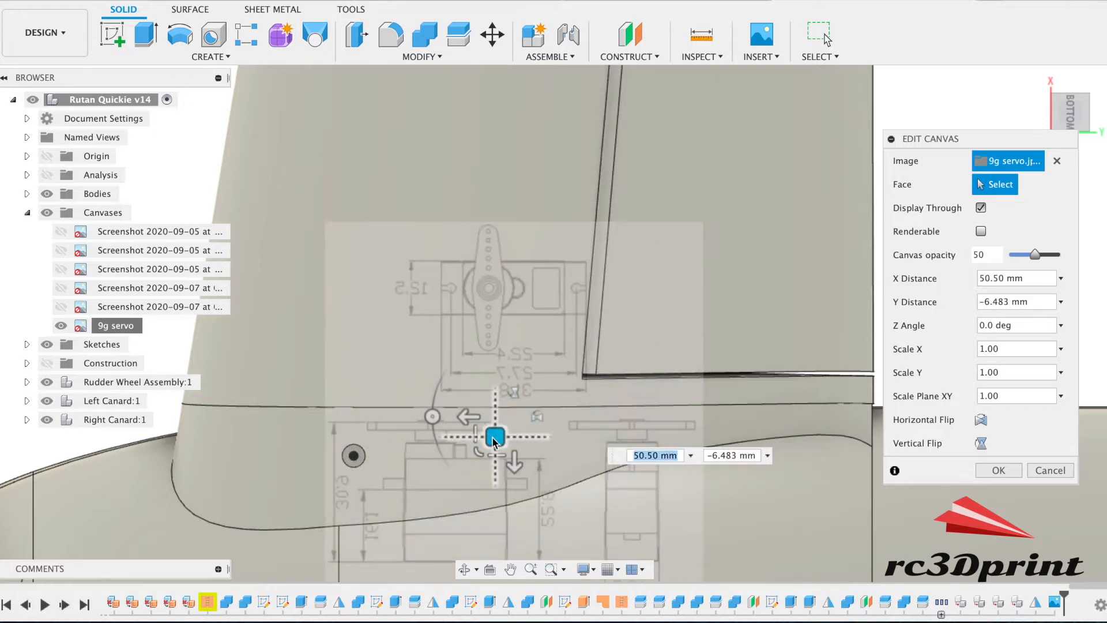
drag(494, 436, 480, 469)
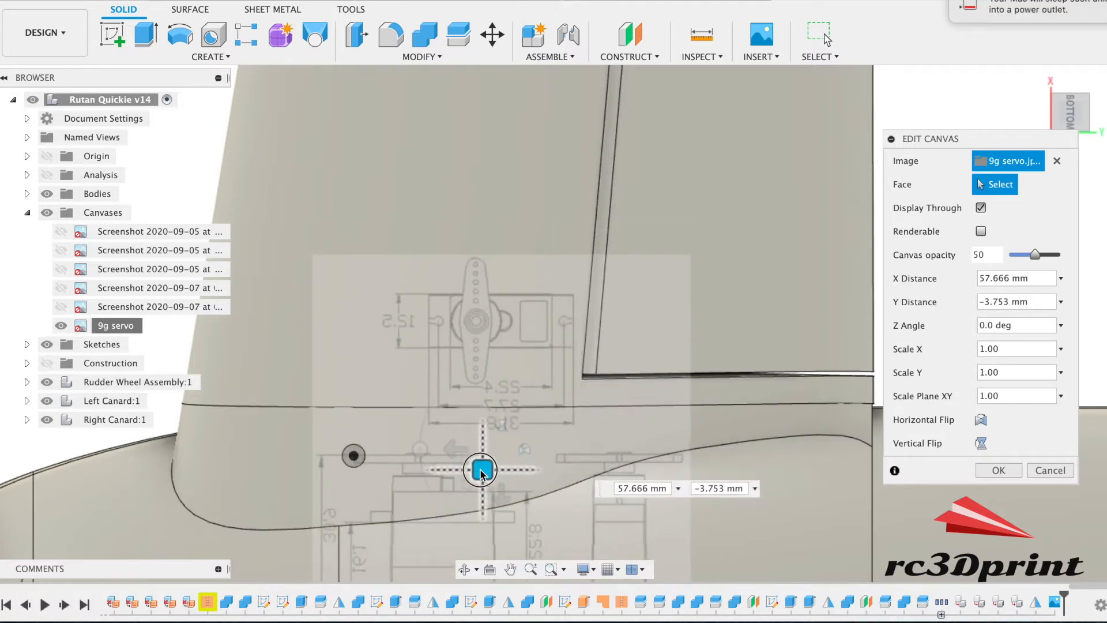
drag(480, 470, 474, 468)
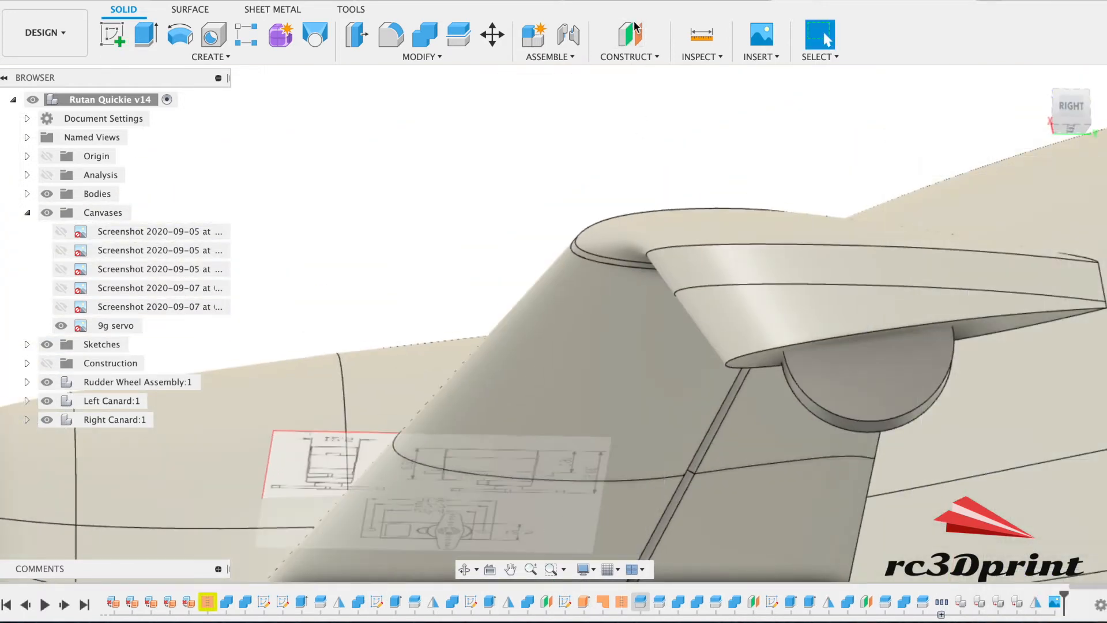
- Add a construction plane offset -60 mm from the reference plane
click(629, 34)
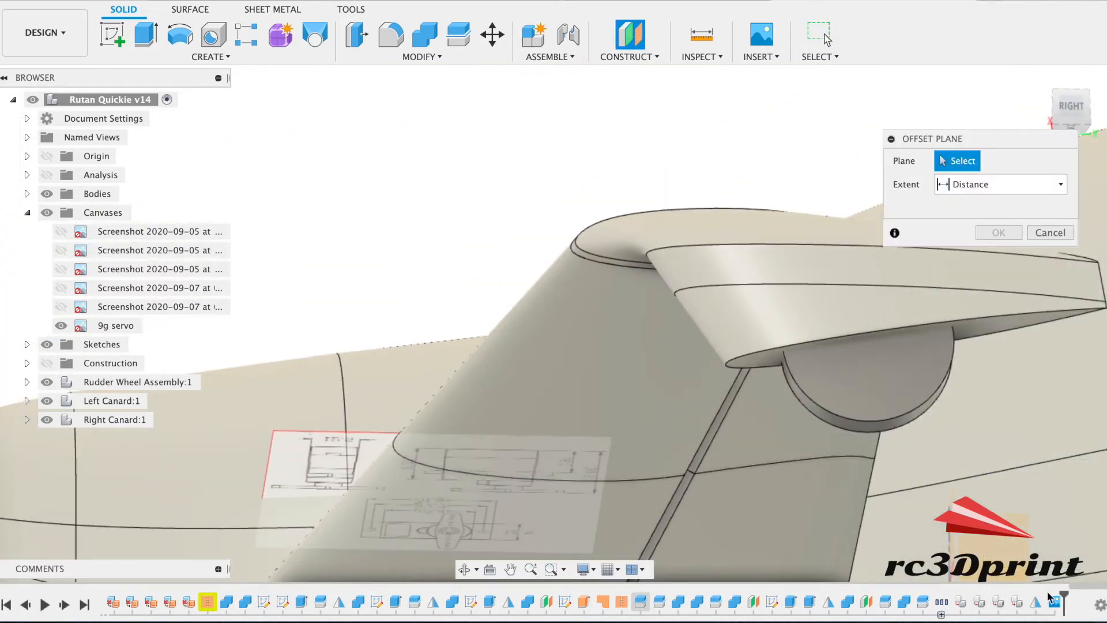
click(1070, 106)
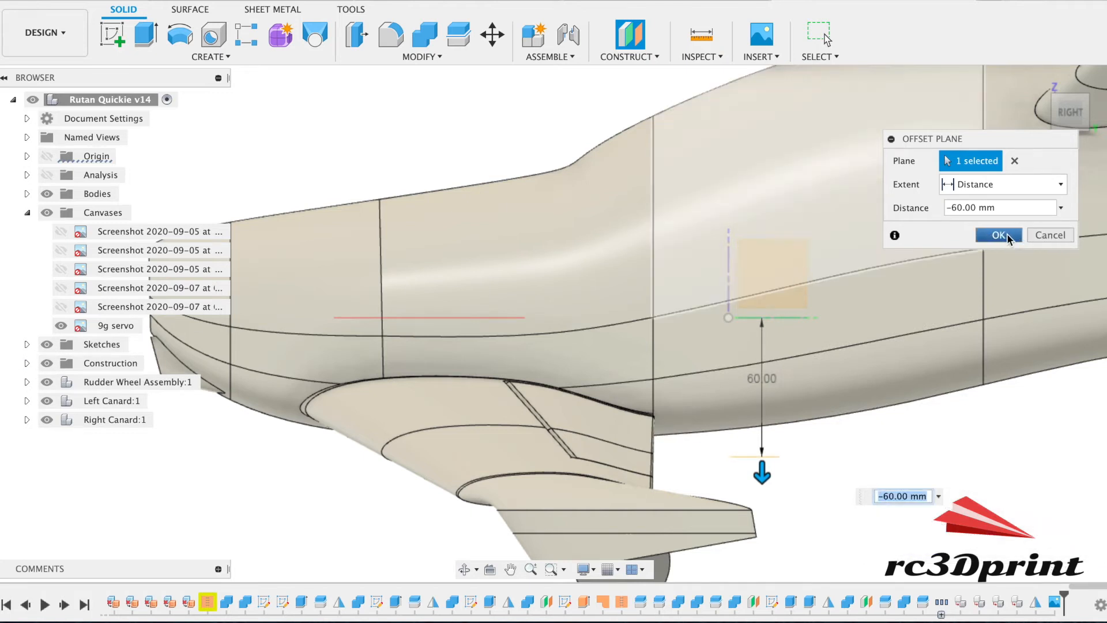
click(997, 234)
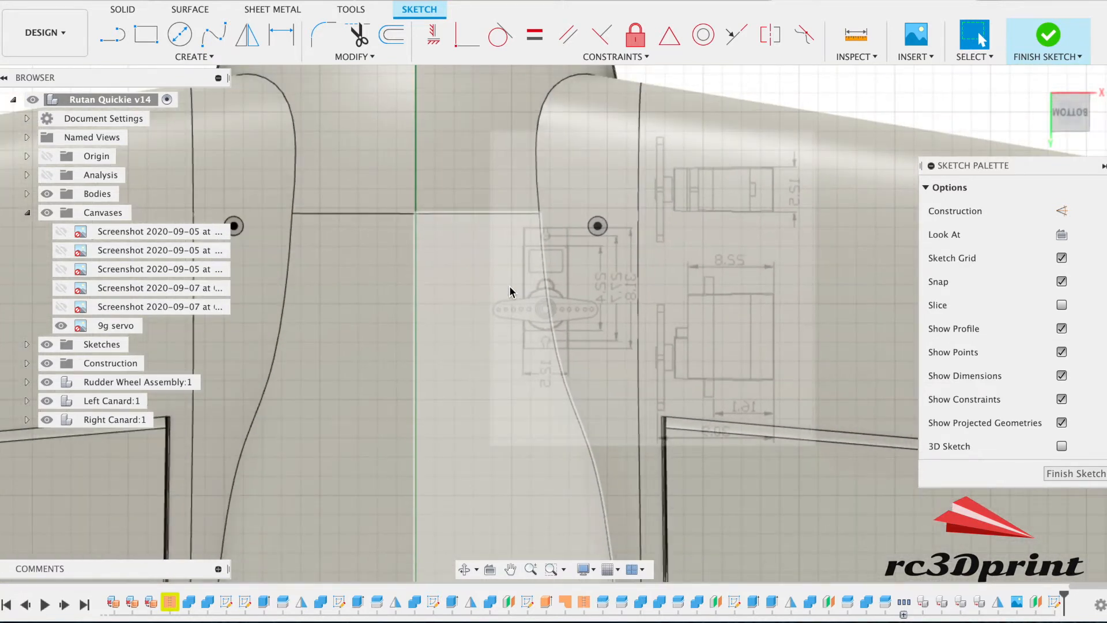
mouse_move(561, 424)
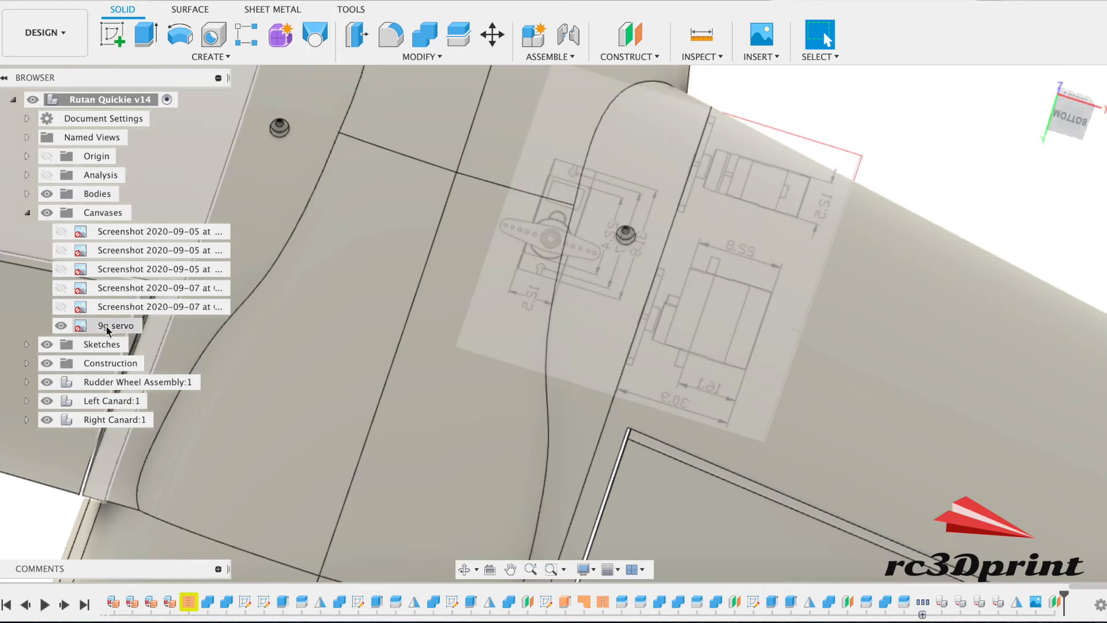
- Re-edit the 9g servo canvas, shifting and rotating it upright beside the fuselage line
double_click(115, 324)
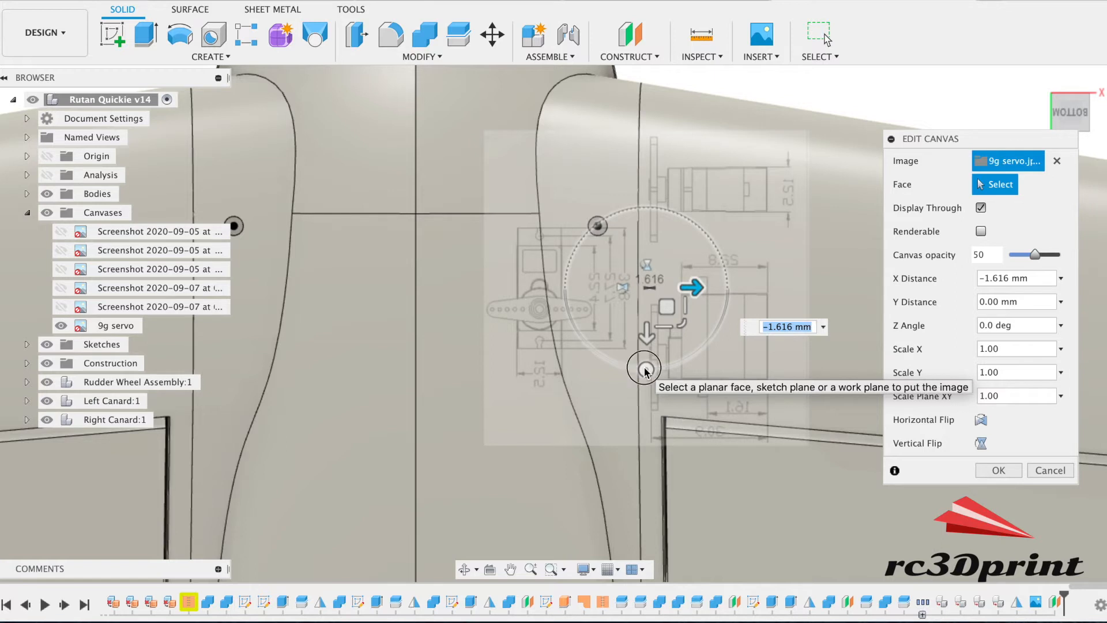
drag(644, 368, 691, 198)
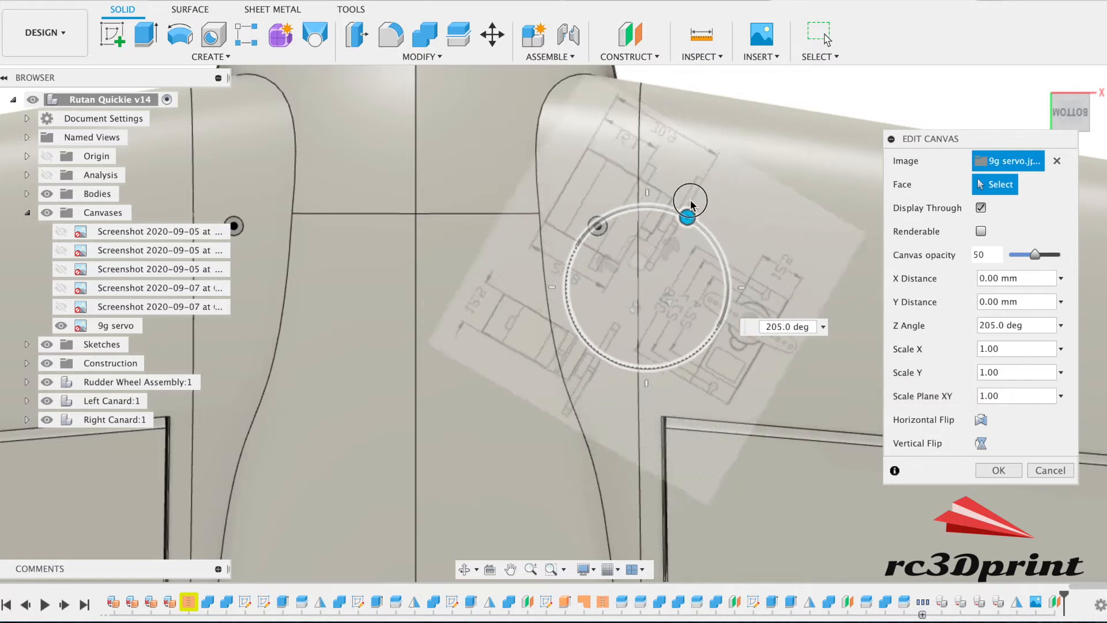
drag(690, 200, 646, 206)
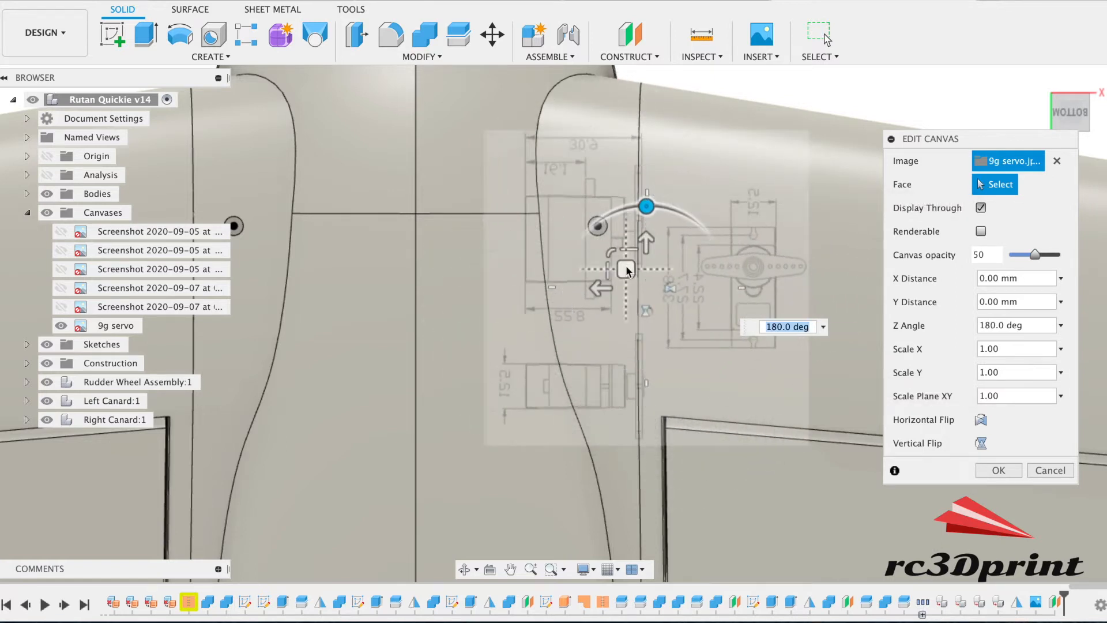
drag(625, 270, 556, 309)
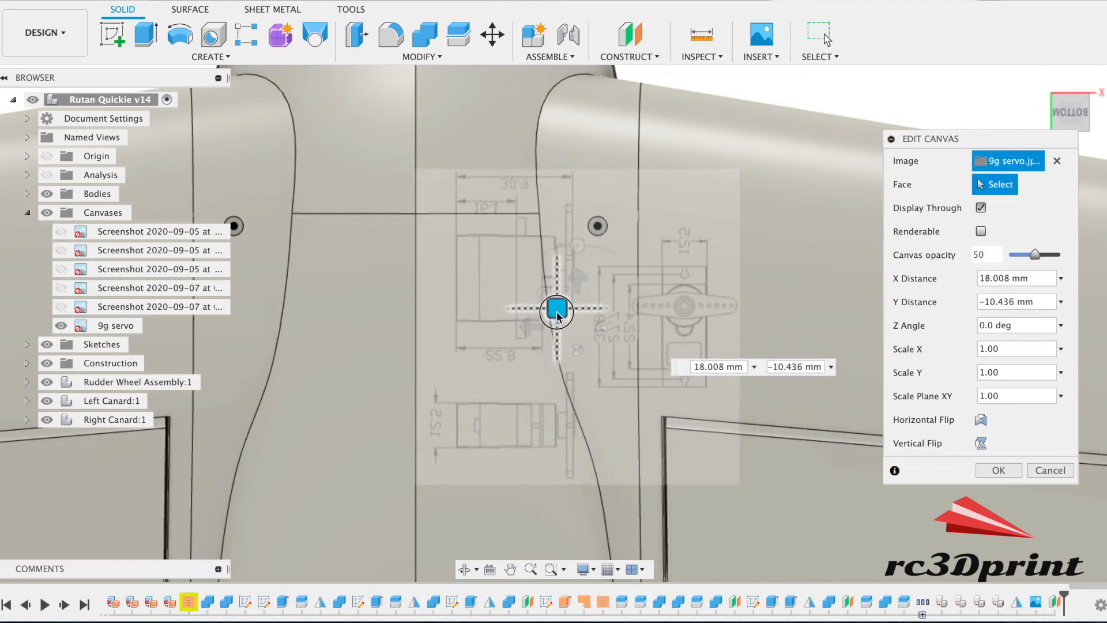
drag(557, 309, 566, 332)
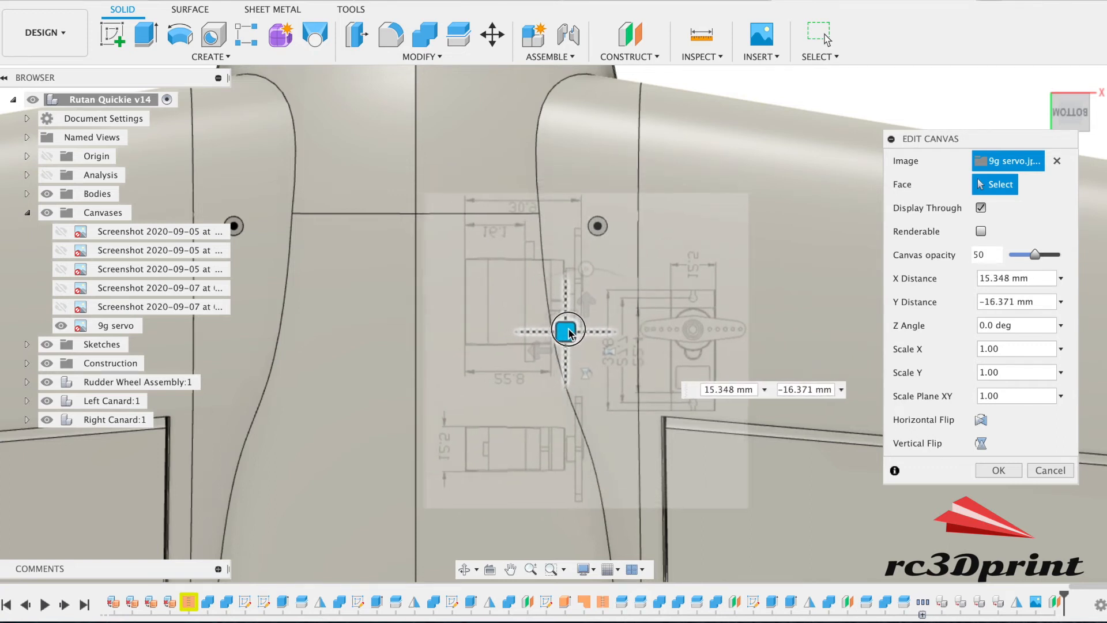
drag(567, 329, 568, 324)
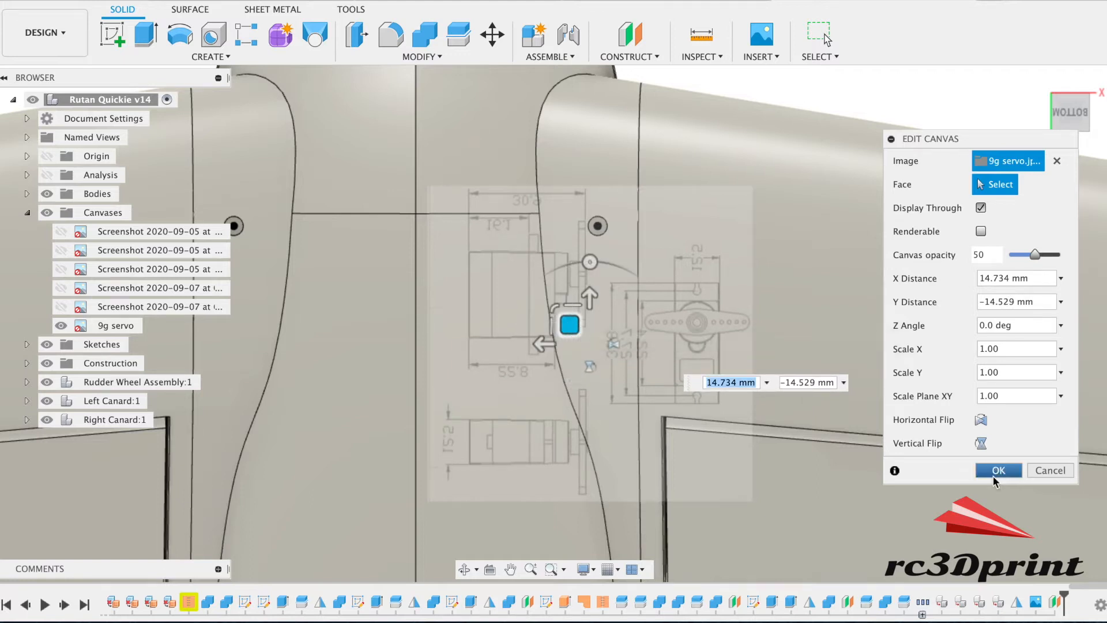
- Confirm canvas placement, then trace the servo body with rectangles and finish the sketch
click(997, 470)
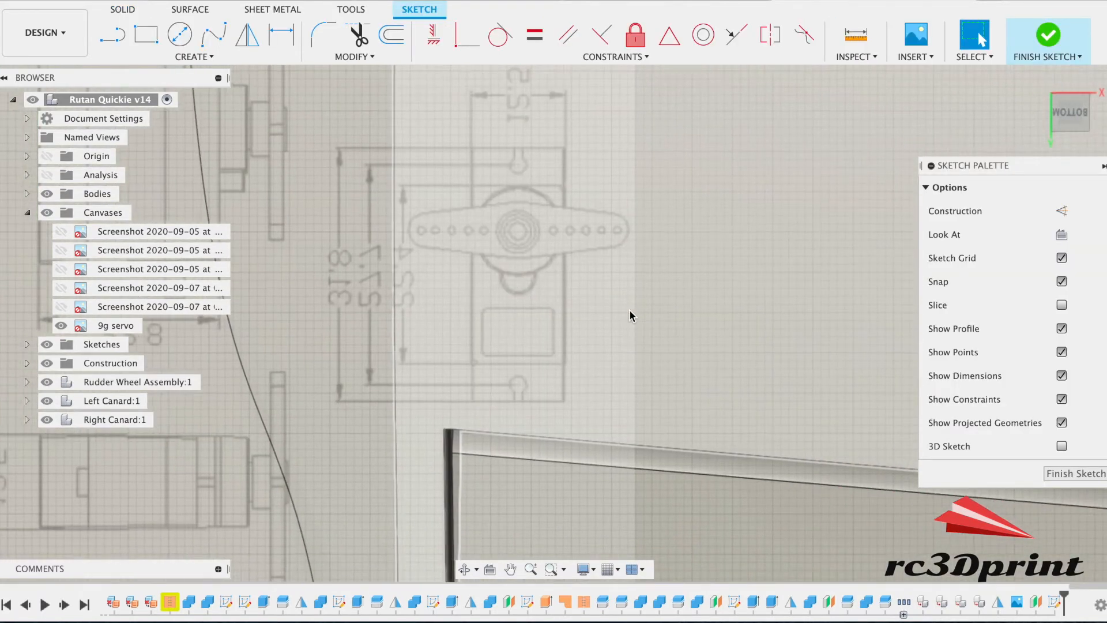
click(145, 34)
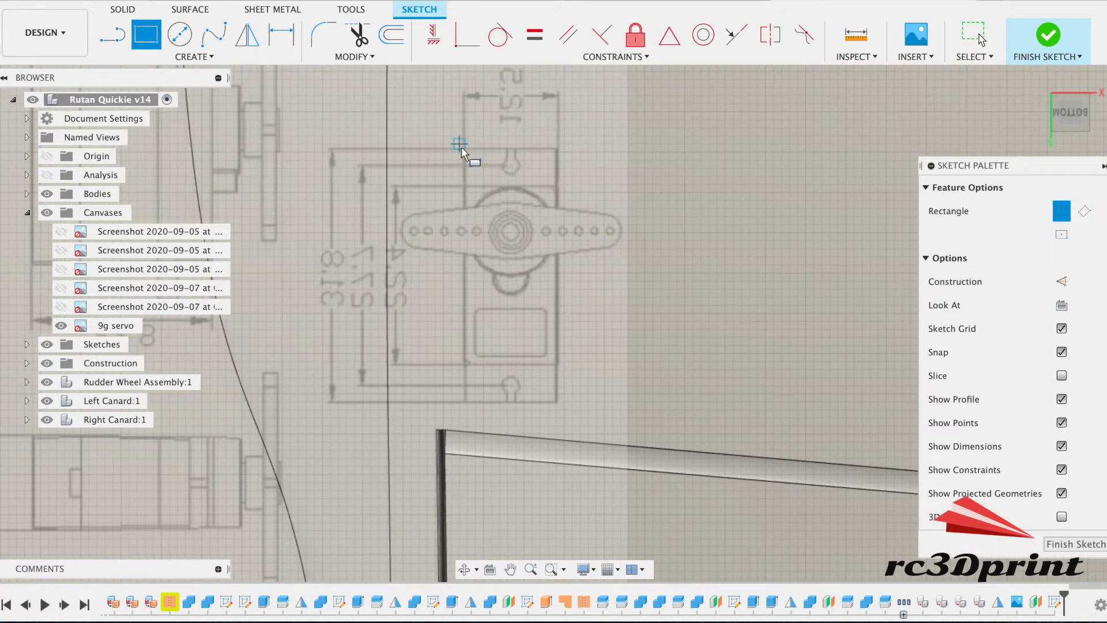
drag(459, 145, 556, 369)
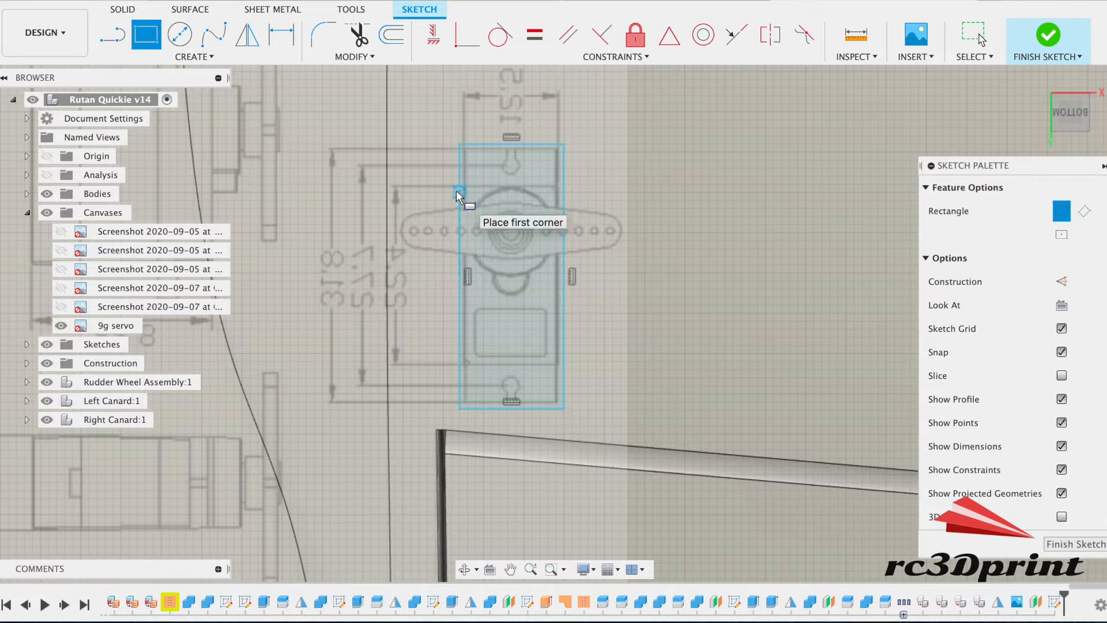
mouse_move(459, 186)
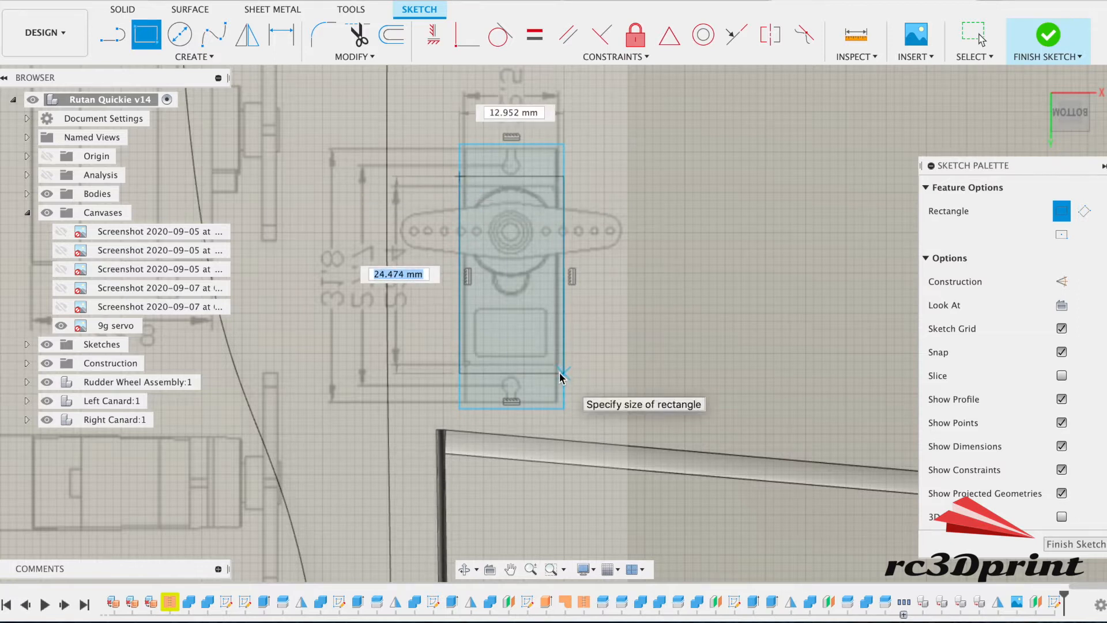
click(562, 374)
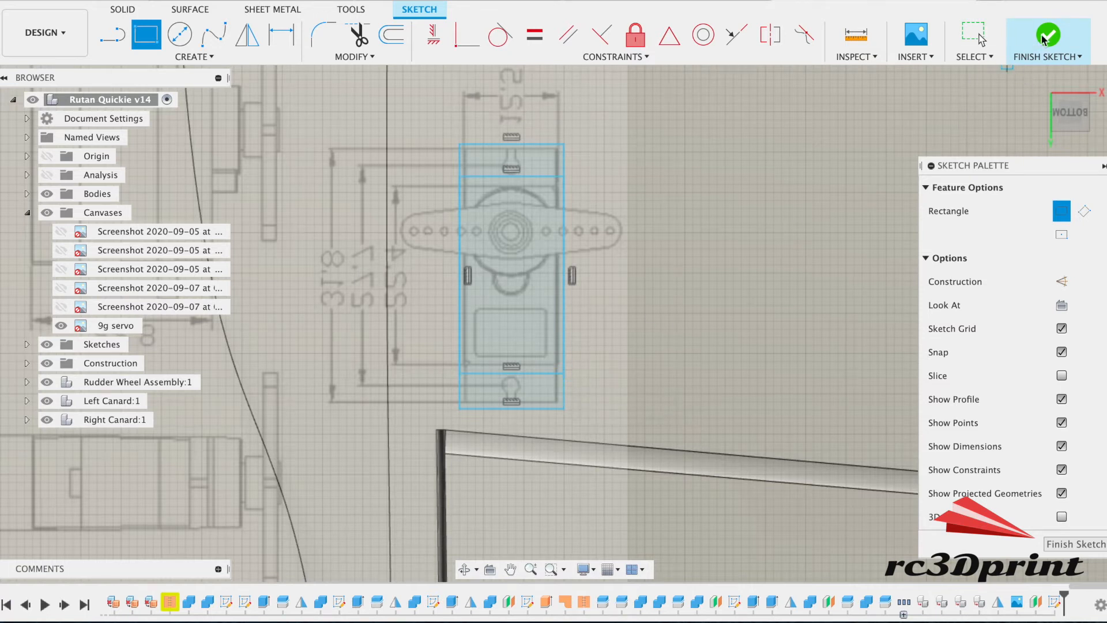
click(1047, 37)
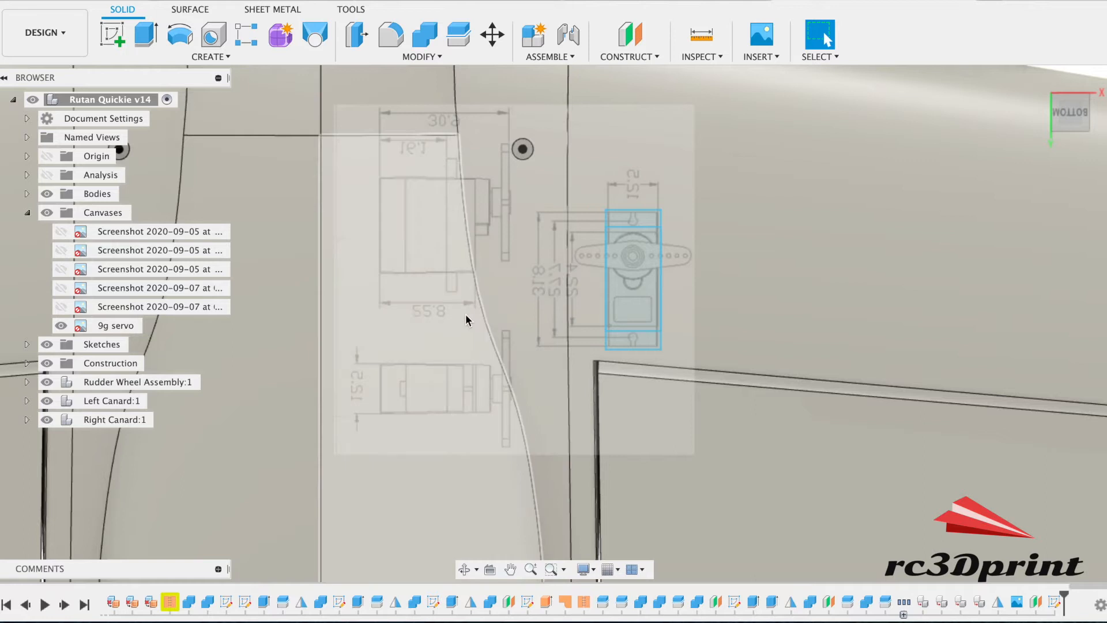
mouse_move(473, 313)
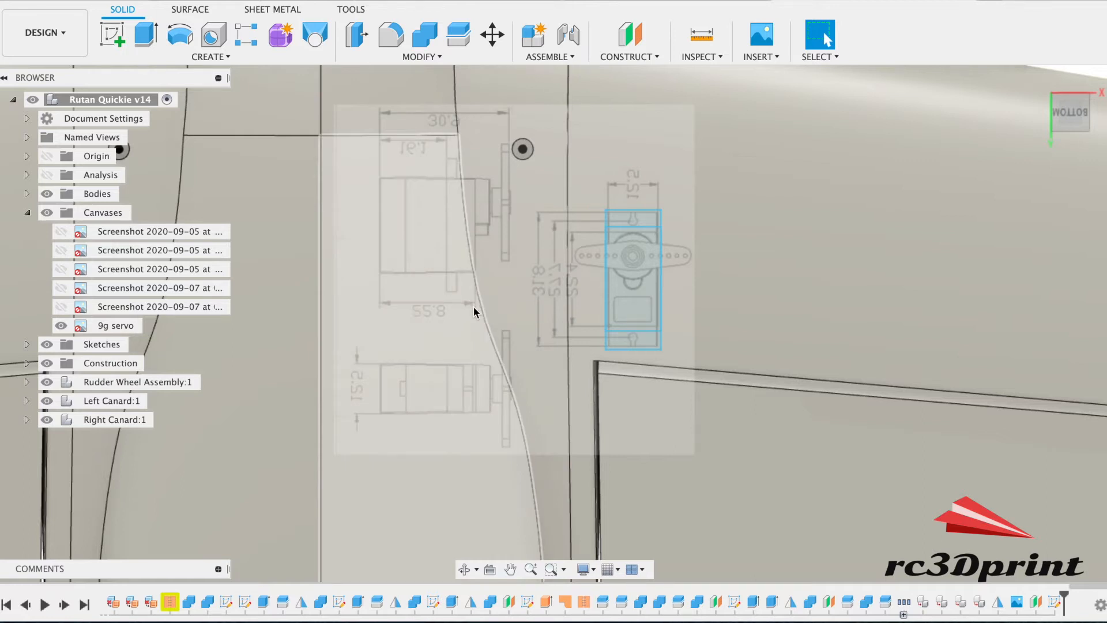
mouse_move(396, 311)
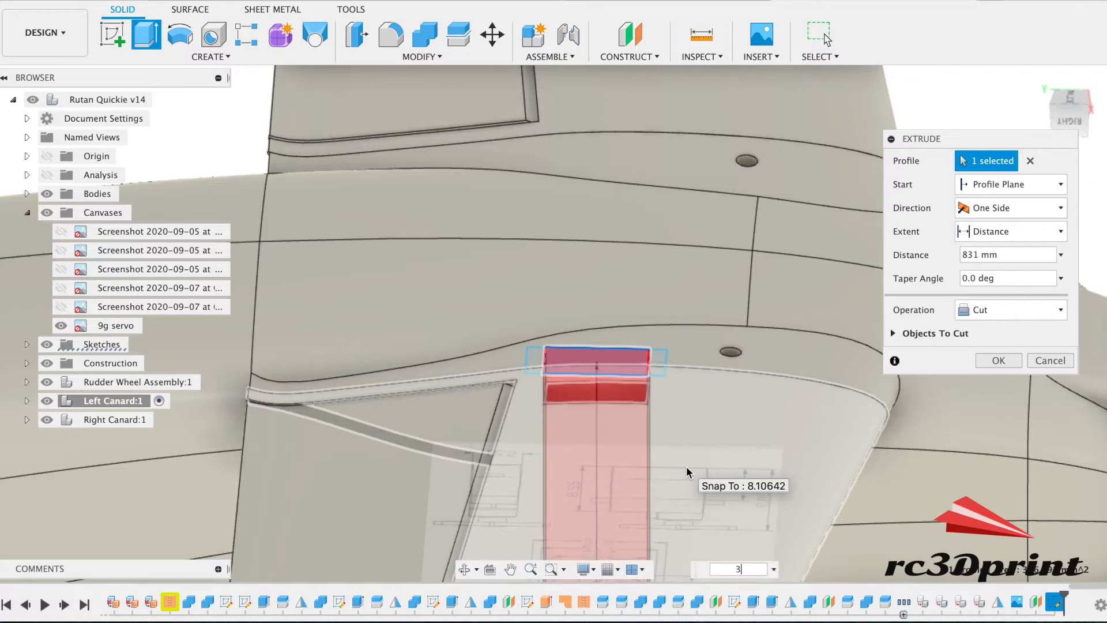
- Extrude-cut the servo rectangle 29 mm deep to form the servo pocket
text(31)
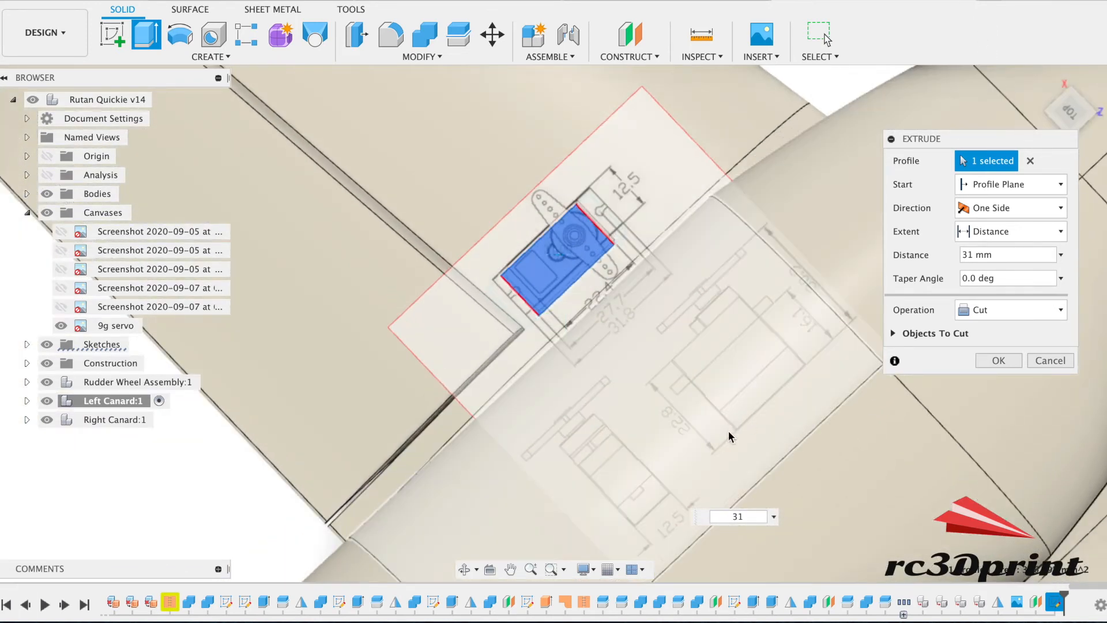
mouse_move(712, 340)
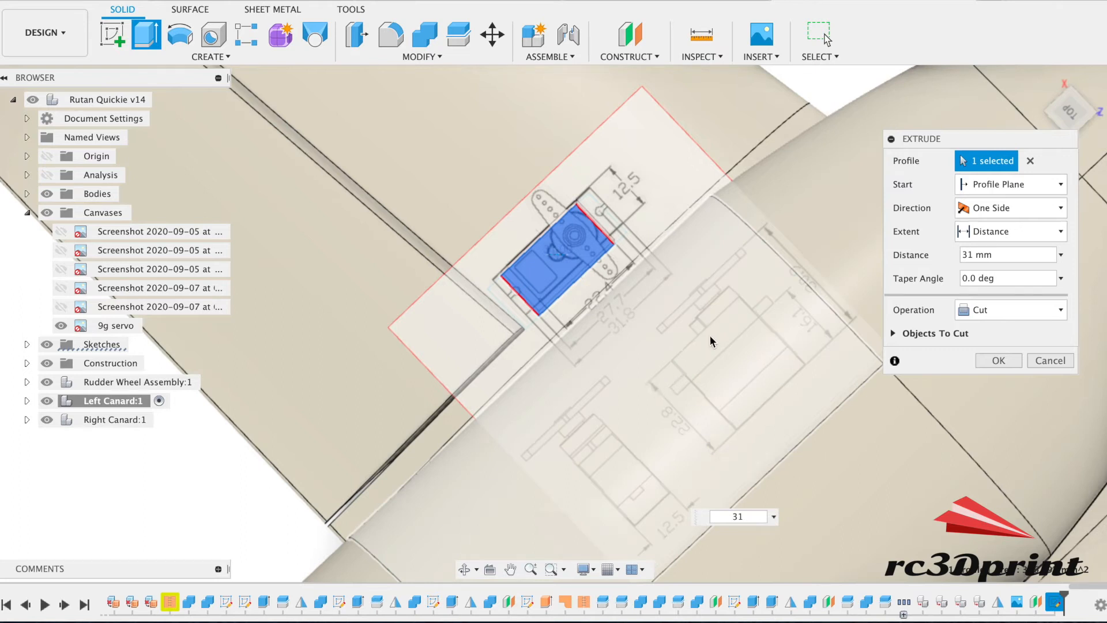
mouse_move(674, 364)
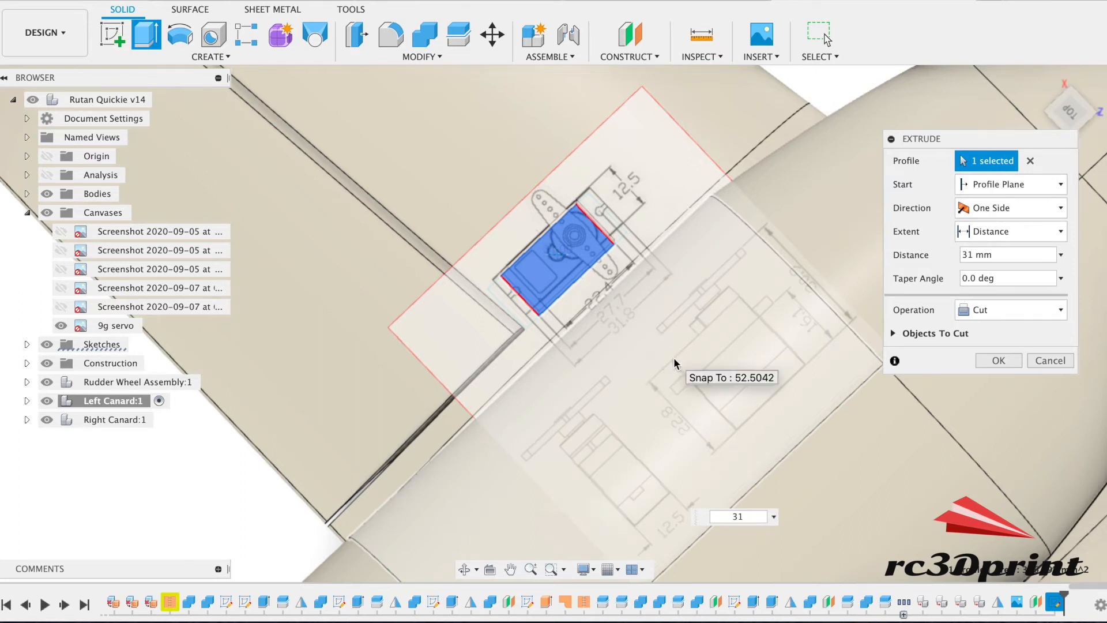
mouse_move(698, 334)
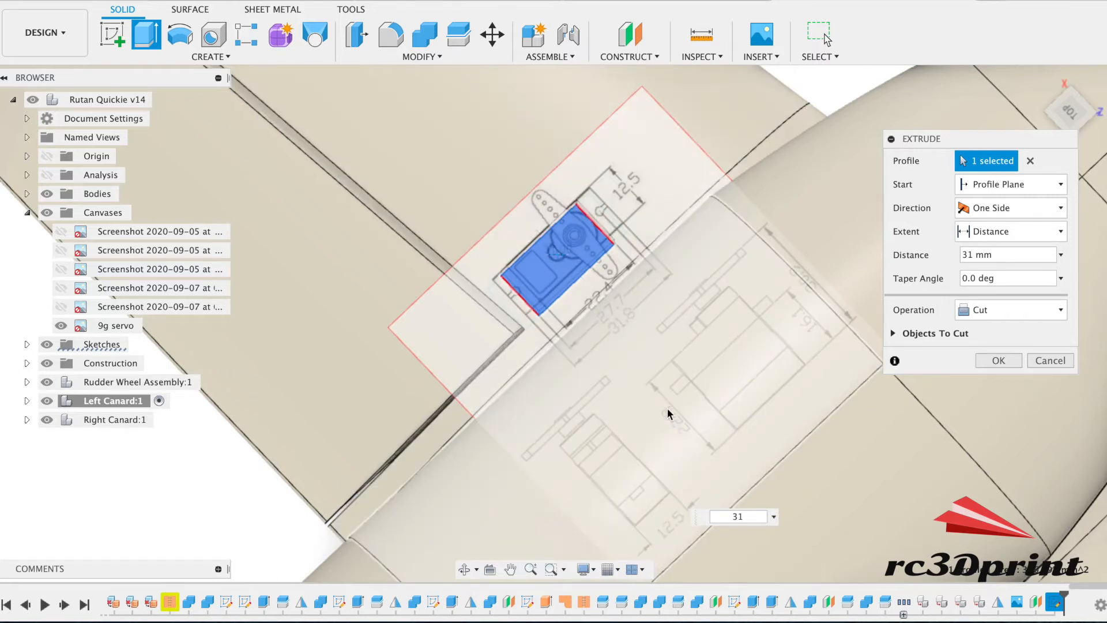
drag(671, 414, 1077, 144)
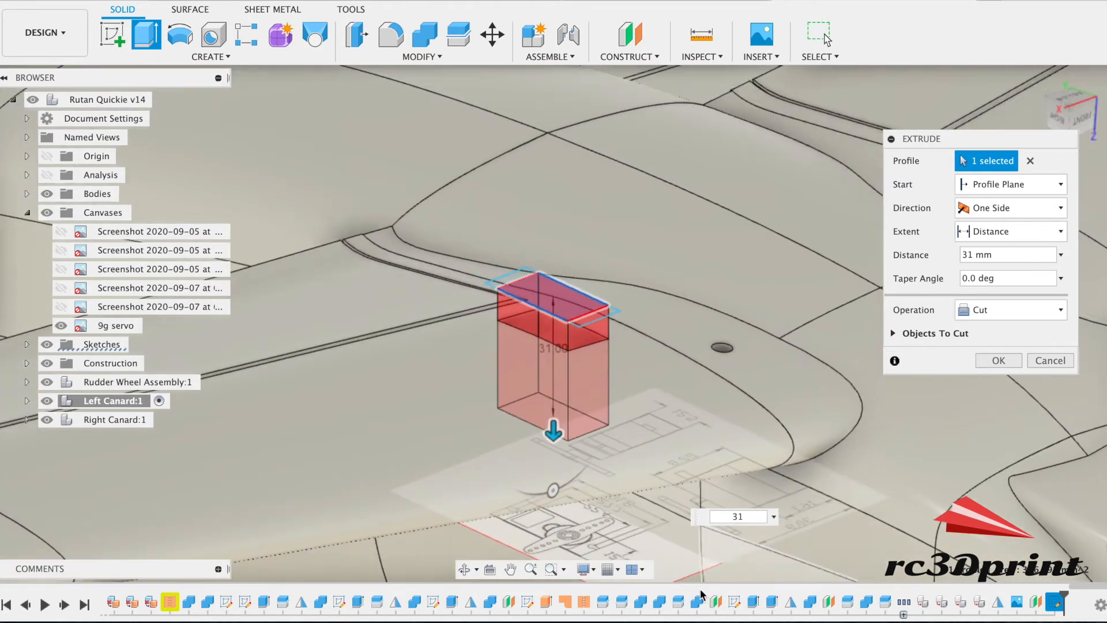
click(736, 516)
text(29)
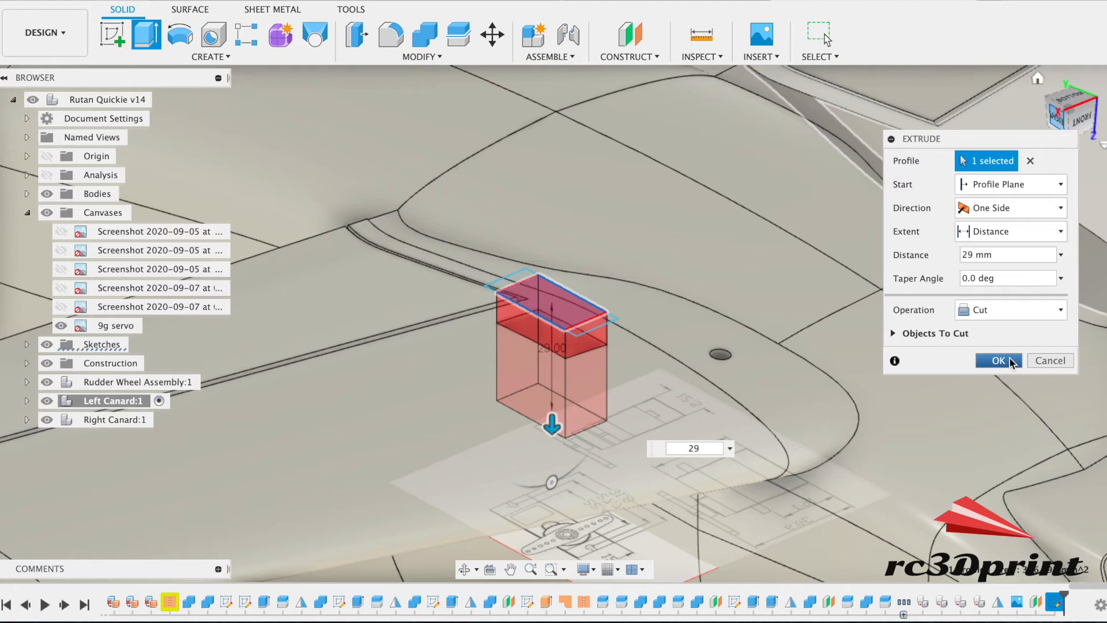
click(996, 361)
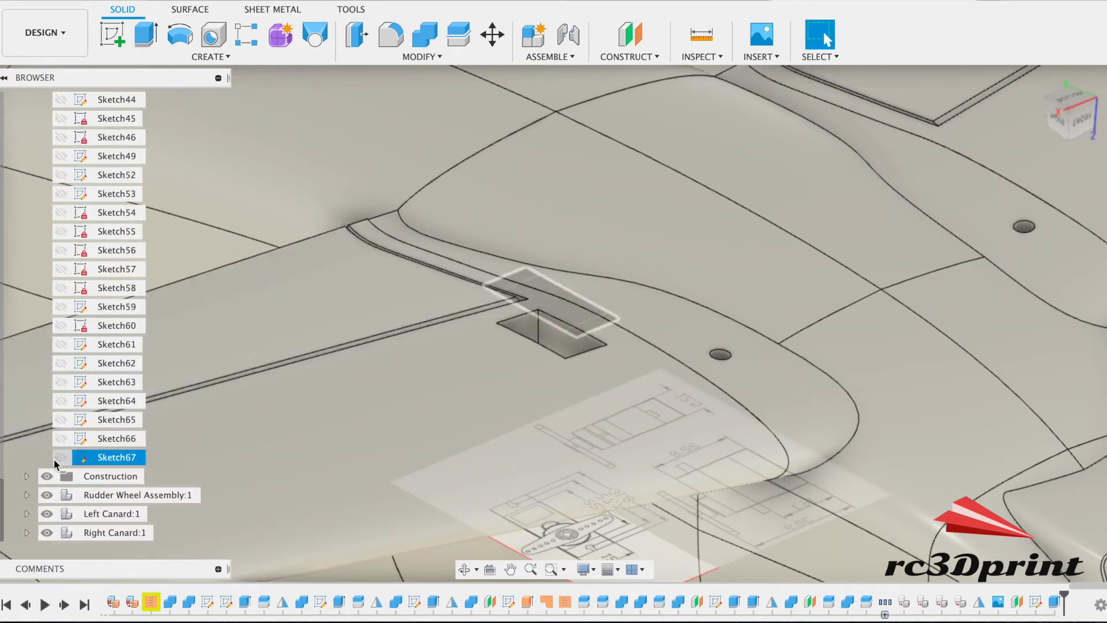
- Show Sketch67 again and turn the view to look from below
click(62, 457)
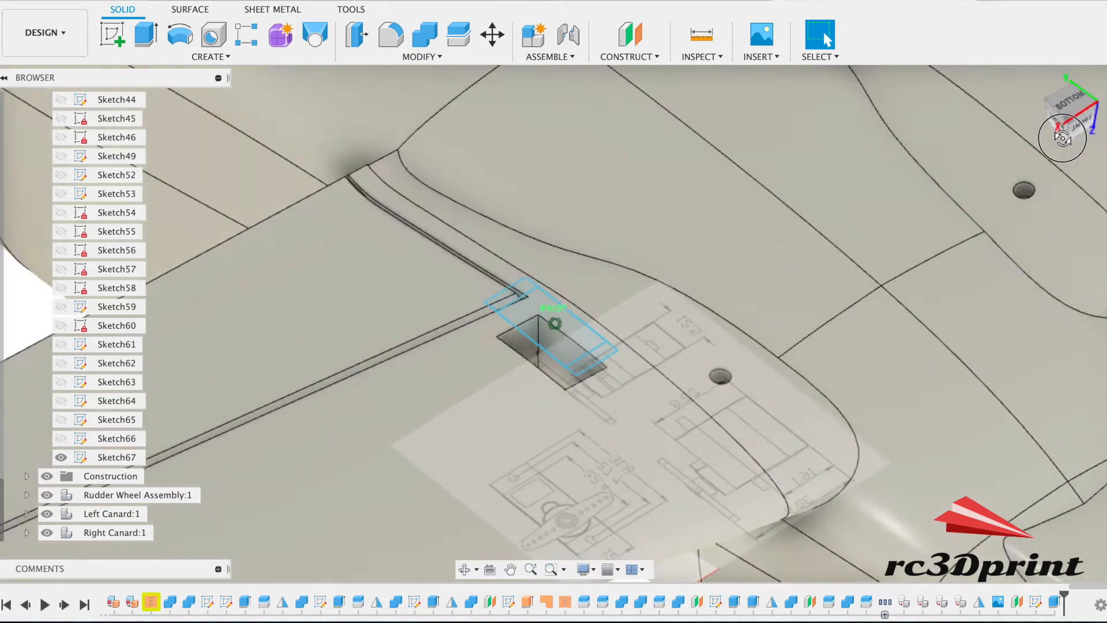
click(145, 34)
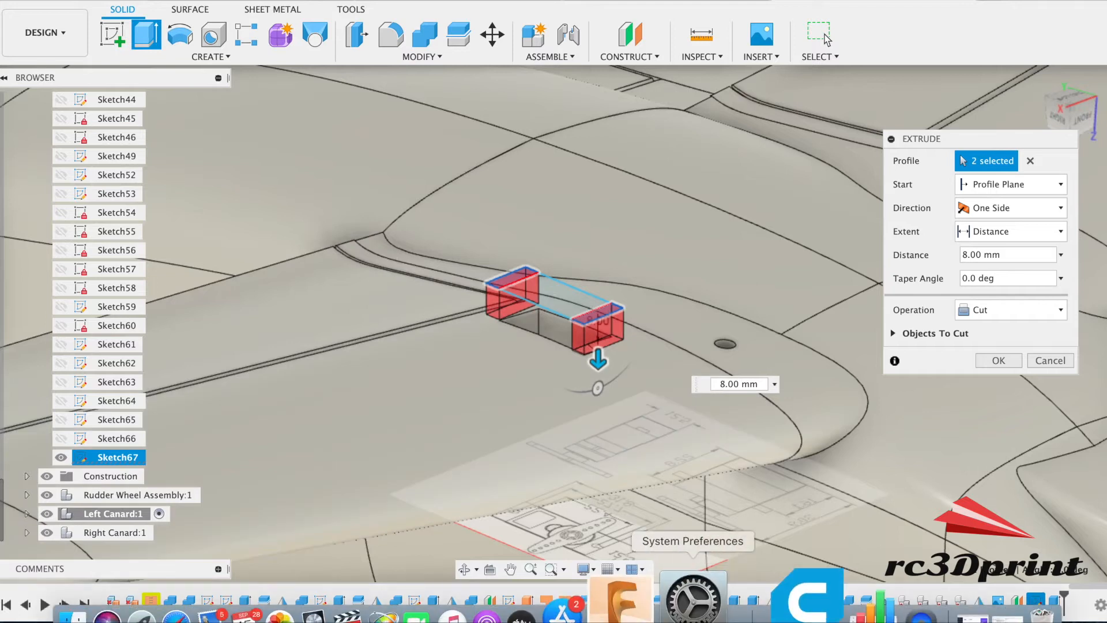
mouse_move(670, 596)
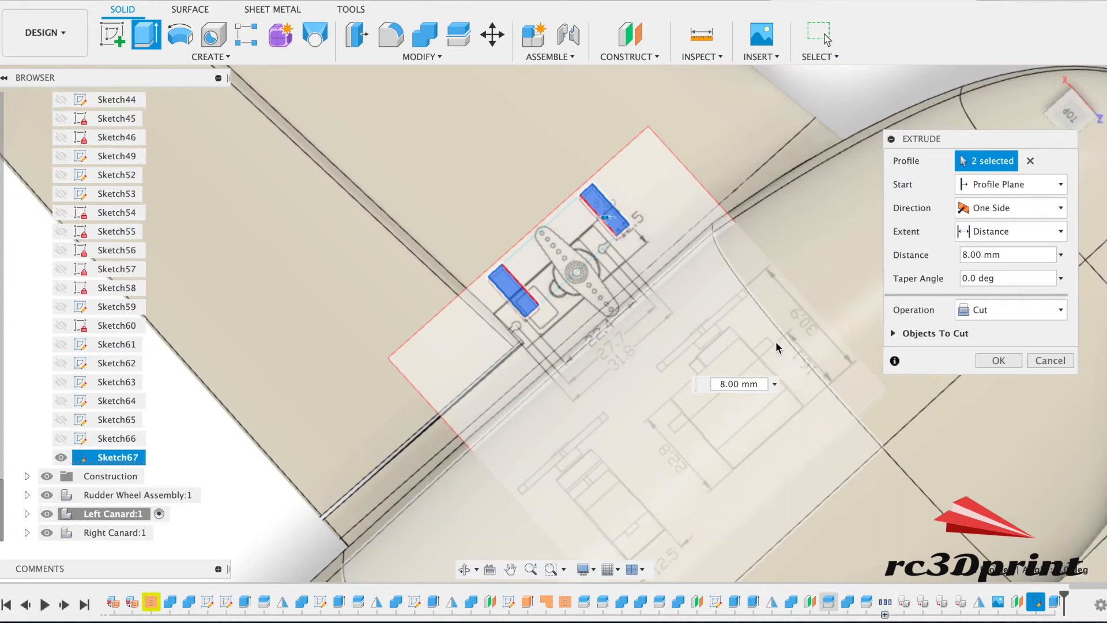
mouse_move(671, 430)
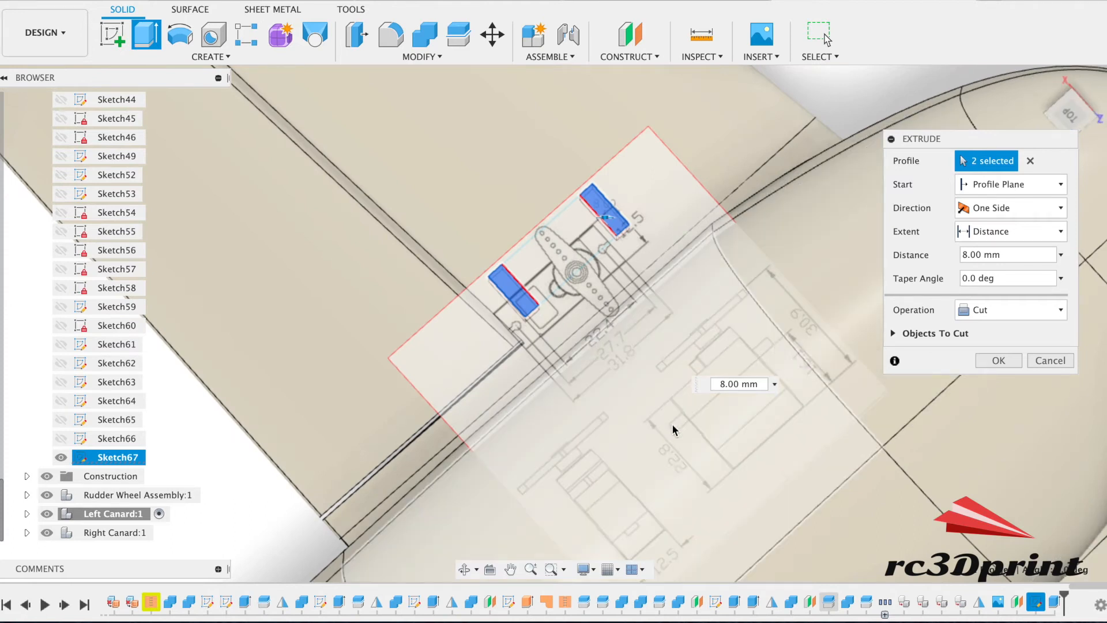
mouse_move(676, 418)
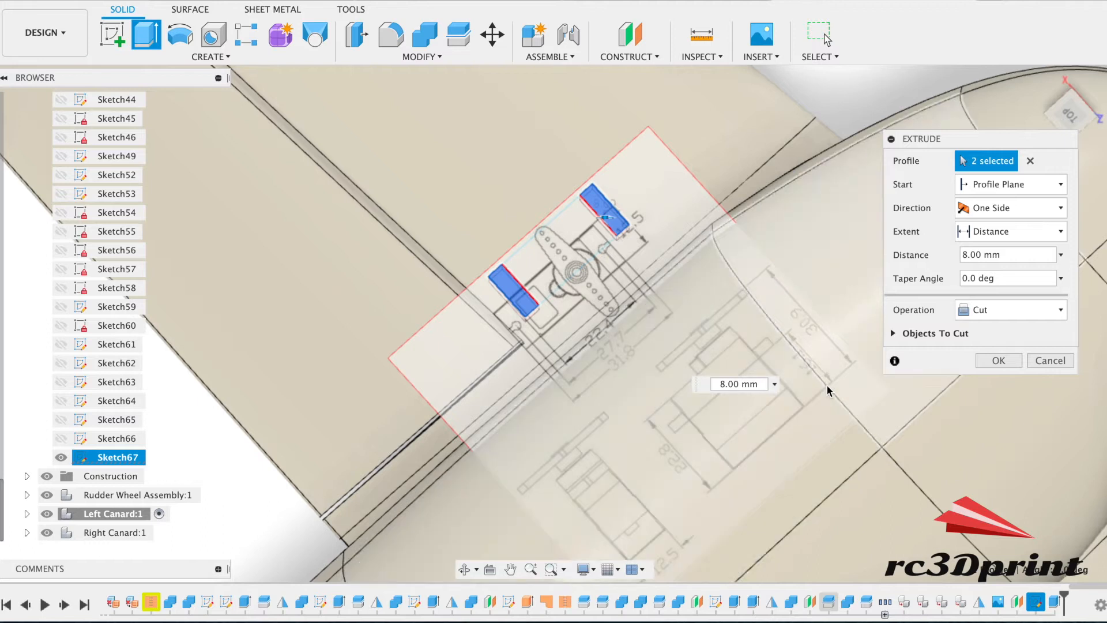
mouse_move(792, 342)
text(13)
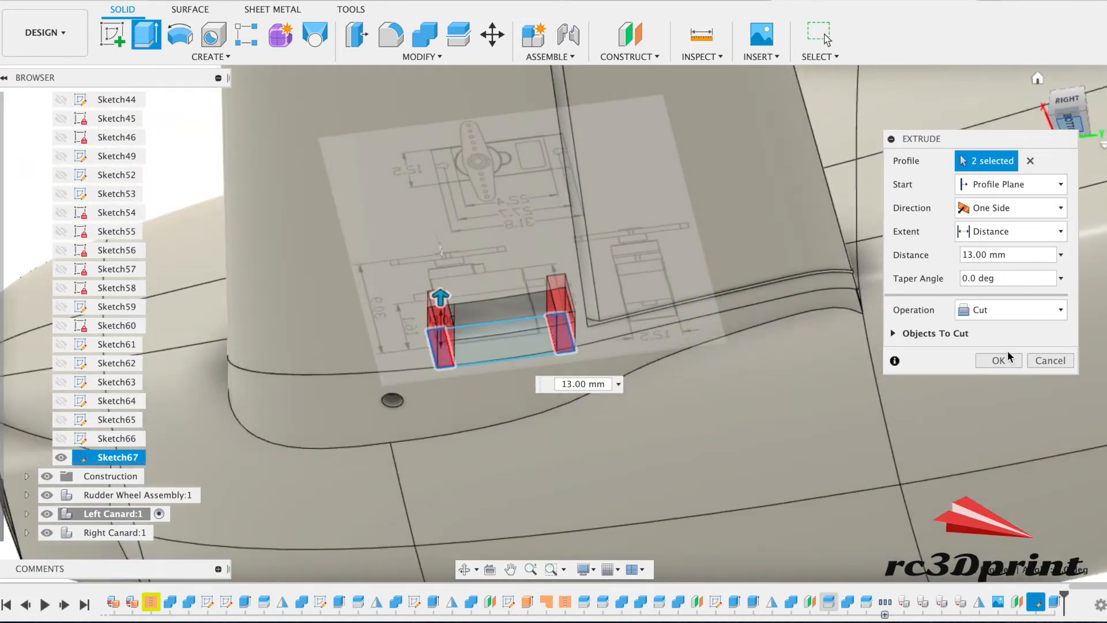
- Confirm the 13 mm deep cut for the two mounting-tab slots
click(997, 359)
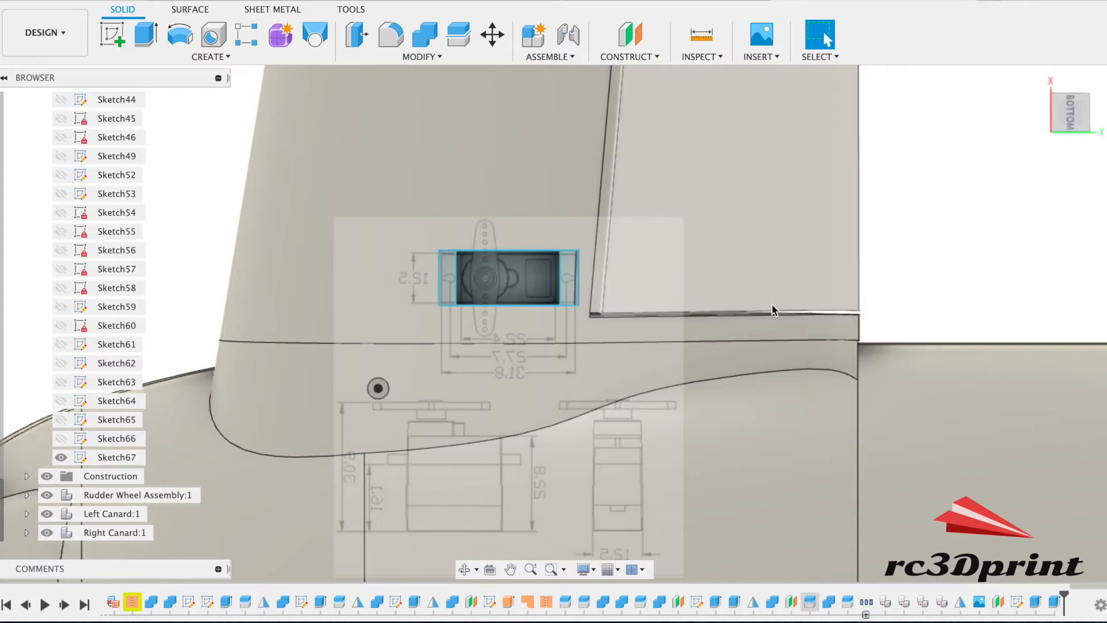
mouse_move(616, 304)
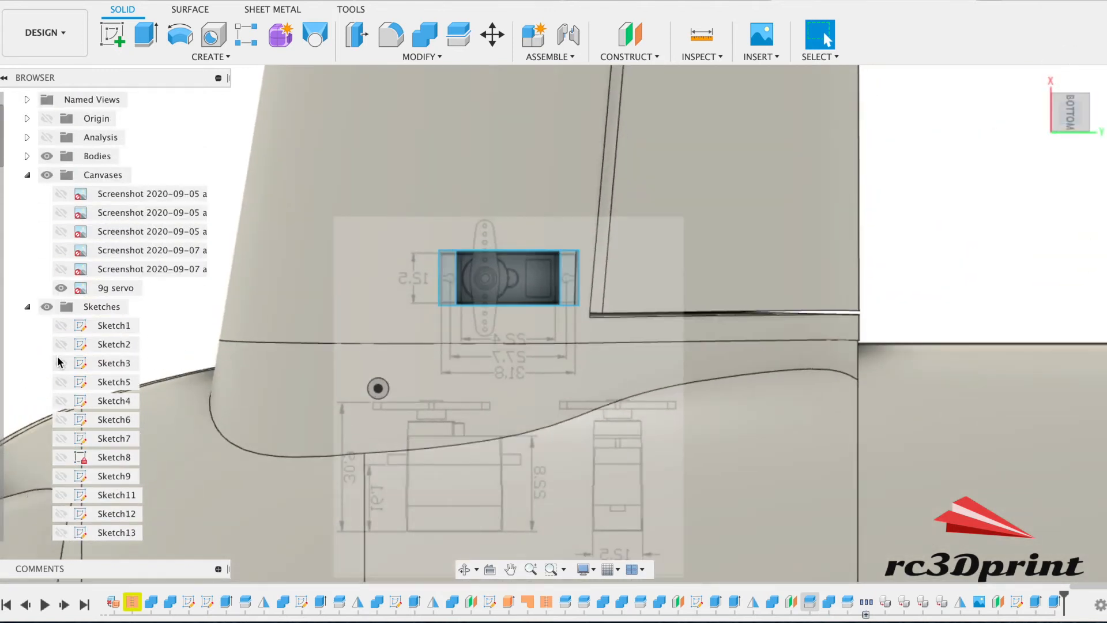
- Show the Canard Spar 10mm body and orbit the view toward the canard root
click(27, 156)
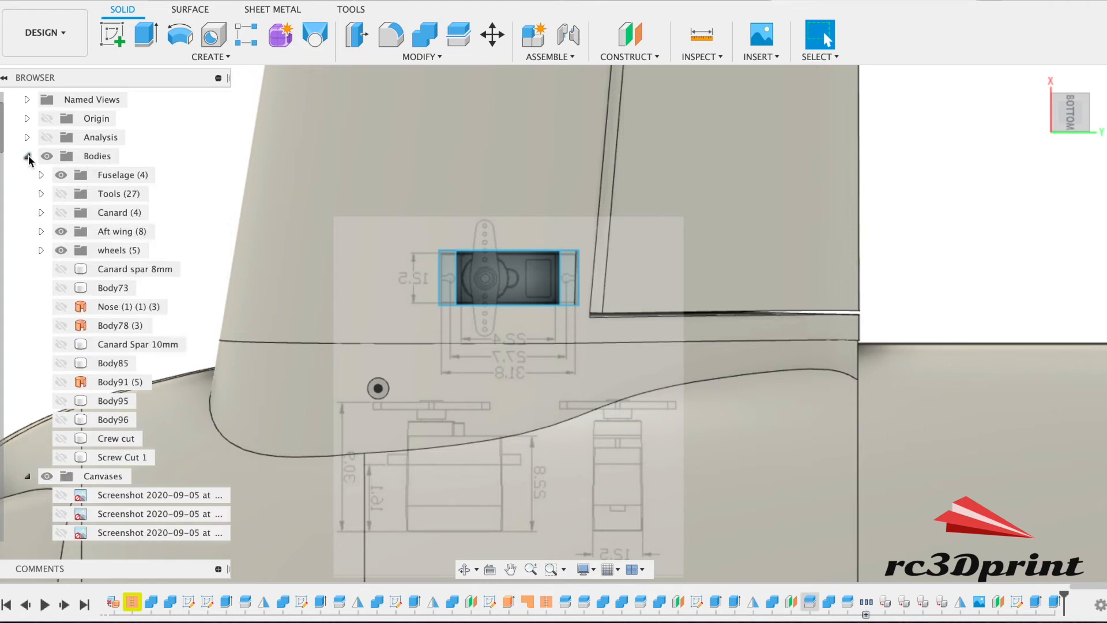
scroll(down, 3)
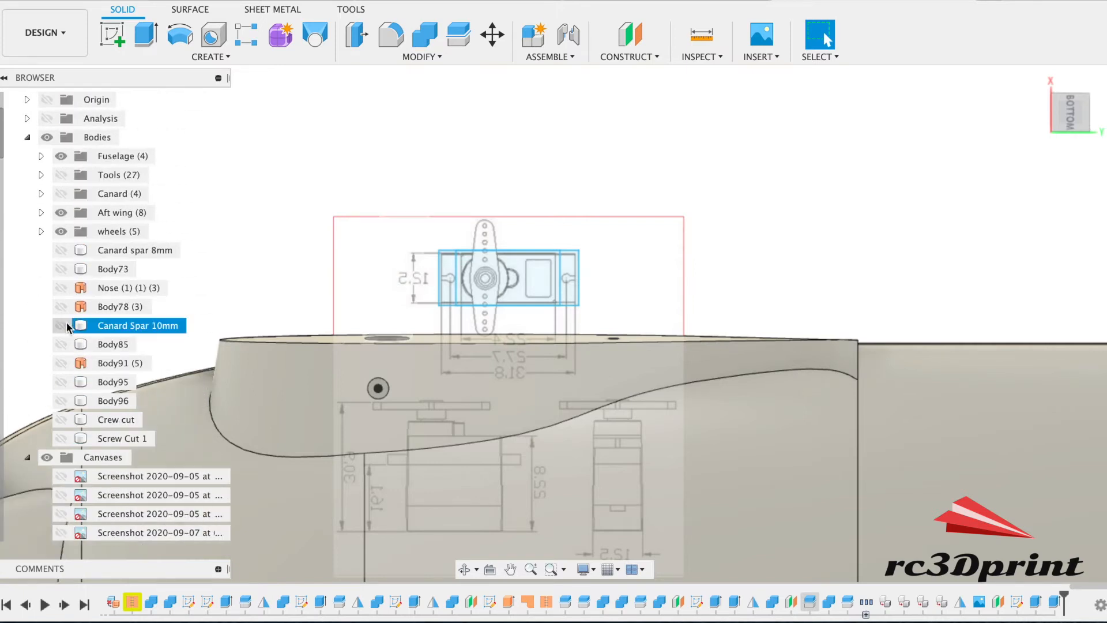
click(61, 325)
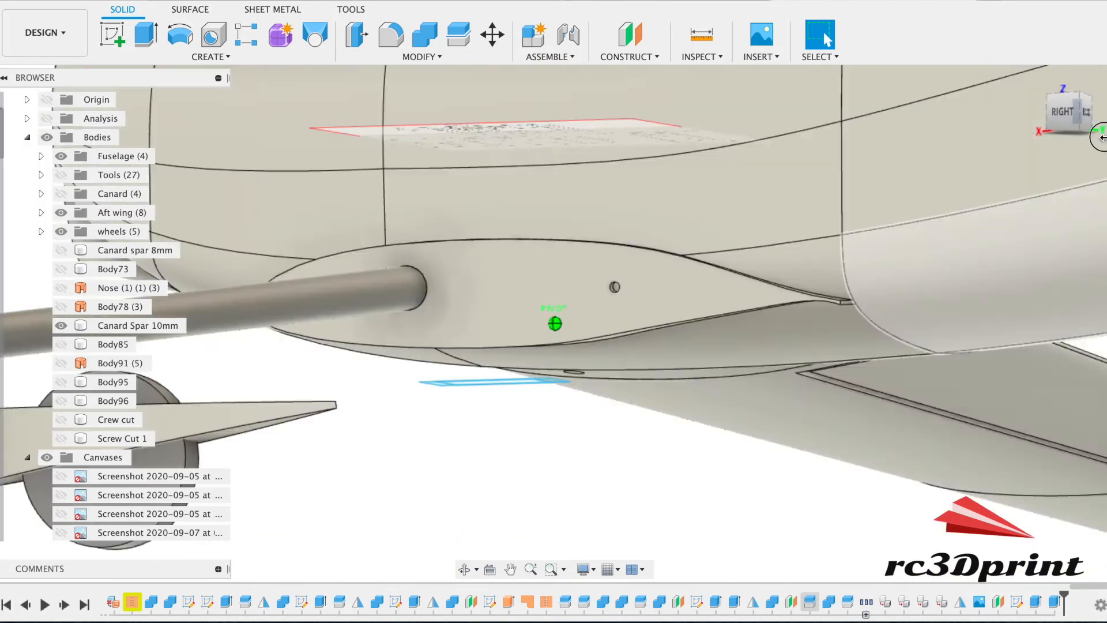
drag(1072, 127, 1051, 141)
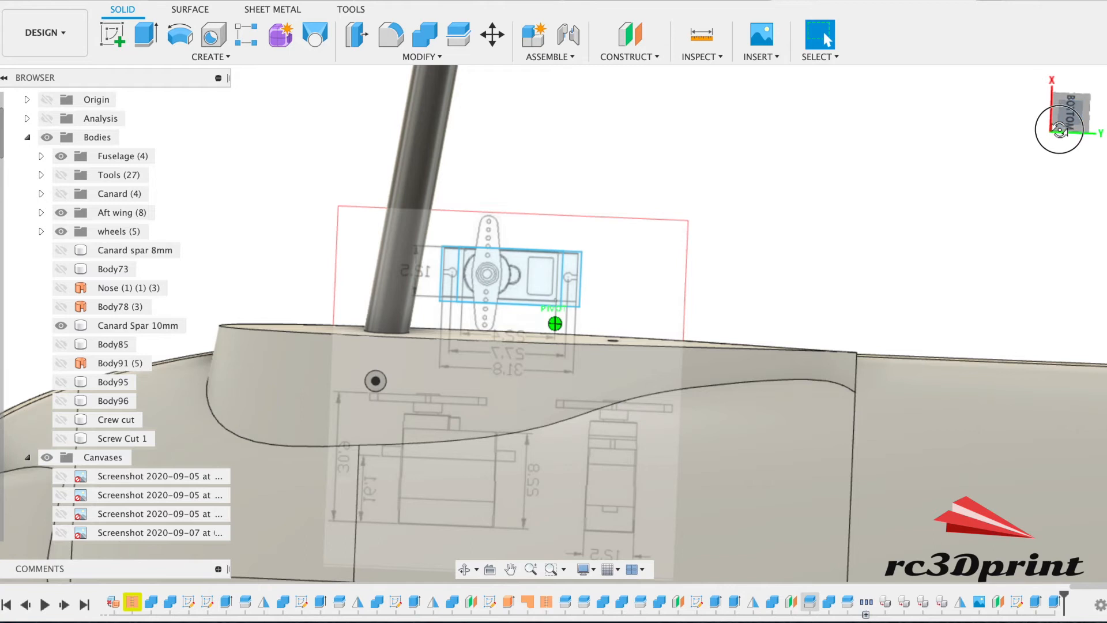
click(1068, 115)
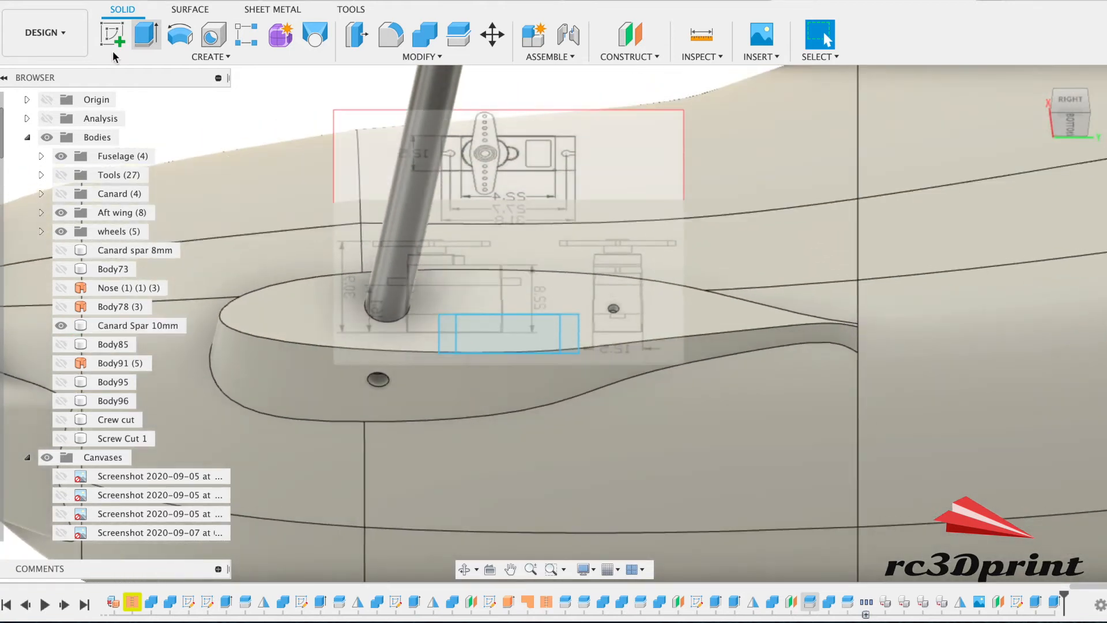
- Sketch on the canard root face and project the servo pocket body's outline into it
click(111, 34)
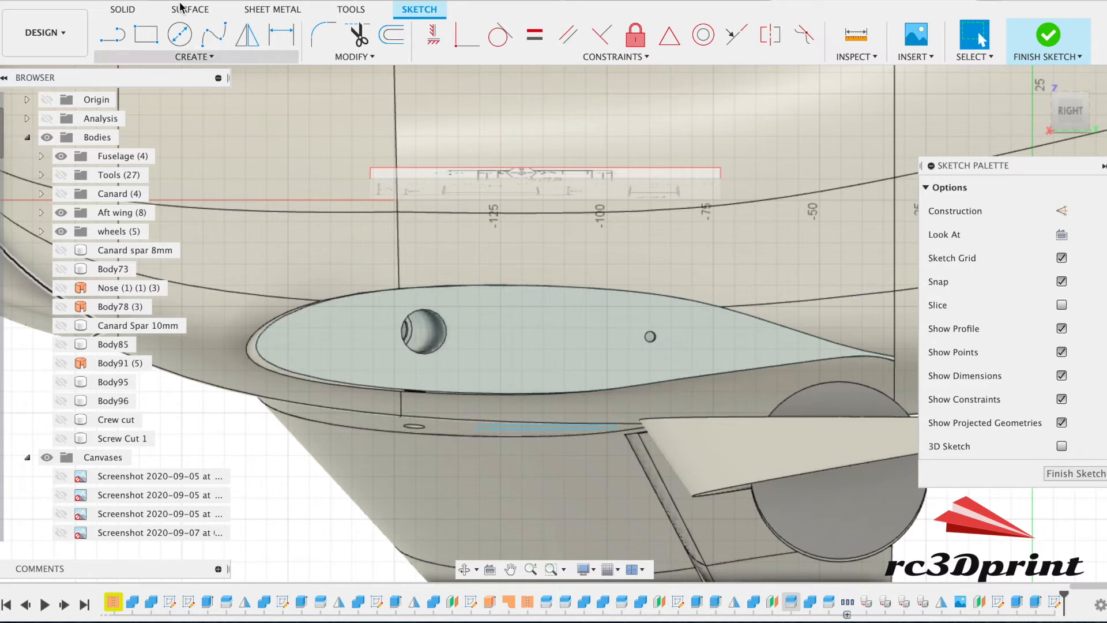
click(194, 57)
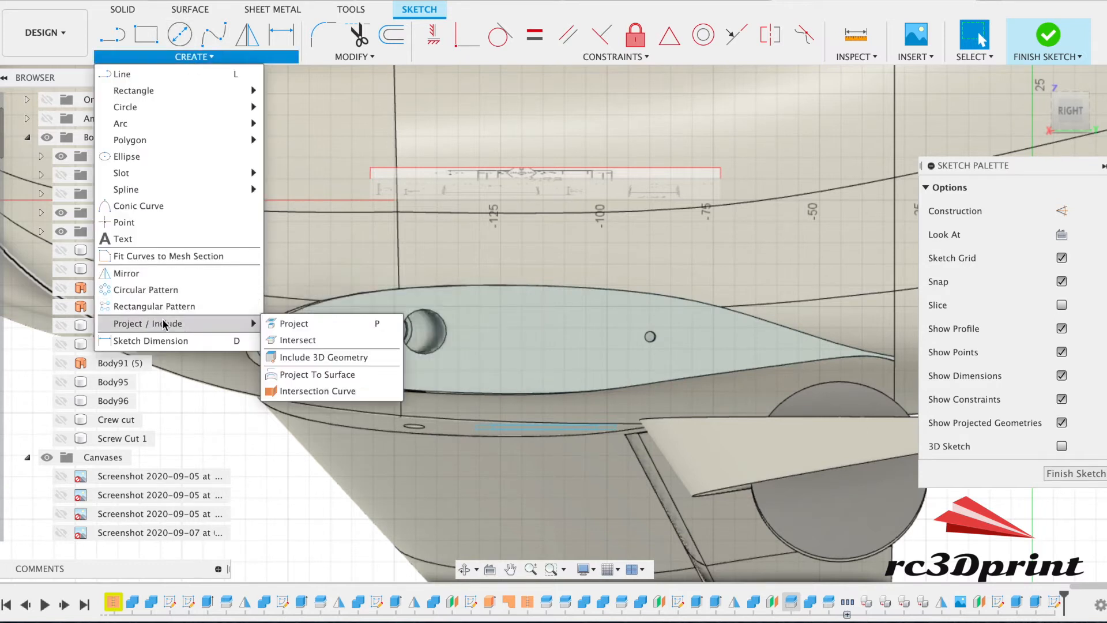
click(291, 323)
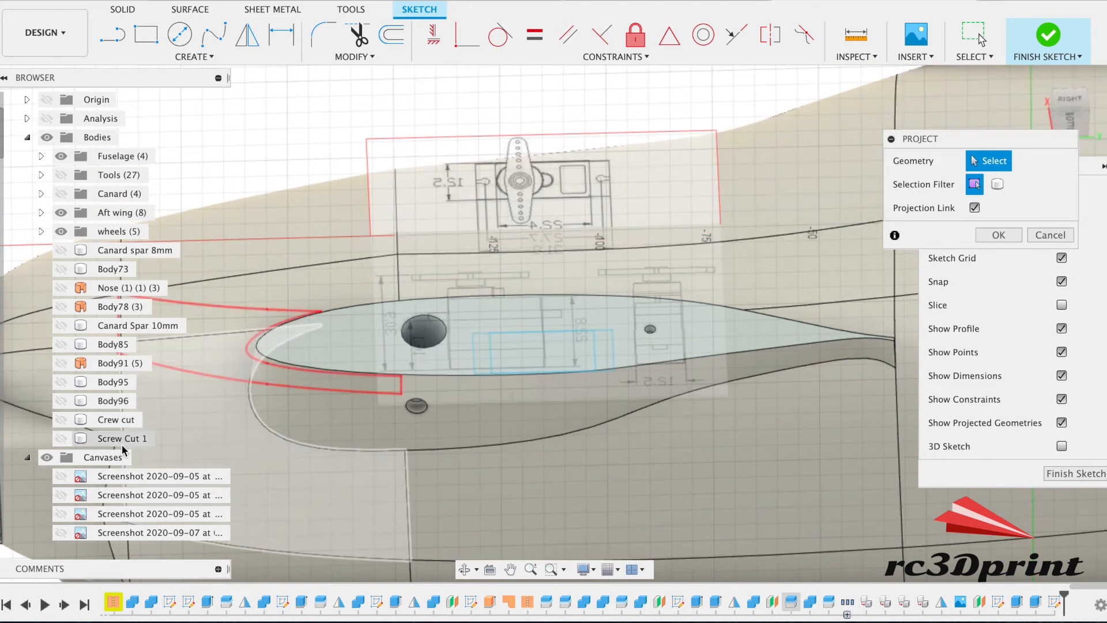
scroll(down, 3)
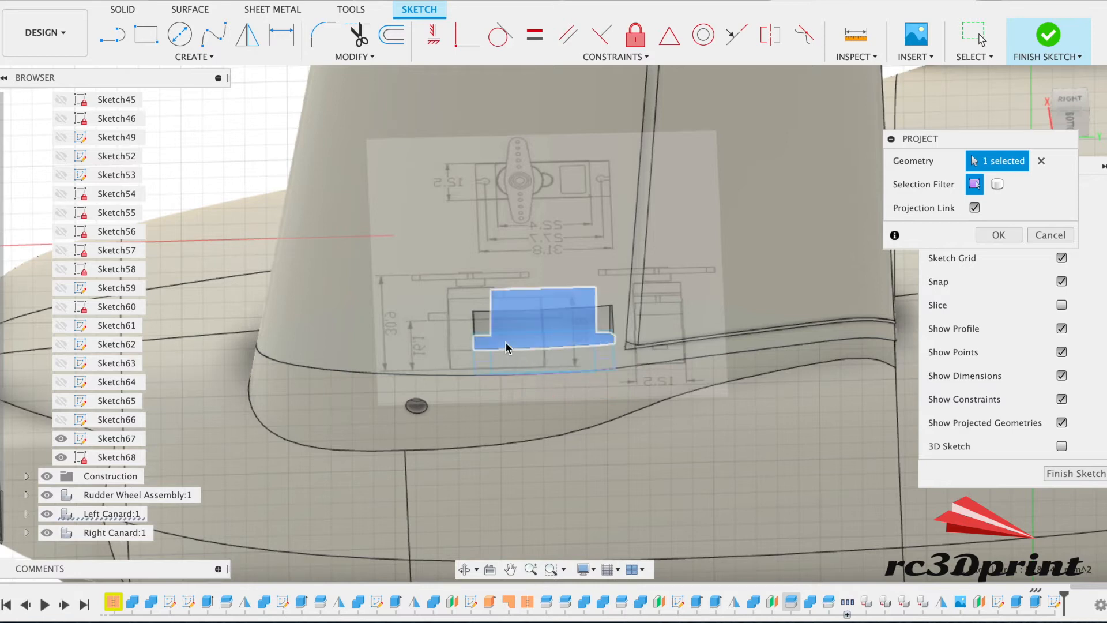
click(997, 235)
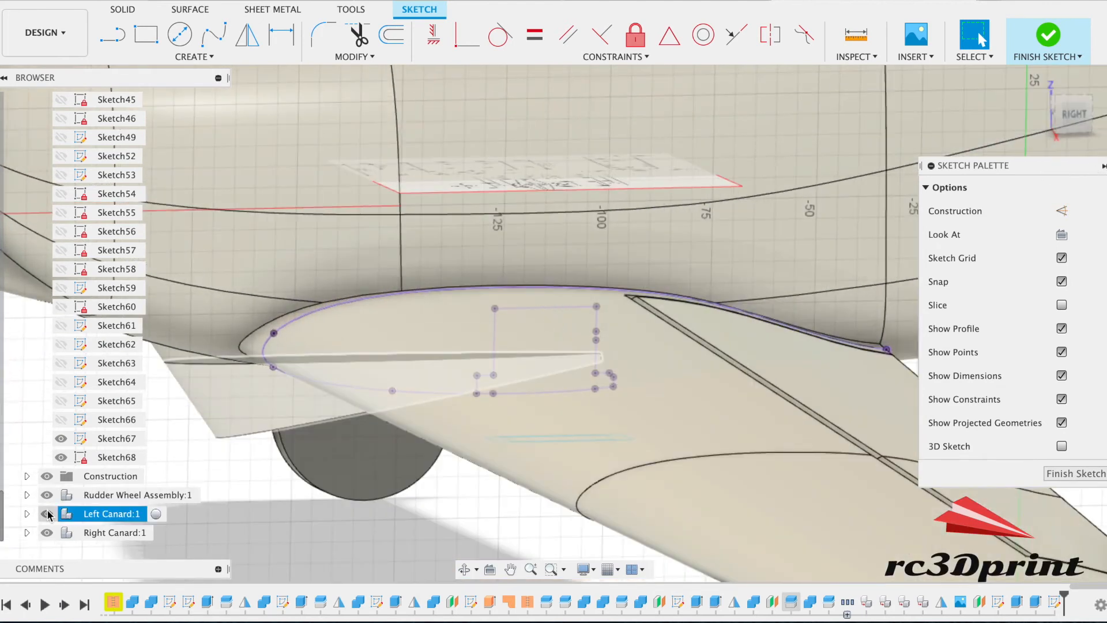
- Hide Left Canard and draw a 3 mm filleted rectangle inside the projected servo outline
click(47, 513)
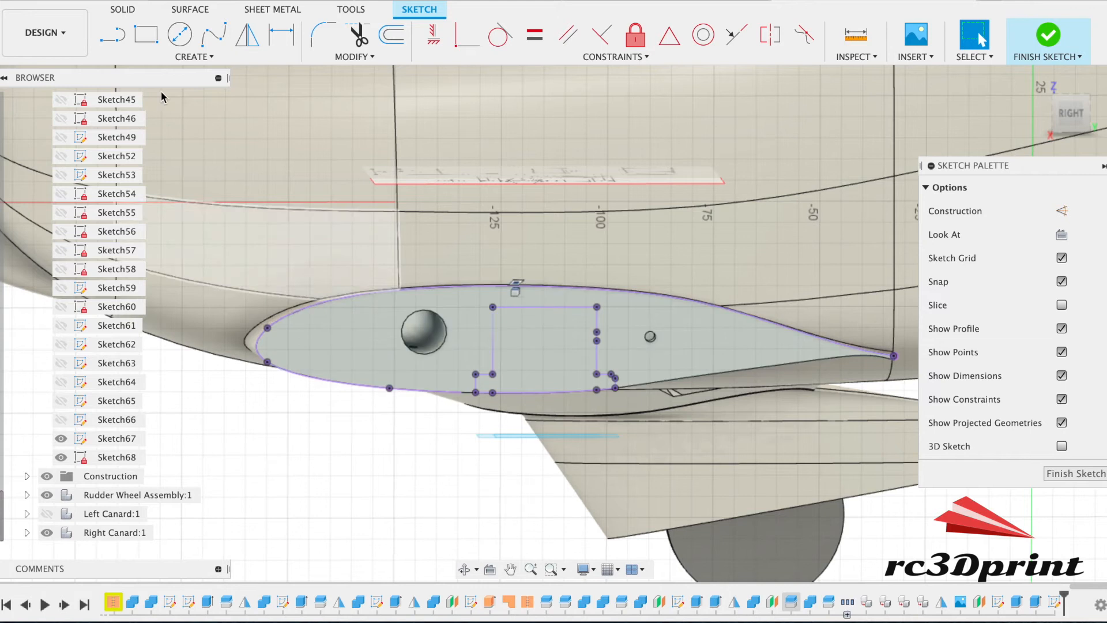
click(145, 34)
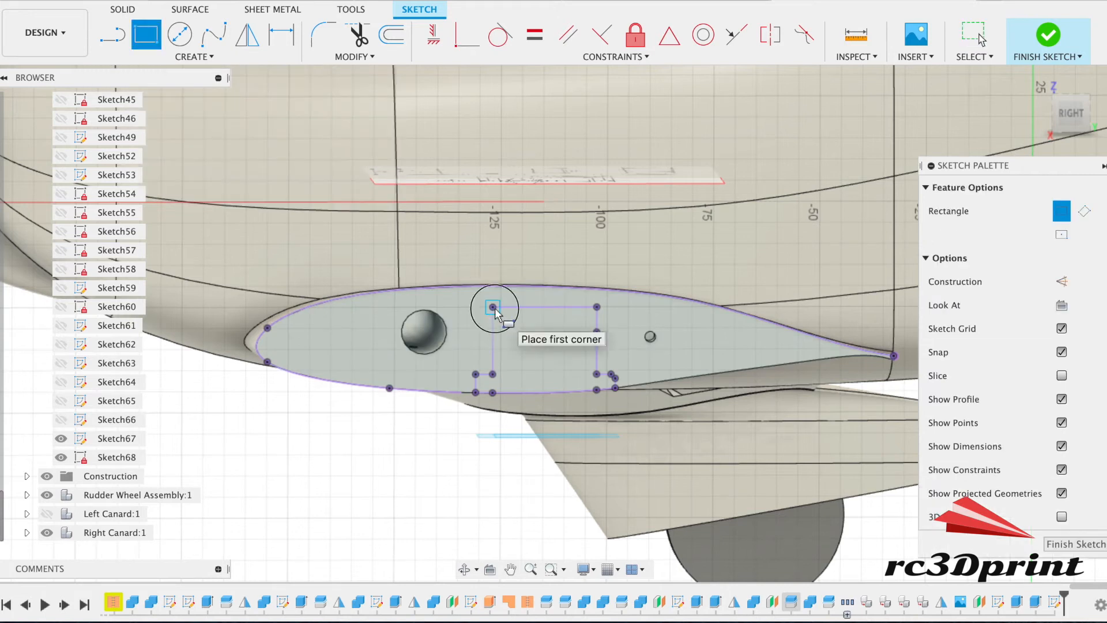
click(492, 307)
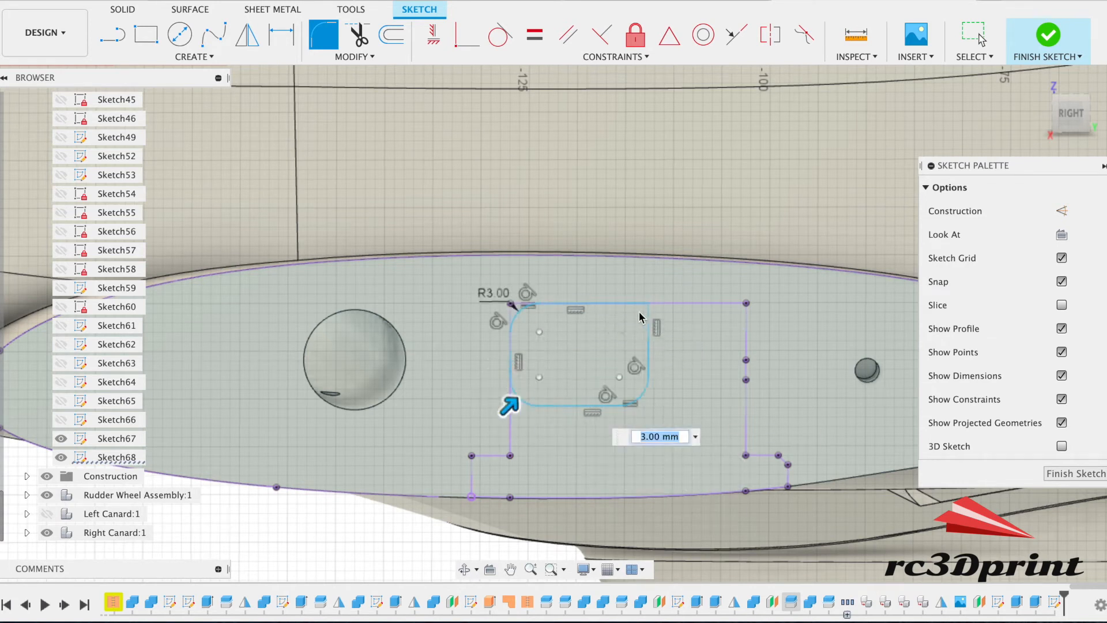
mouse_move(644, 314)
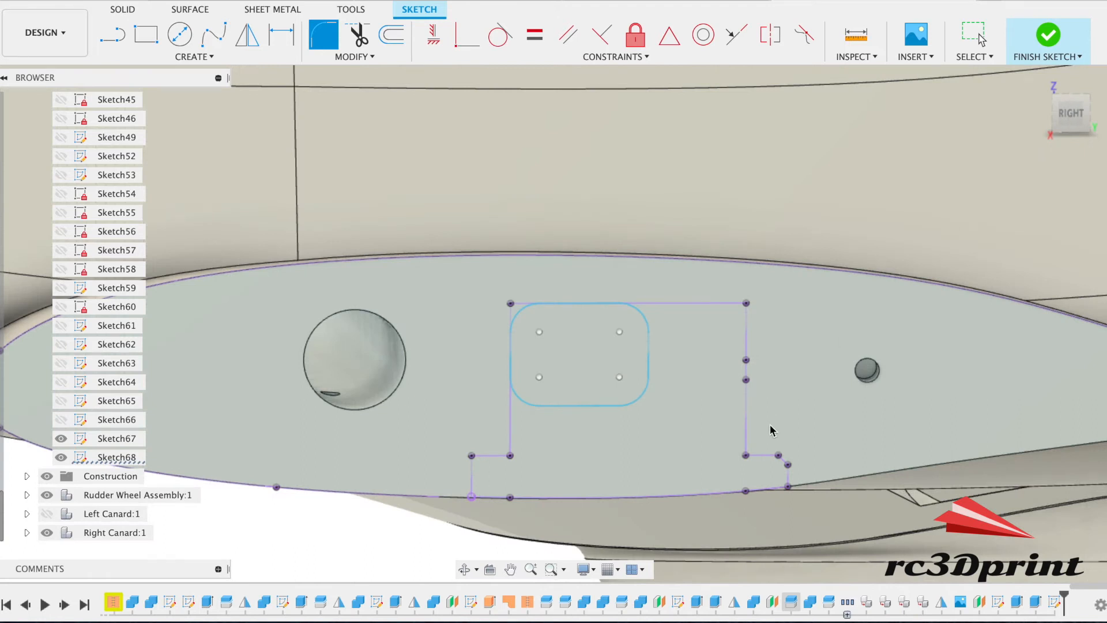
click(1047, 34)
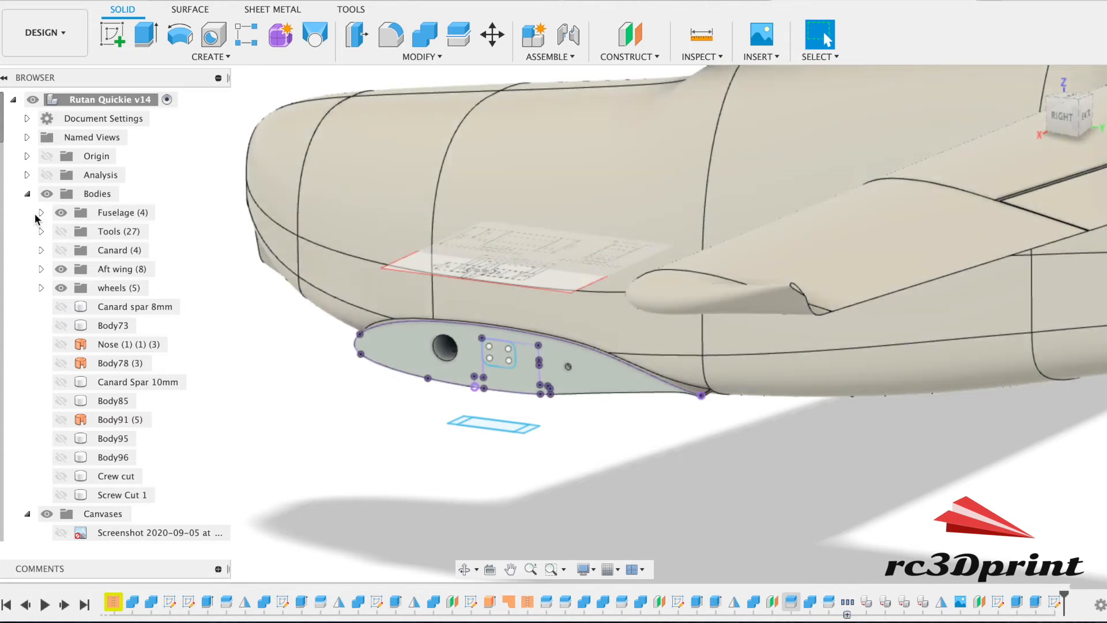
- Expand the Fuselage folder to list the cowling, firewall, tail, nose and fuselage bodies
click(40, 211)
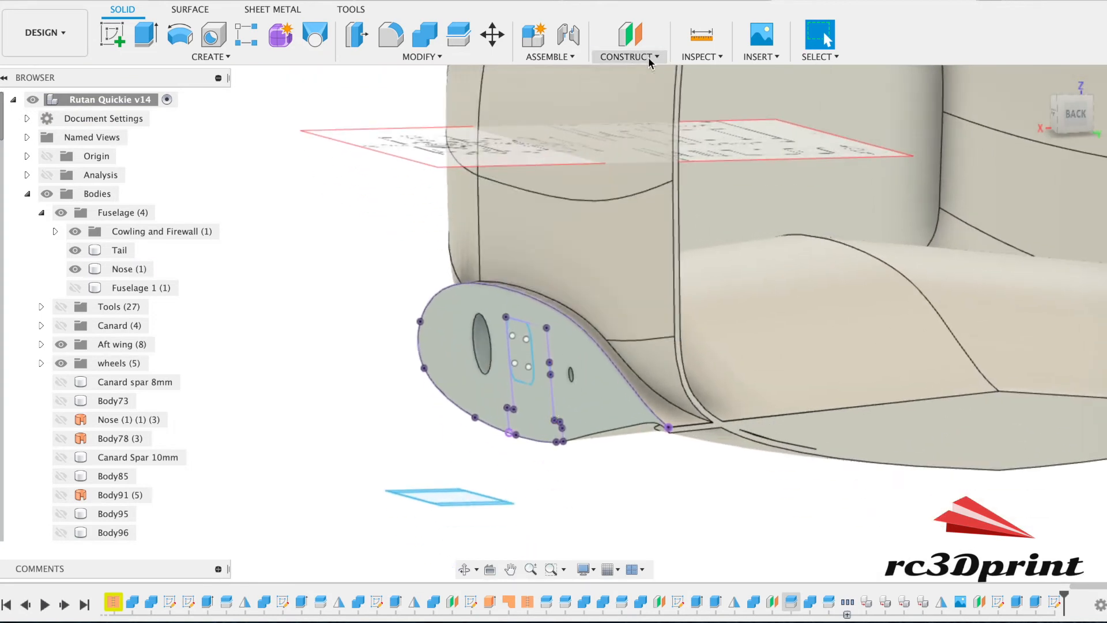
- Add a 0° Plane at Angle through the canard root sketch line
click(627, 42)
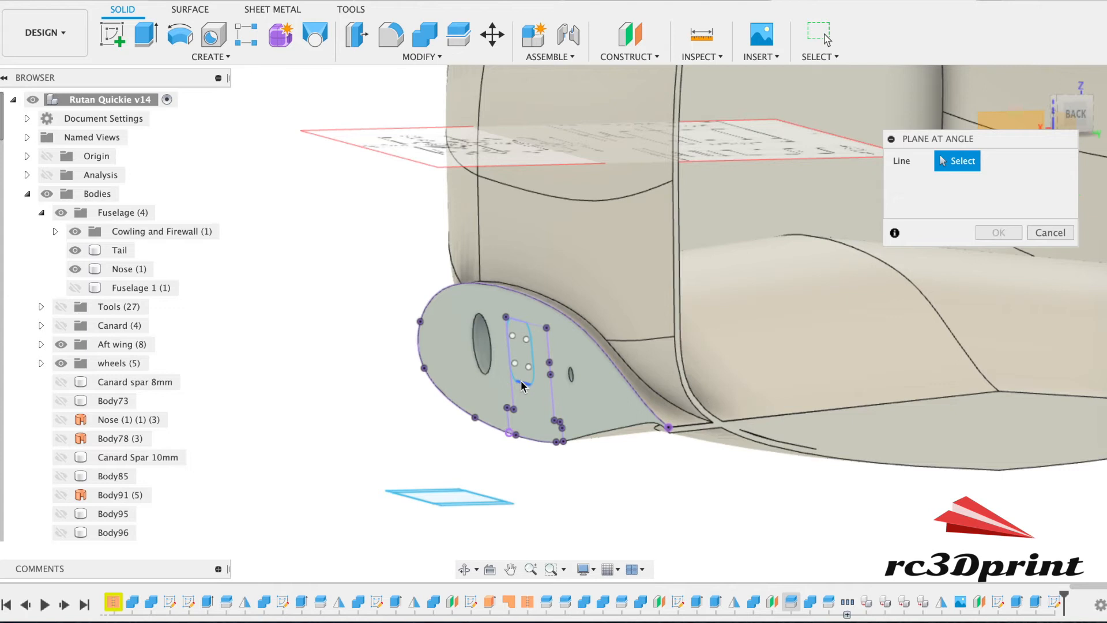
mouse_move(522, 386)
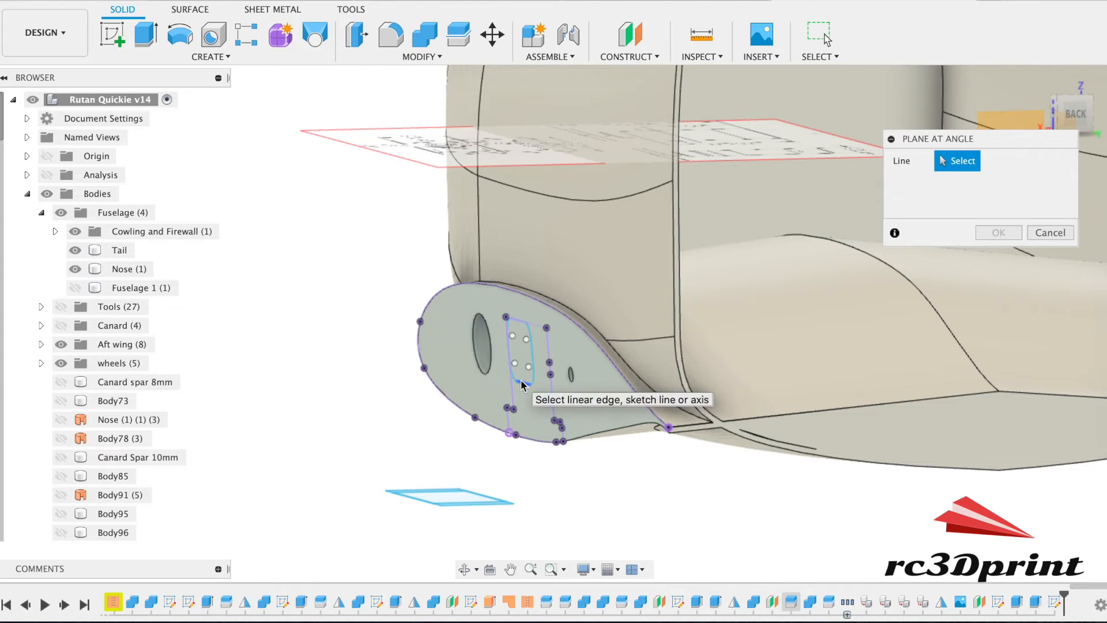
click(519, 300)
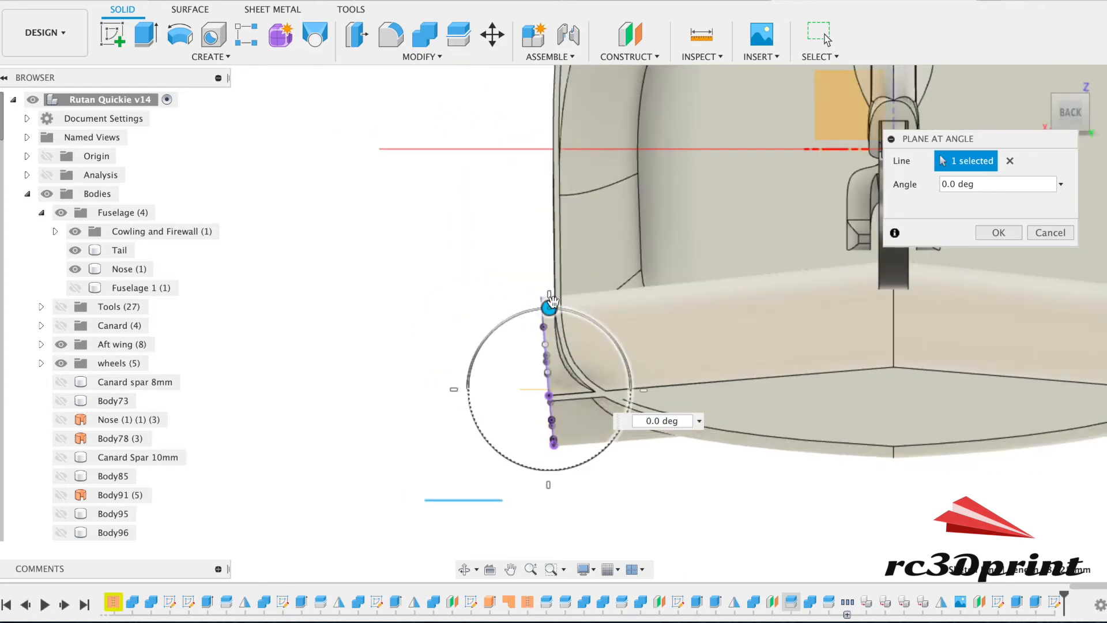
drag(550, 300, 542, 305)
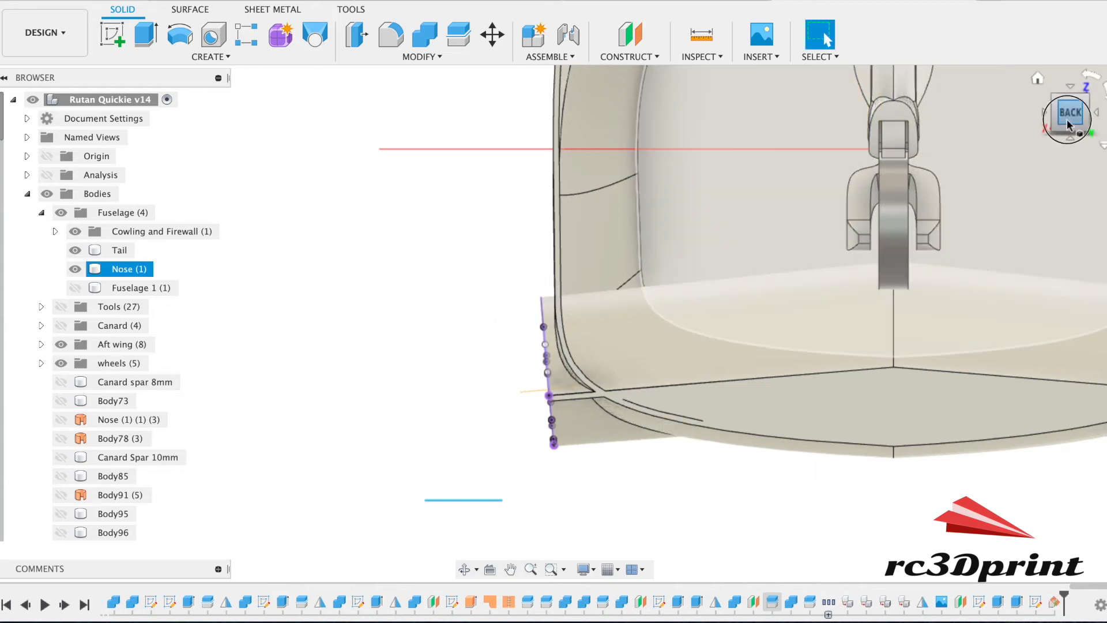
click(114, 35)
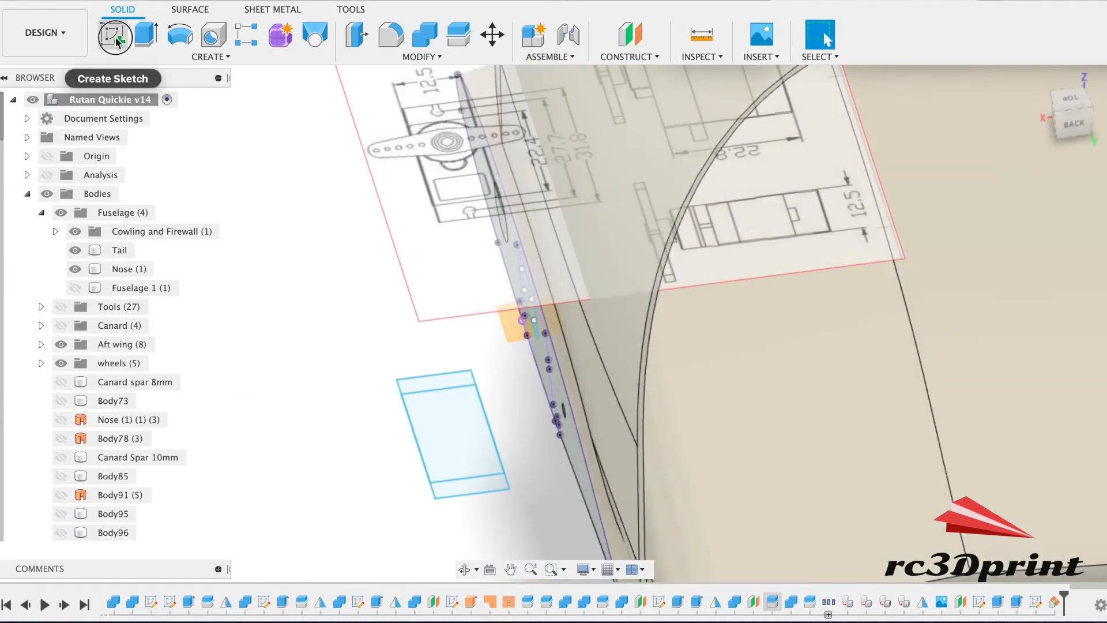
- Sketch a spline on the new plane from the servo pocket along the fuselage
click(114, 34)
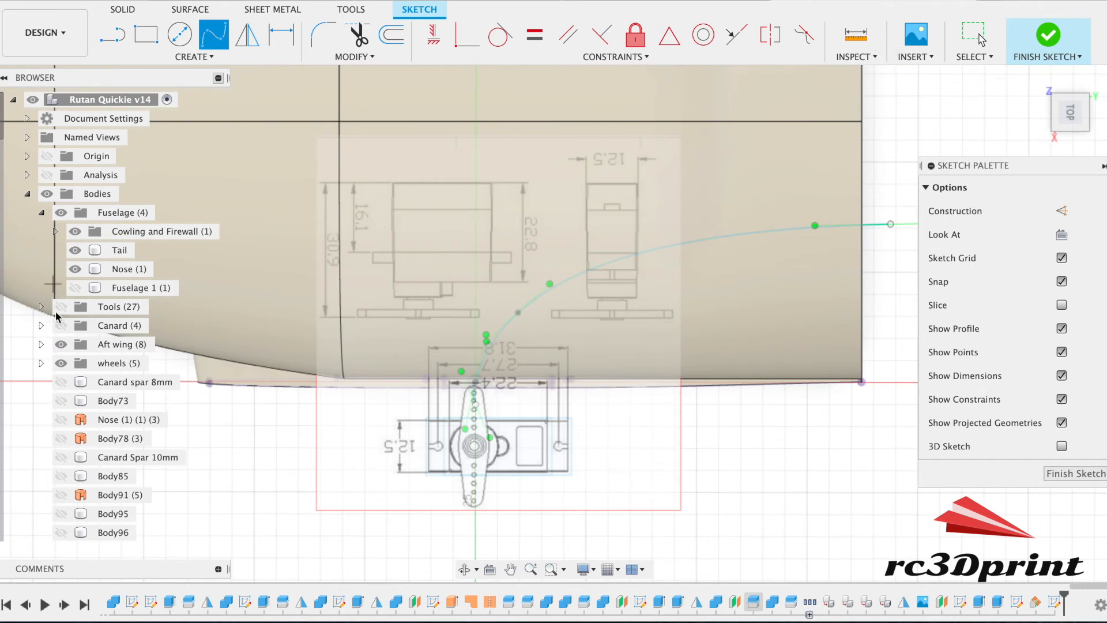
scroll(down, 3)
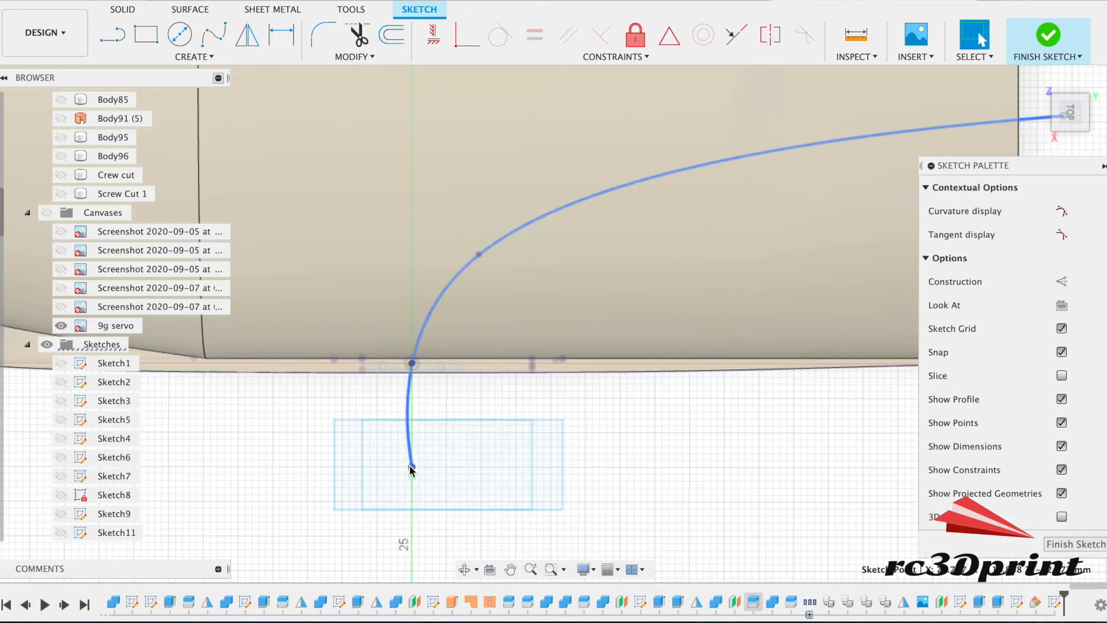
drag(411, 466, 418, 557)
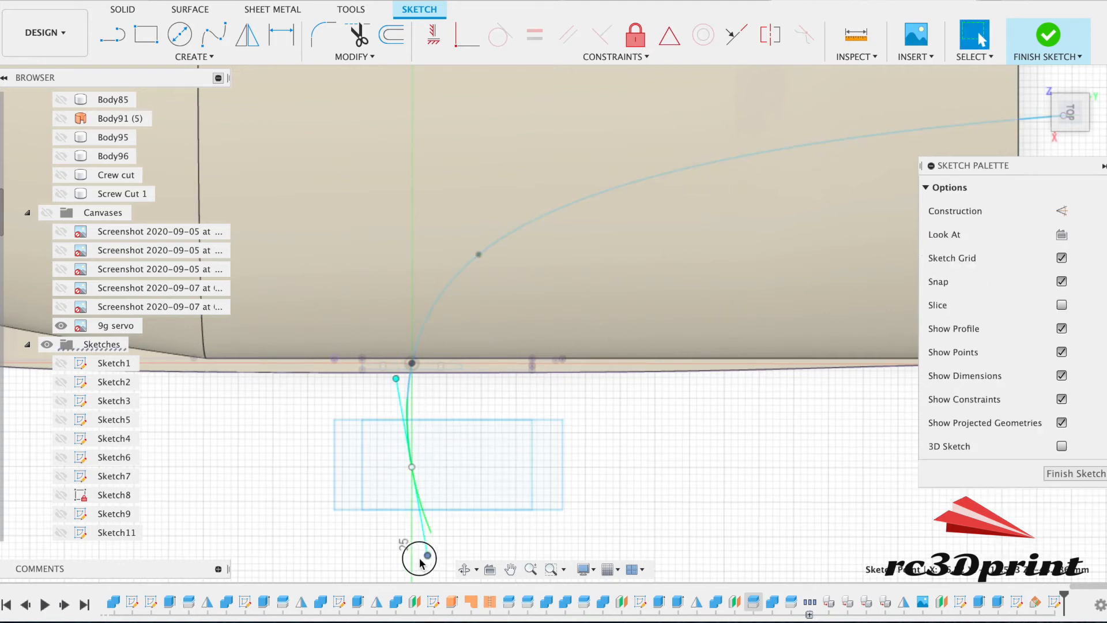
drag(420, 556, 407, 561)
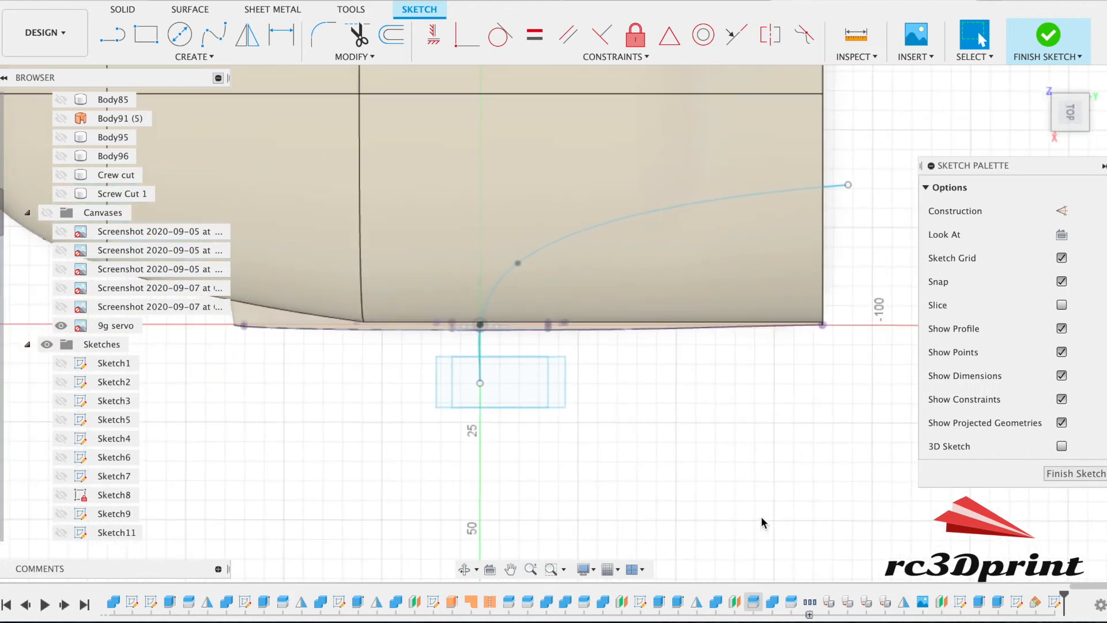
click(1047, 34)
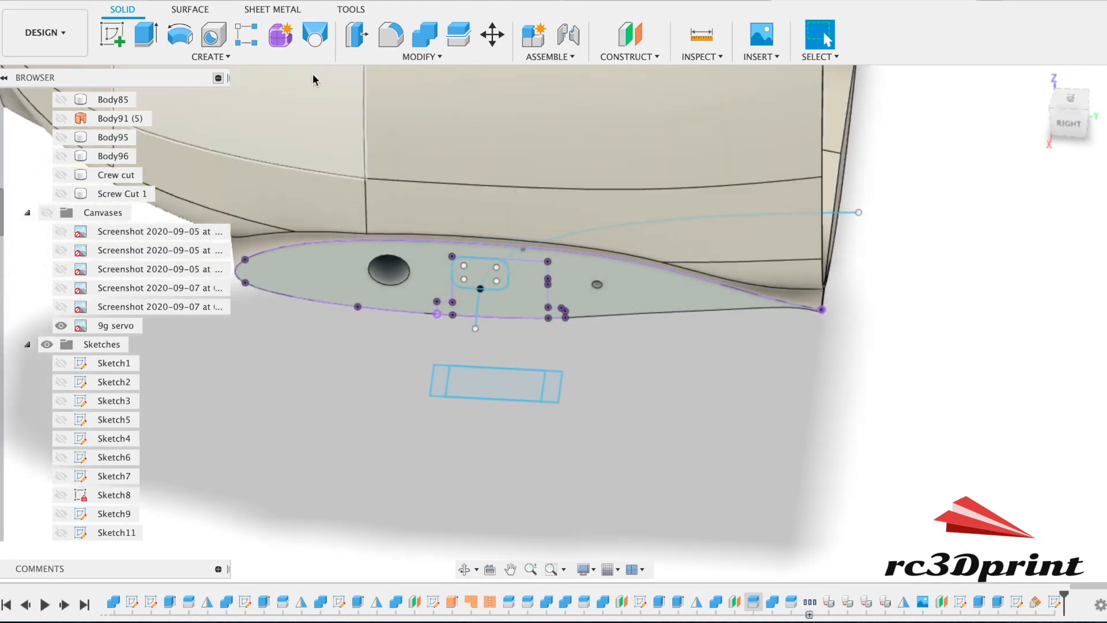
mouse_move(144, 34)
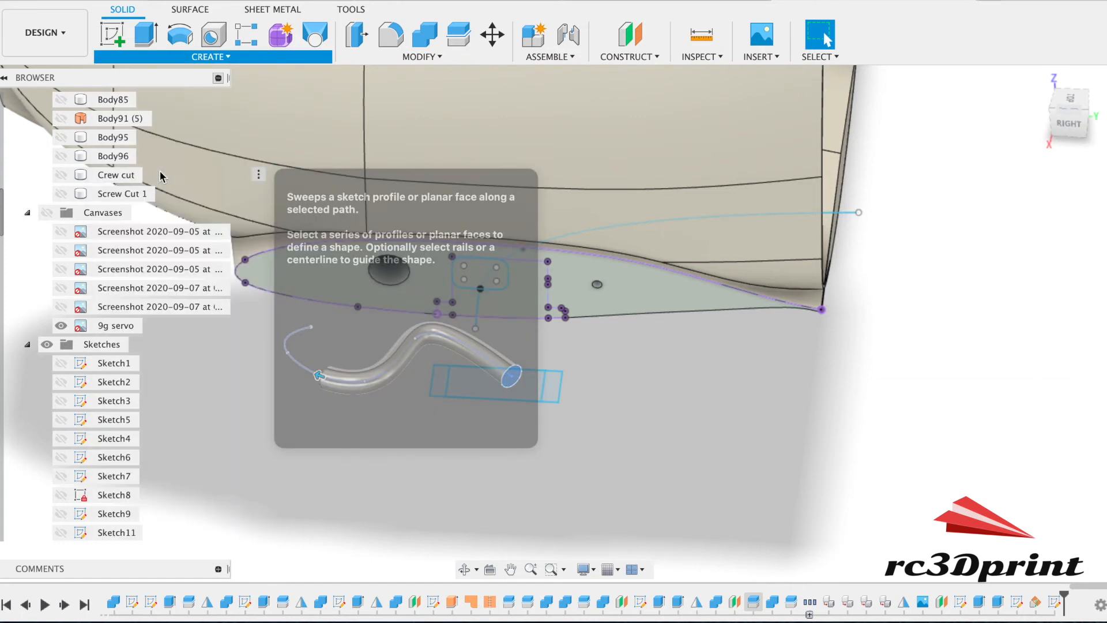
- Sweep the rounded rectangle profile along the spline as a New Body, Body101
click(482, 273)
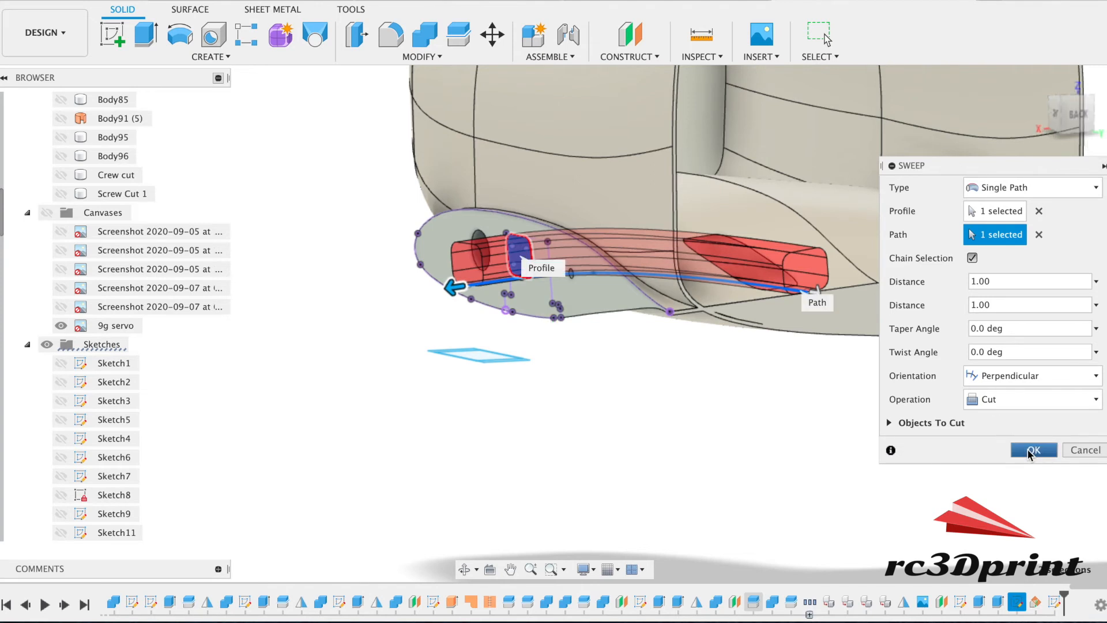
click(1031, 399)
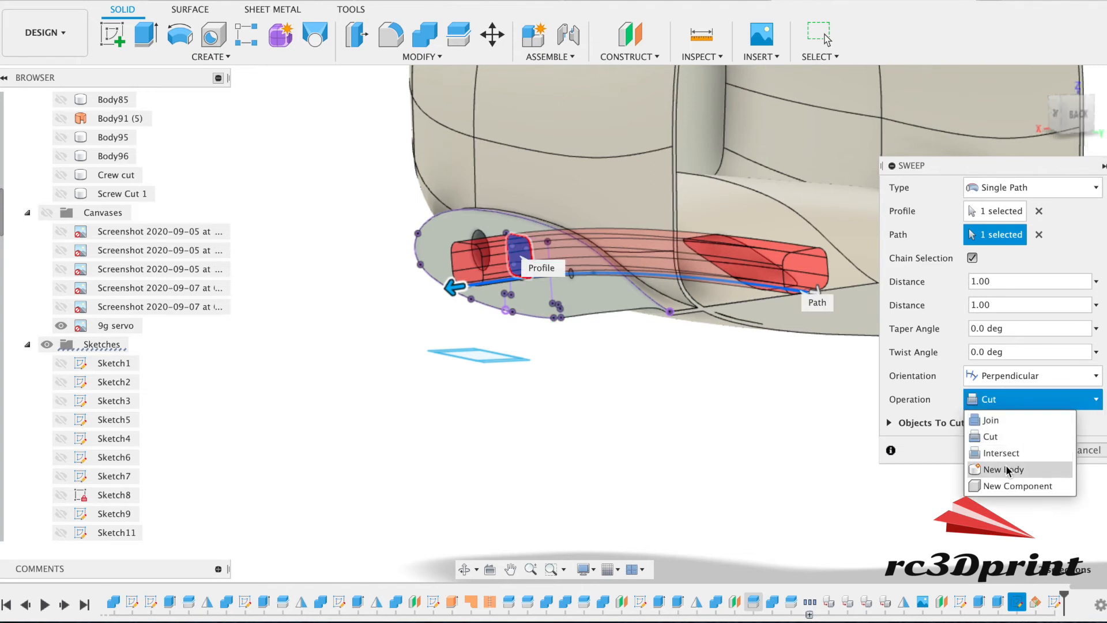
click(1002, 469)
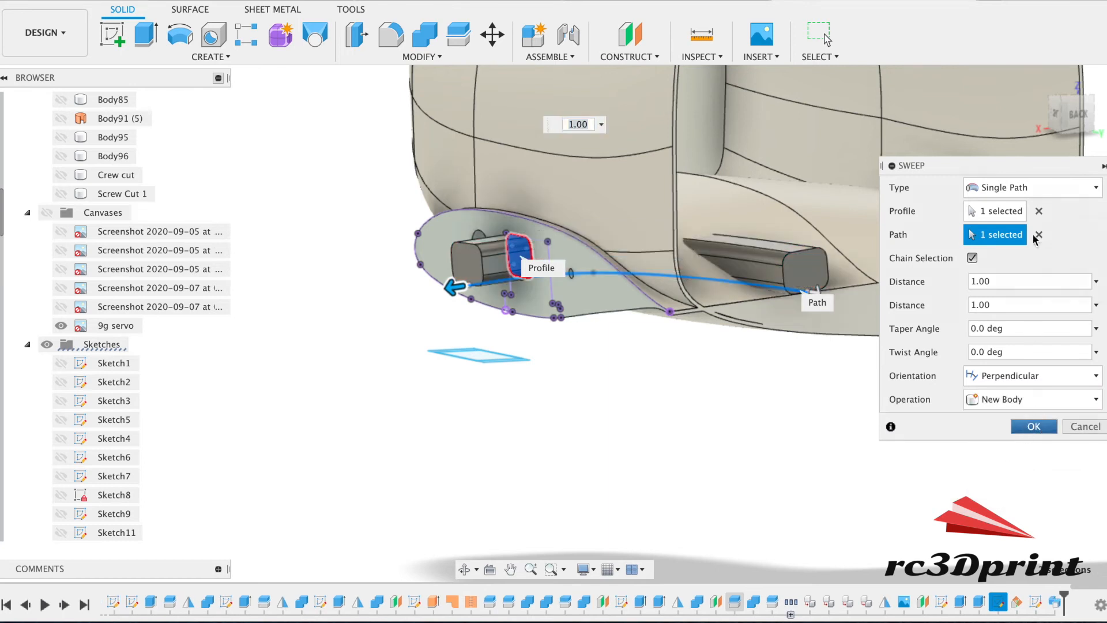
click(1033, 426)
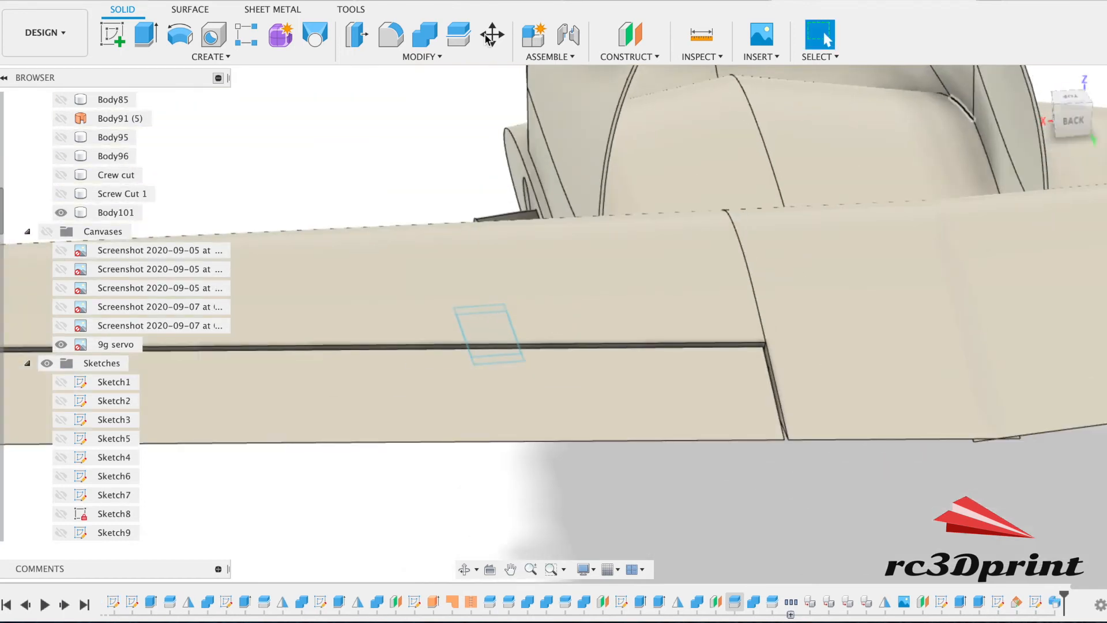
- Mirror Body101 across the centre plane using the Bodies pattern type
click(211, 39)
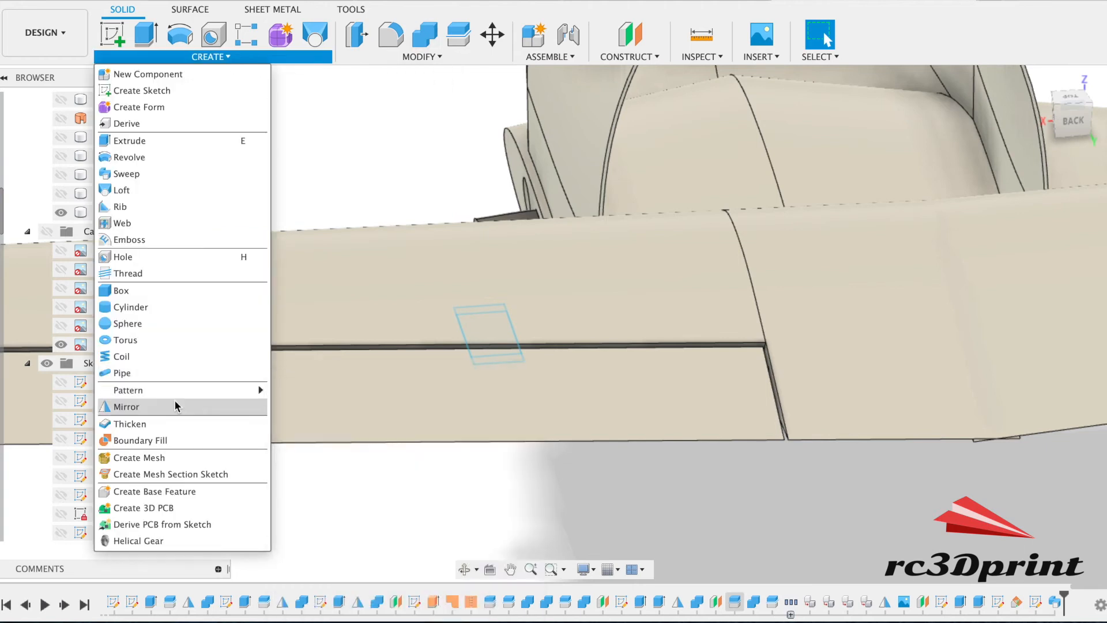
click(126, 405)
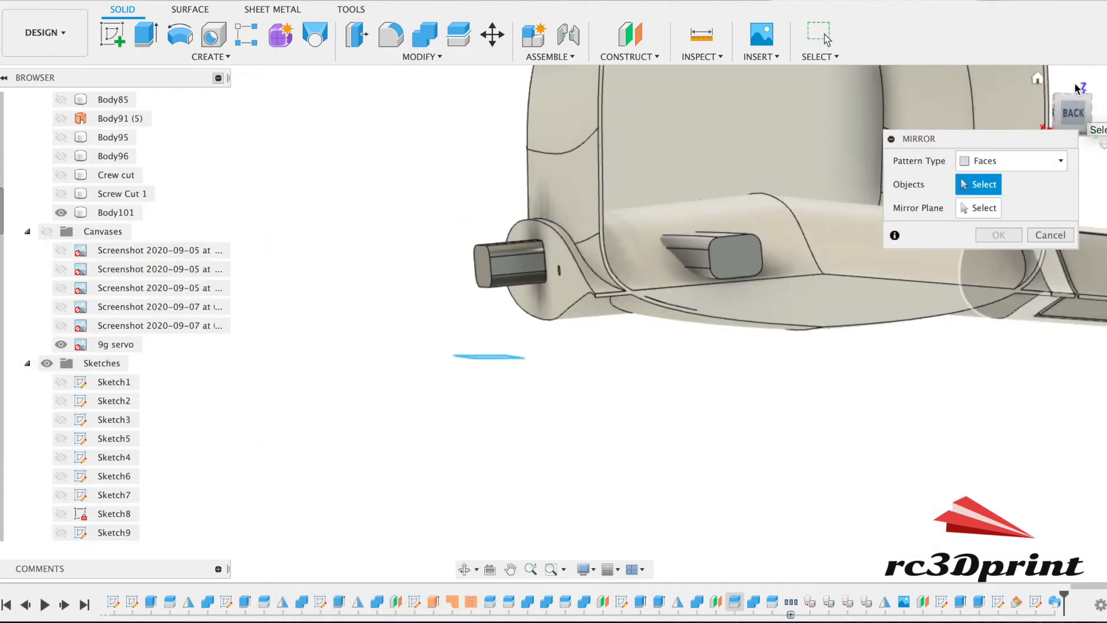
click(1010, 160)
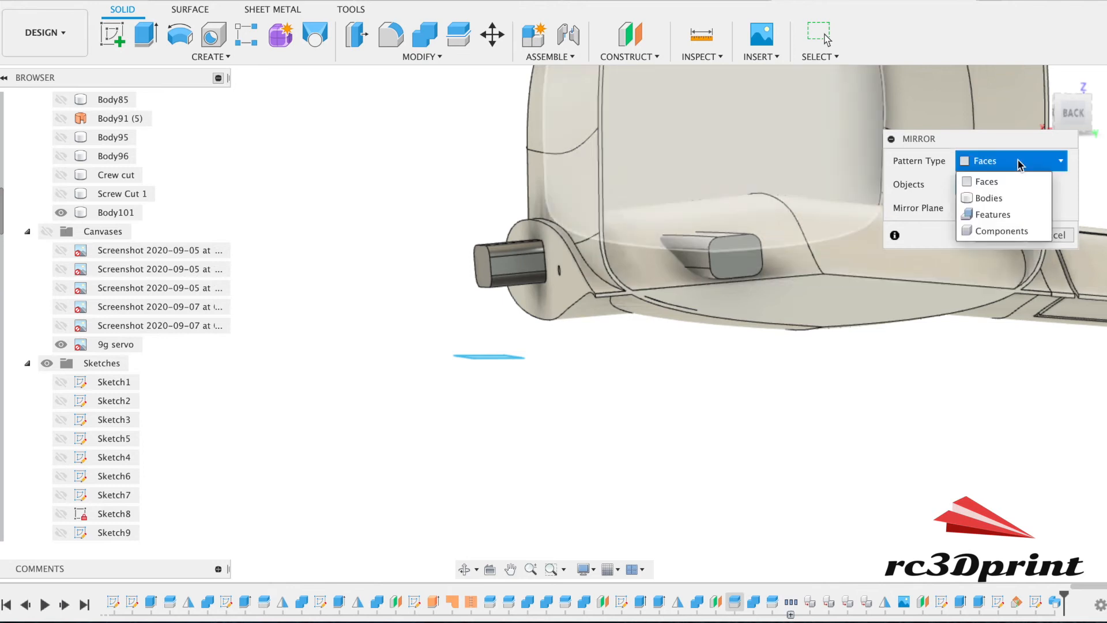
click(988, 198)
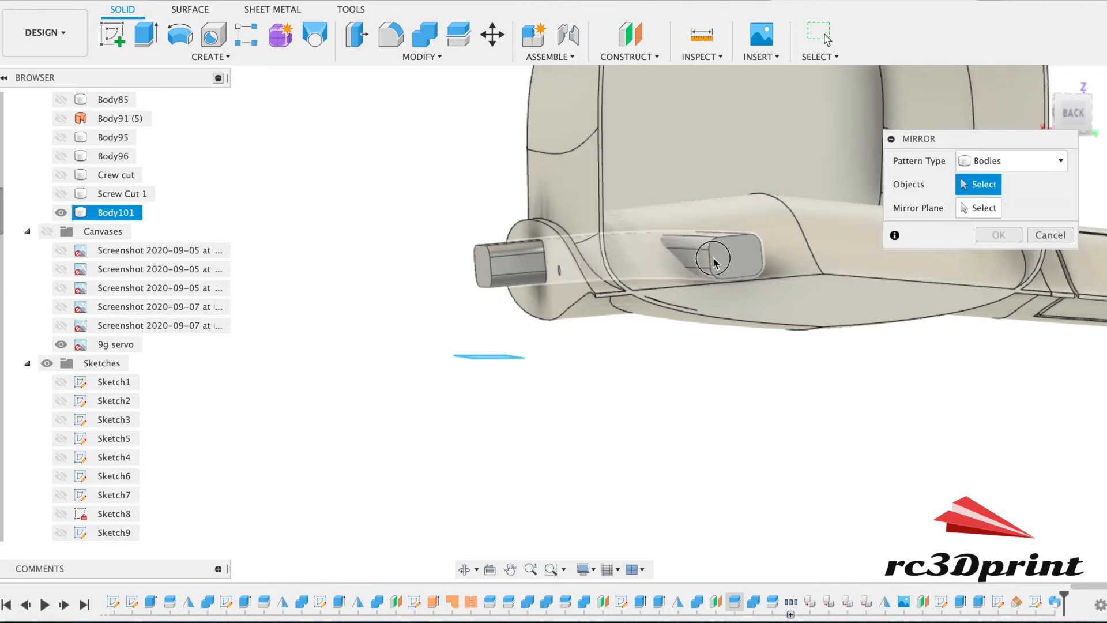
click(713, 262)
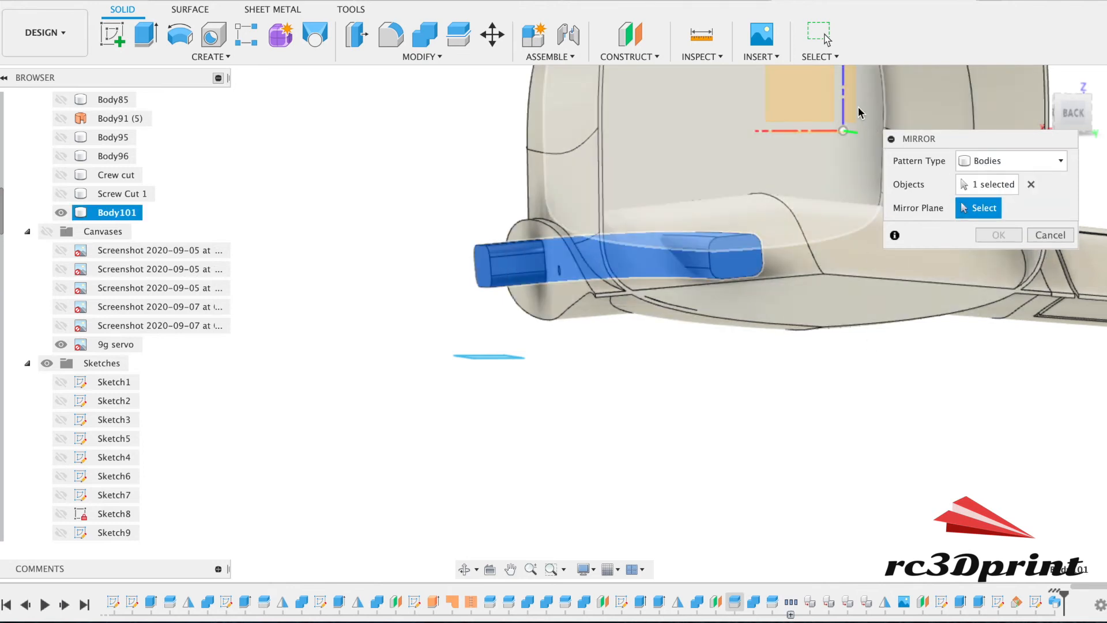
click(842, 106)
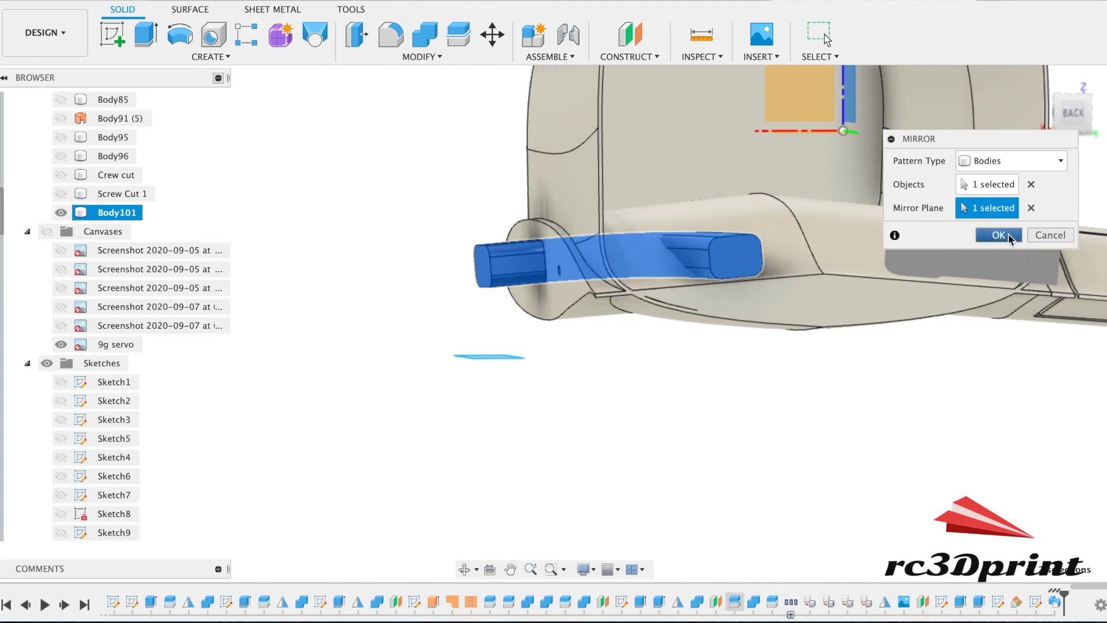
click(997, 235)
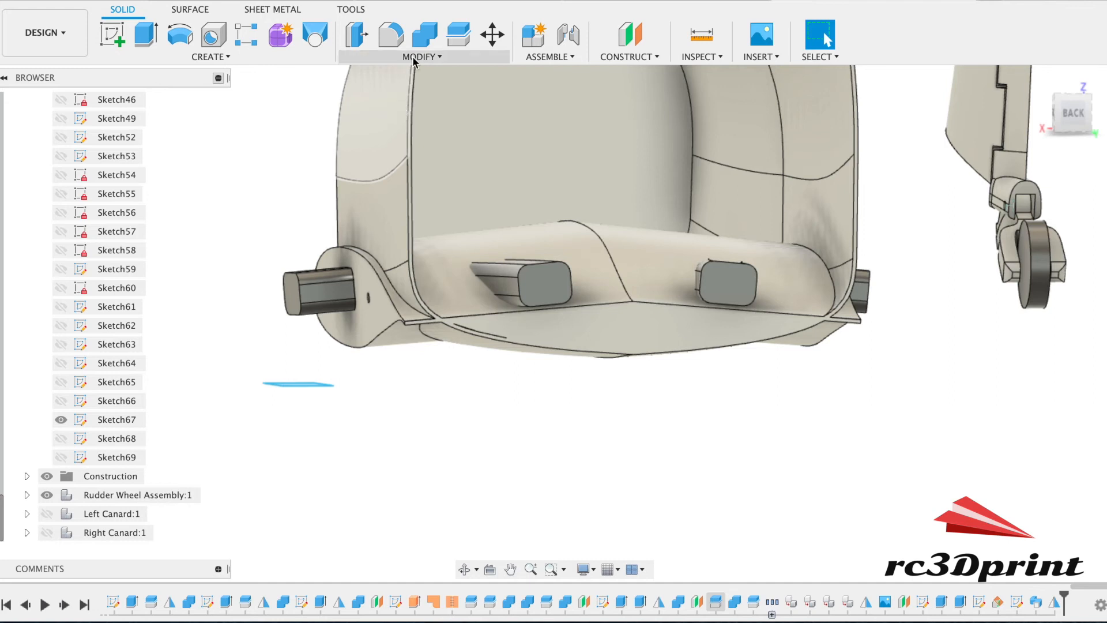
- Combine-cut both channel bodies from the nose body with Keep Tools ticked
click(423, 34)
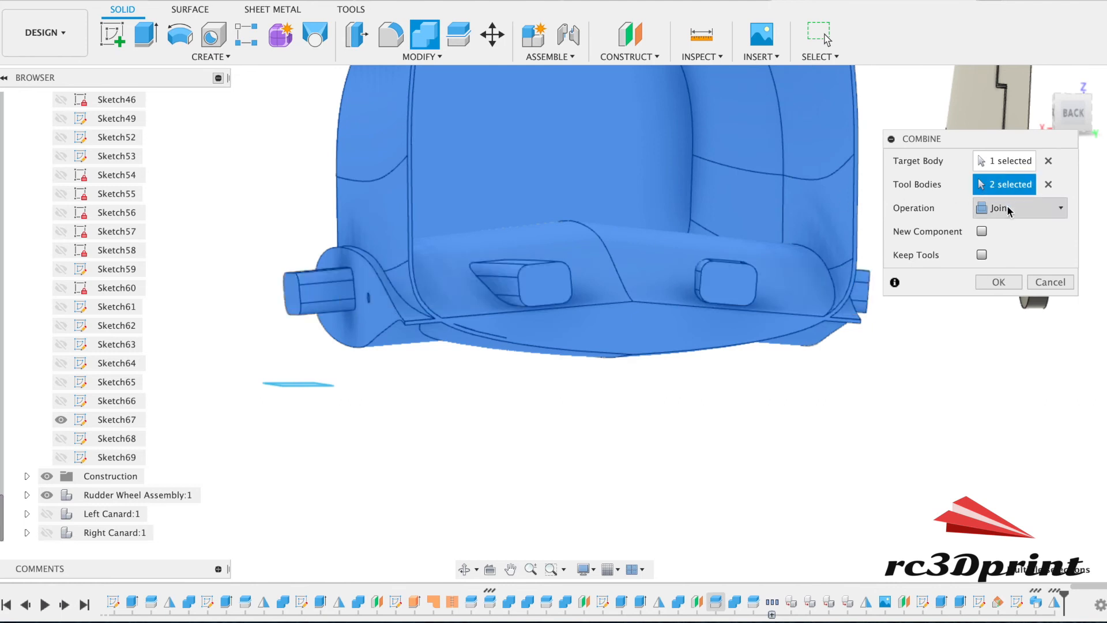
click(1016, 208)
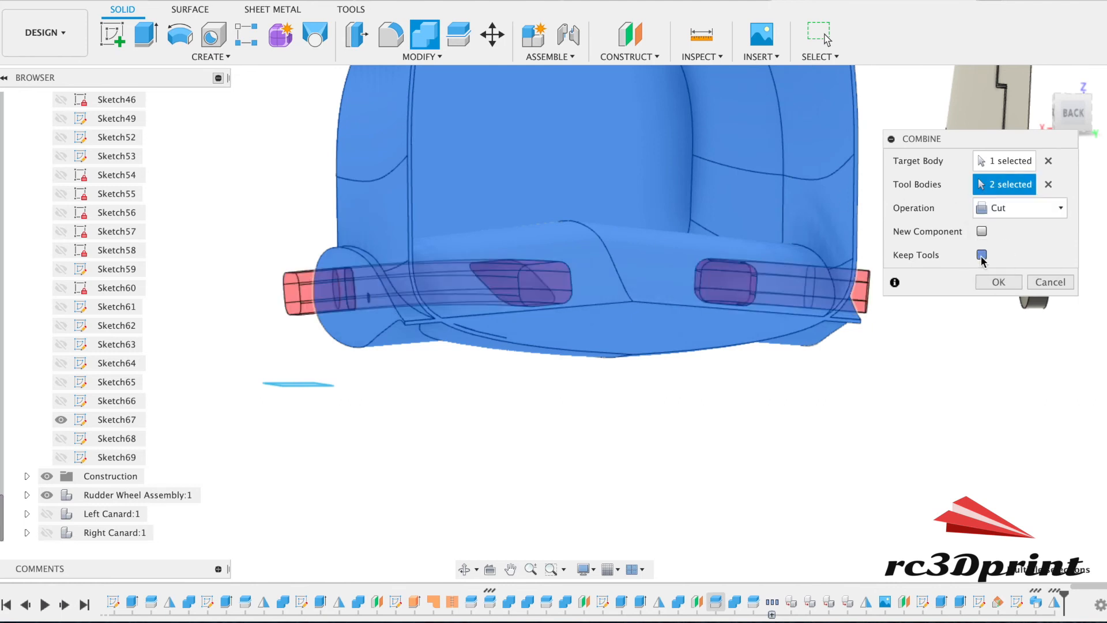
click(981, 254)
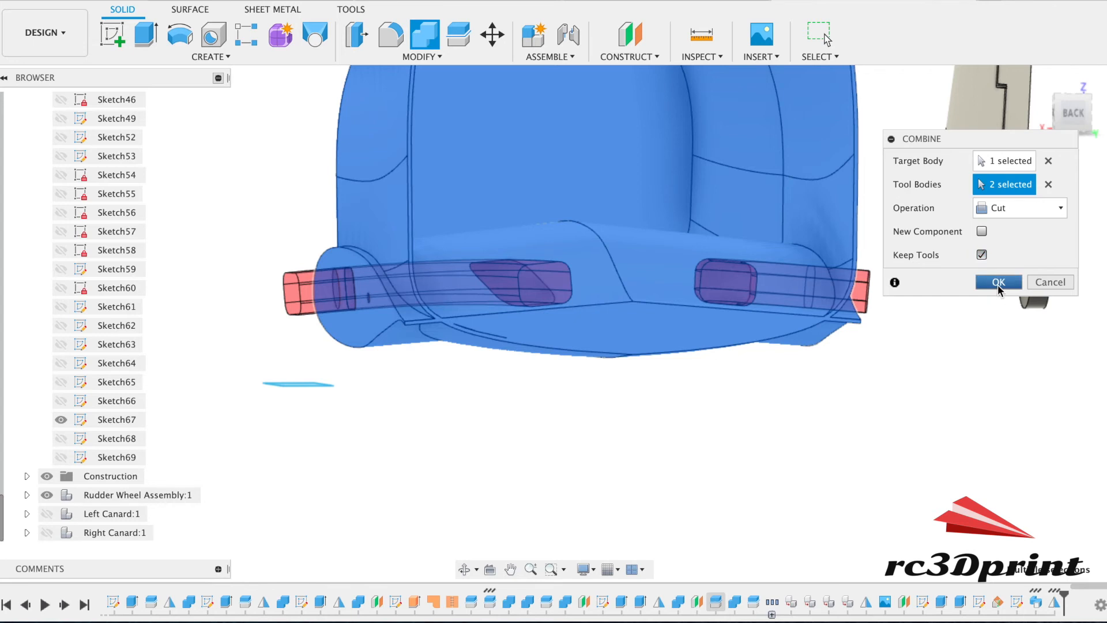
click(997, 282)
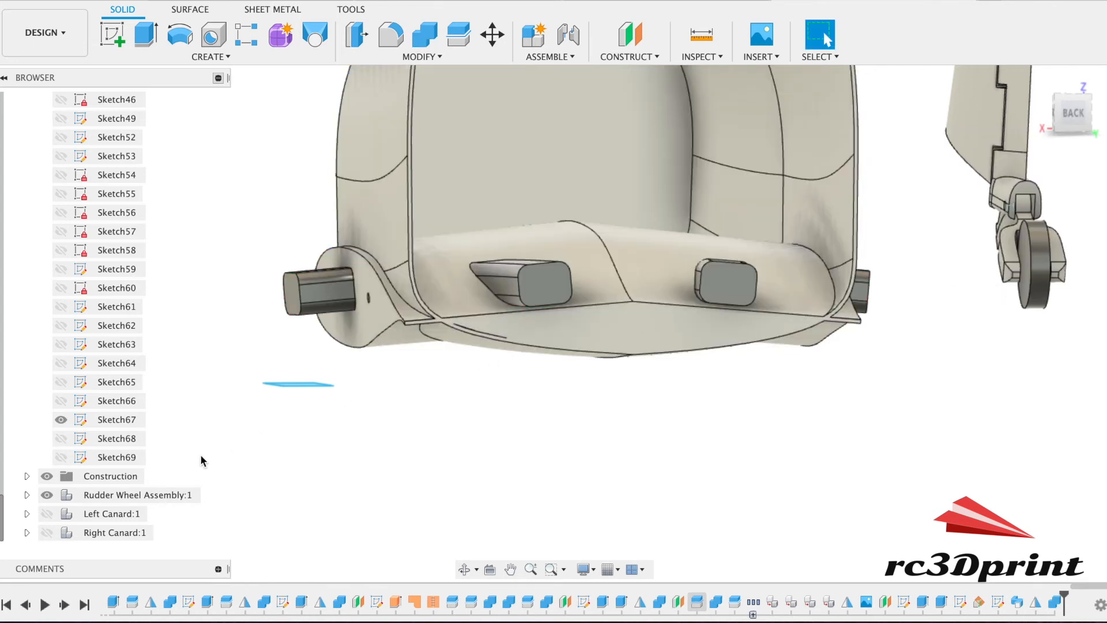
mouse_move(188, 457)
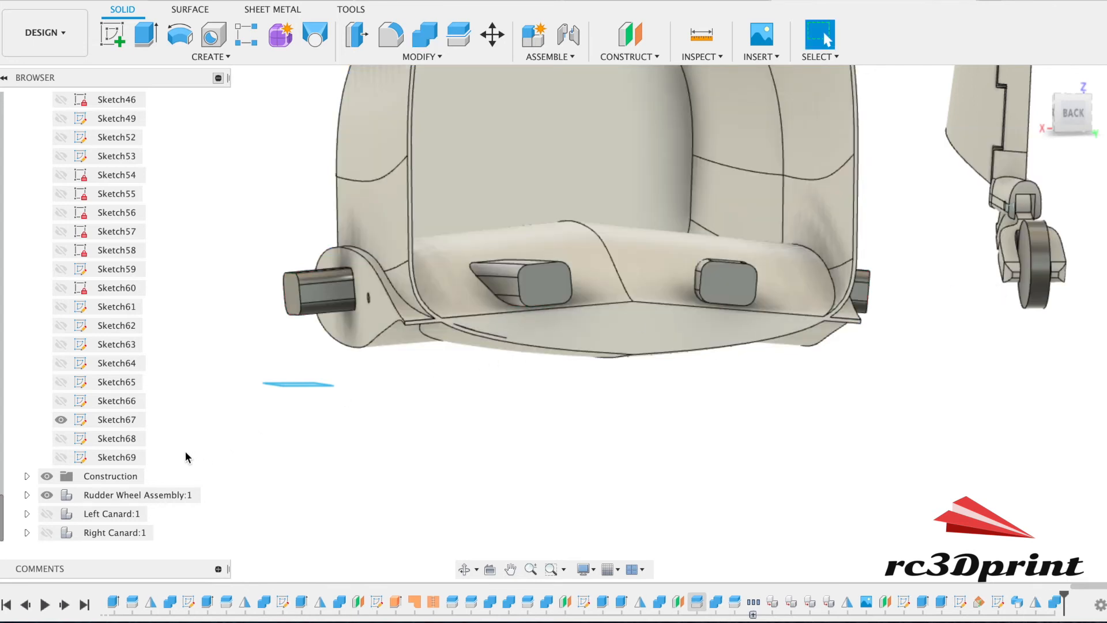
click(46, 513)
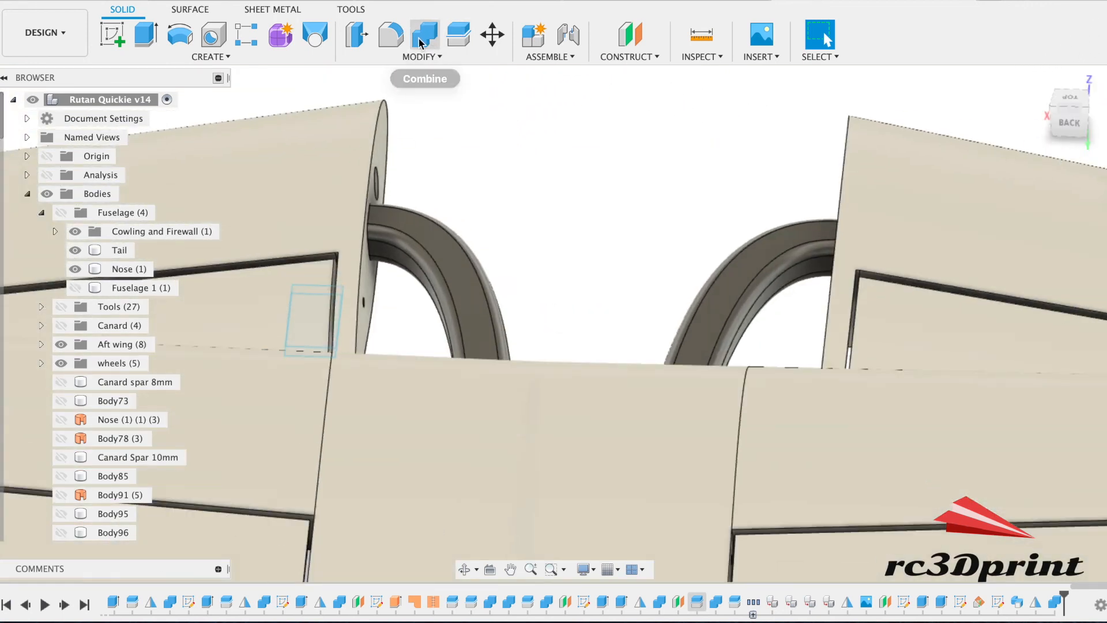
- Combine-cut the channel bodies from the left and right canard roots, discarding the tools
click(424, 34)
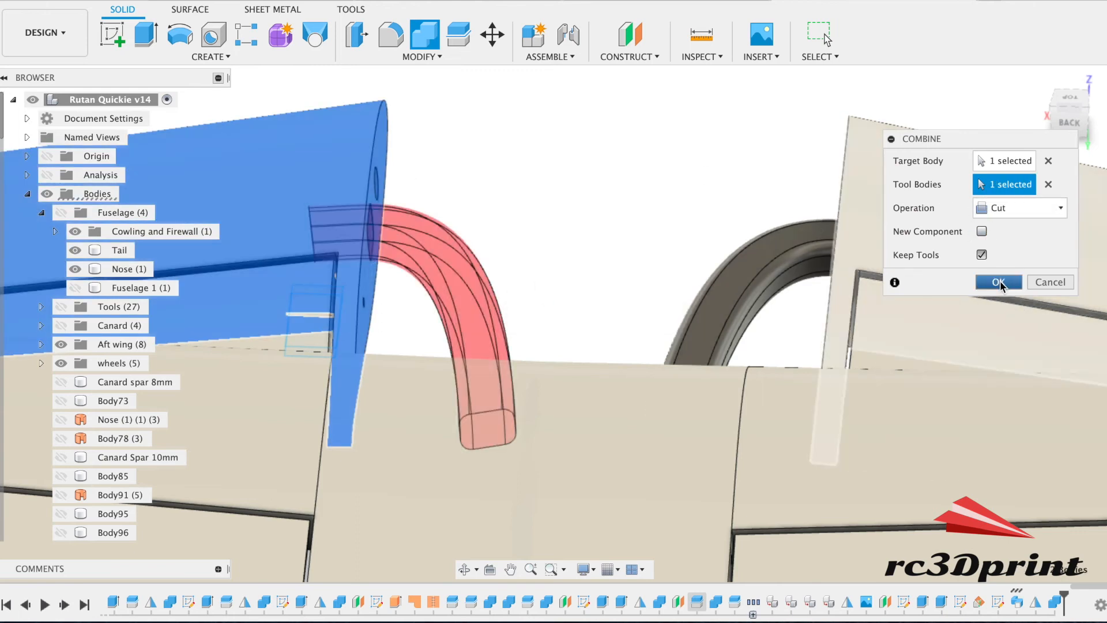
click(981, 255)
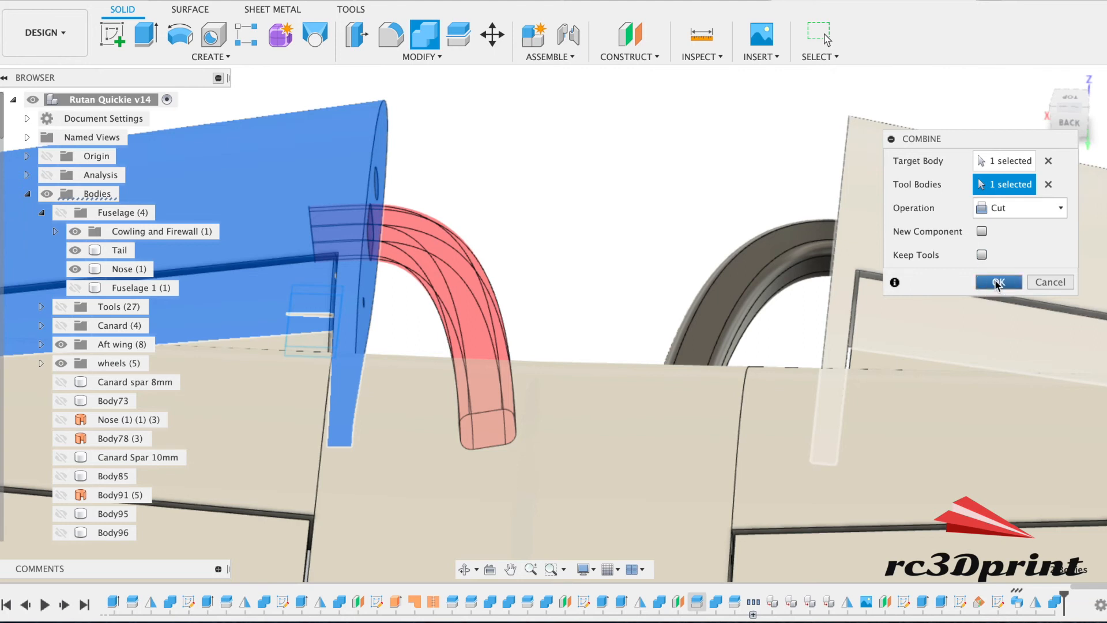
click(997, 282)
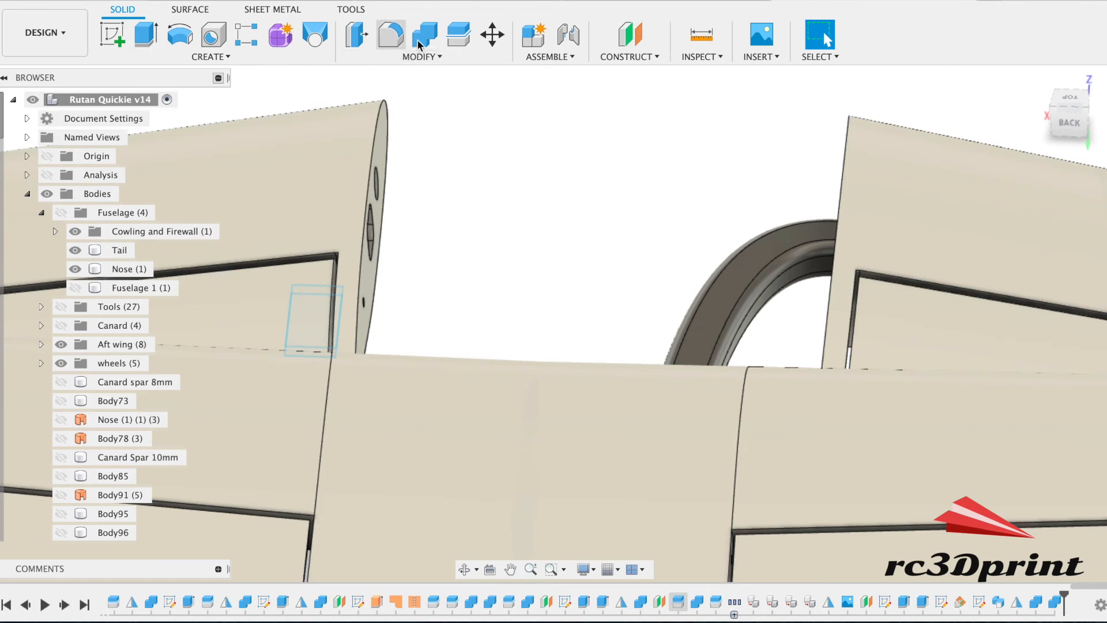
click(423, 34)
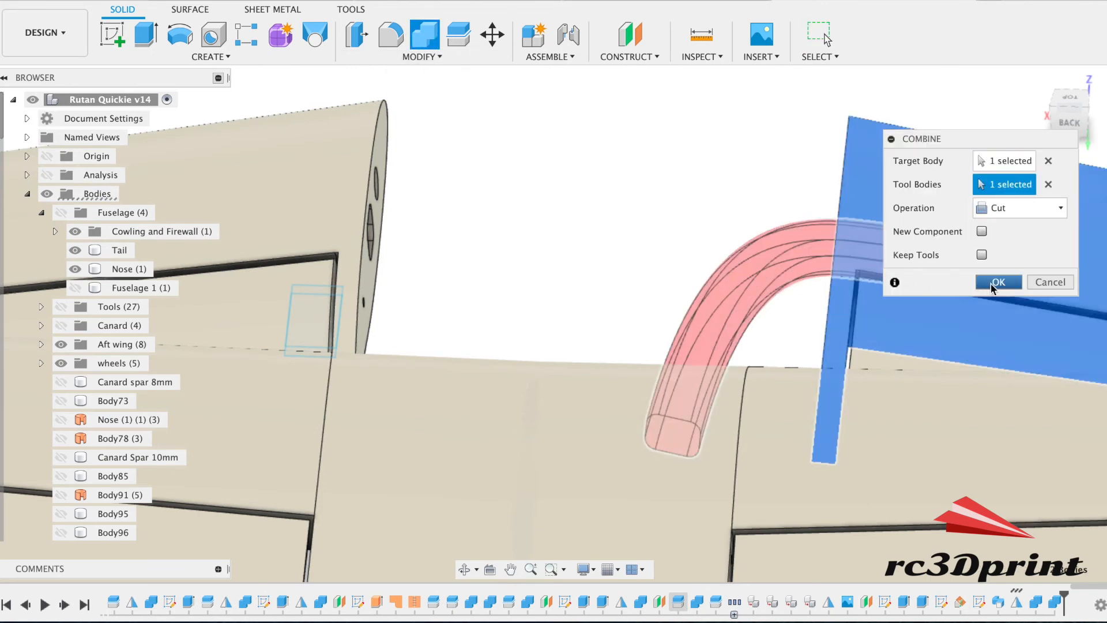
click(997, 282)
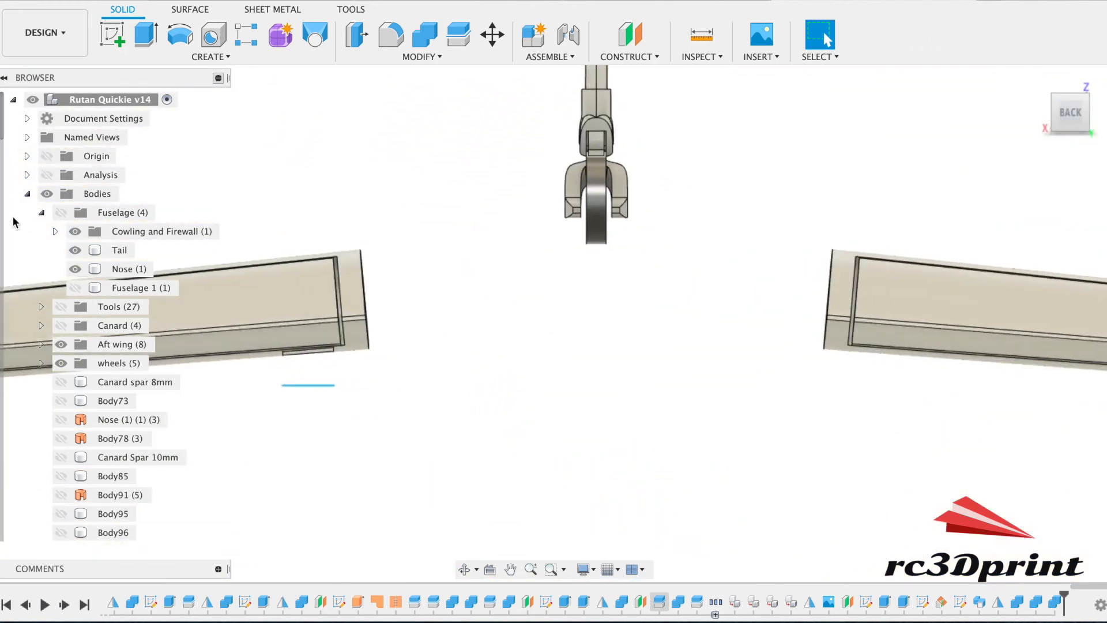
click(1068, 113)
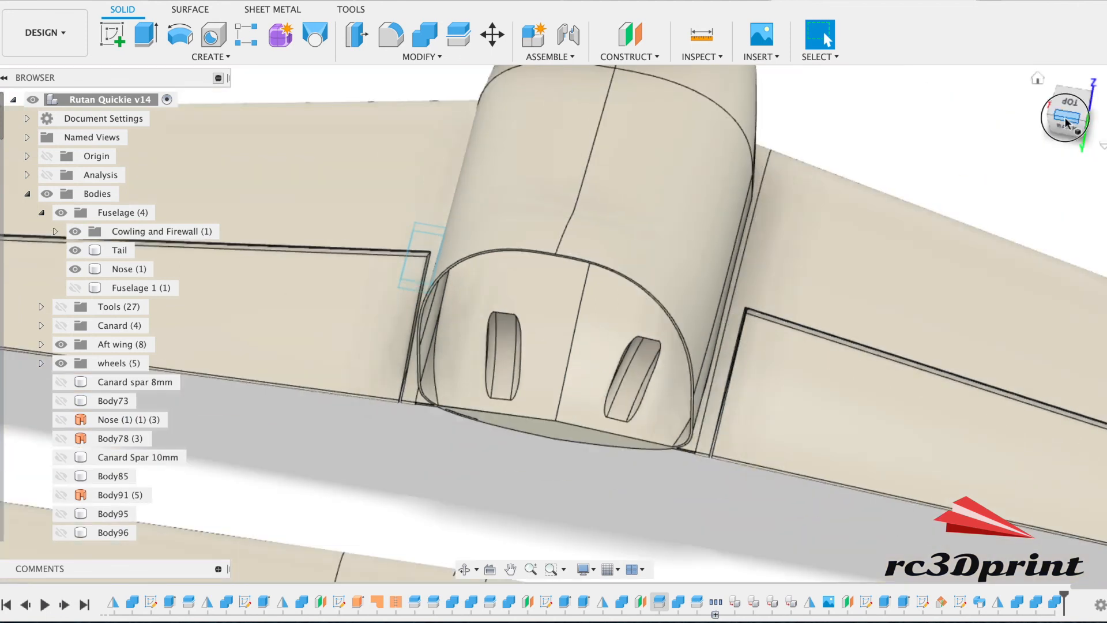
click(1065, 118)
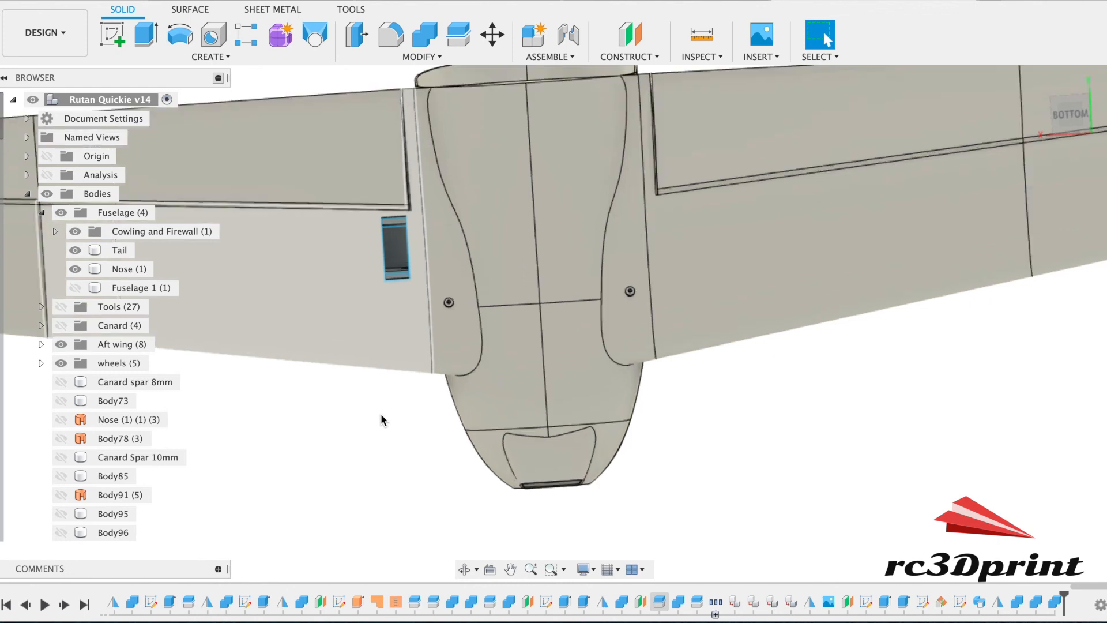
click(122, 269)
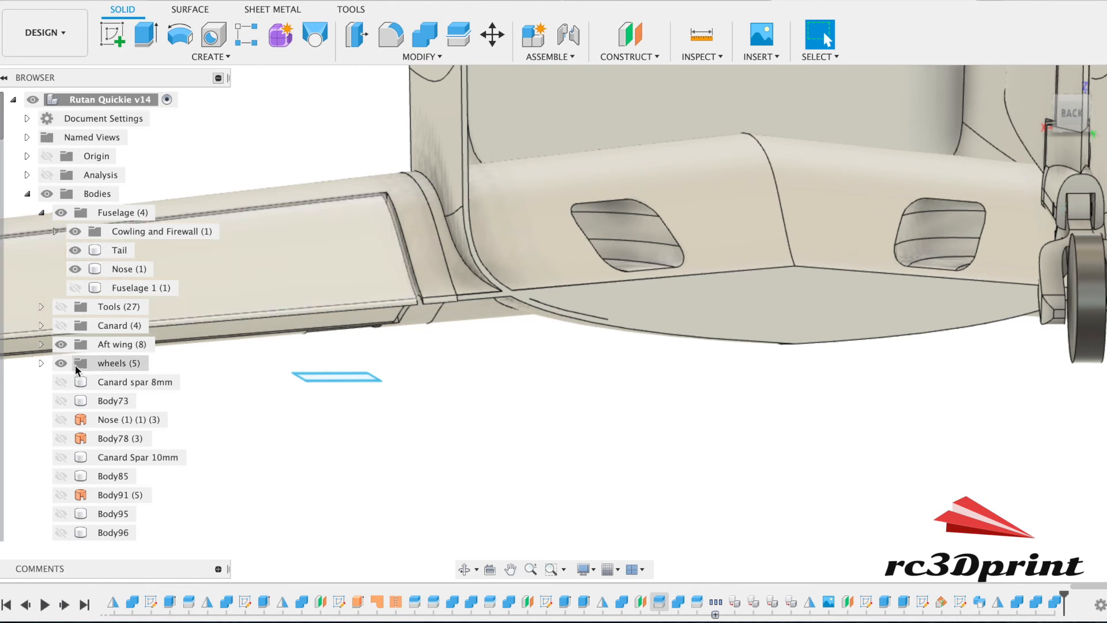
scroll(down, 3)
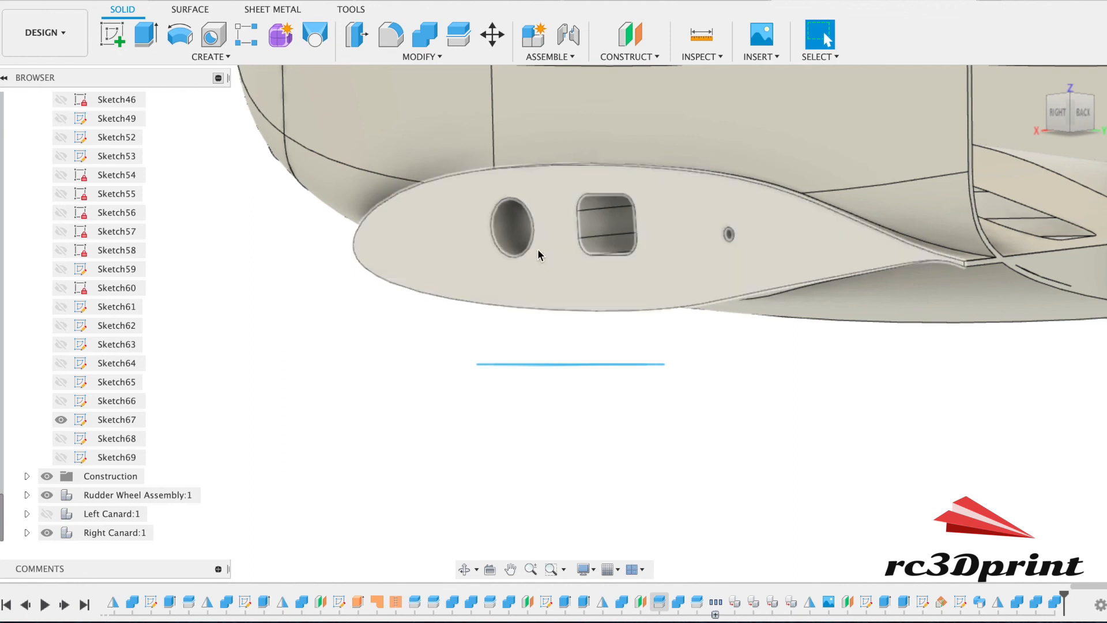
mouse_move(819, 168)
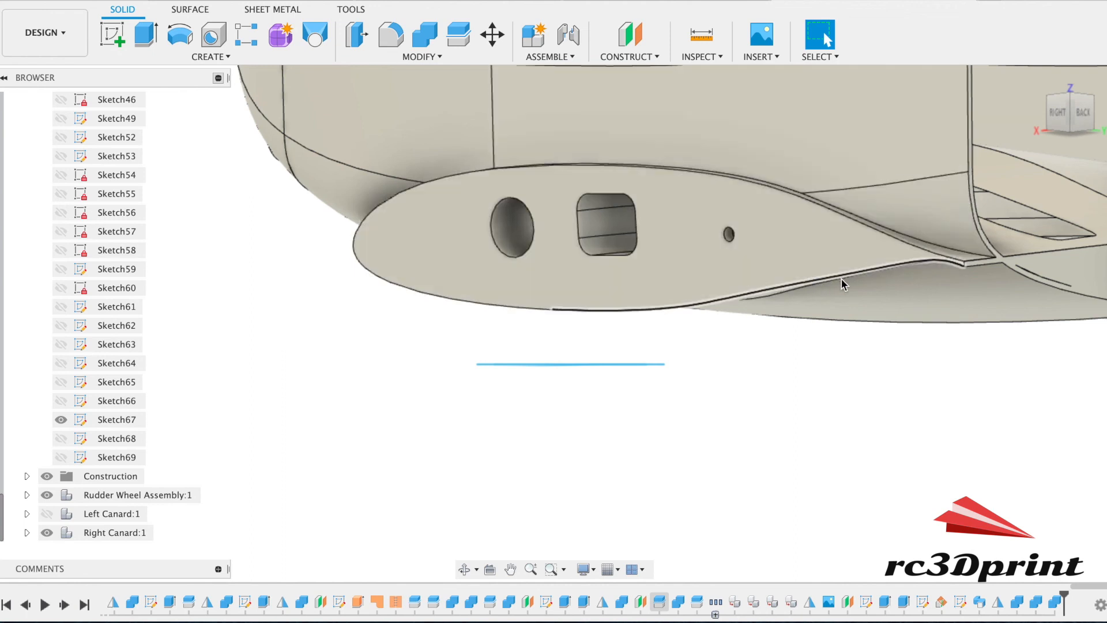
click(1080, 112)
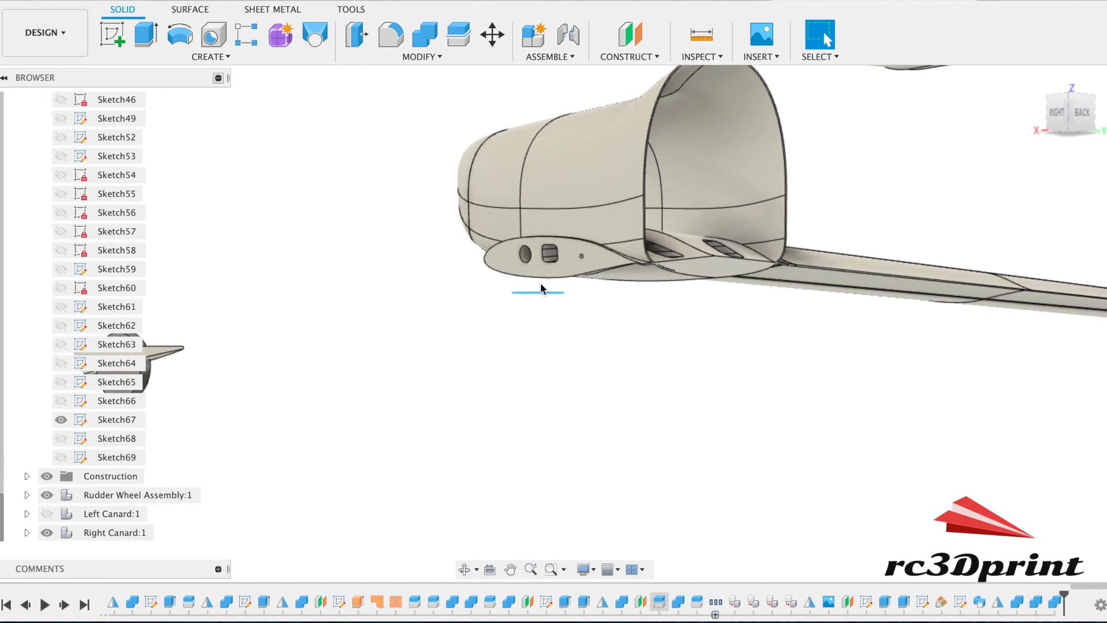
scroll(down, 3)
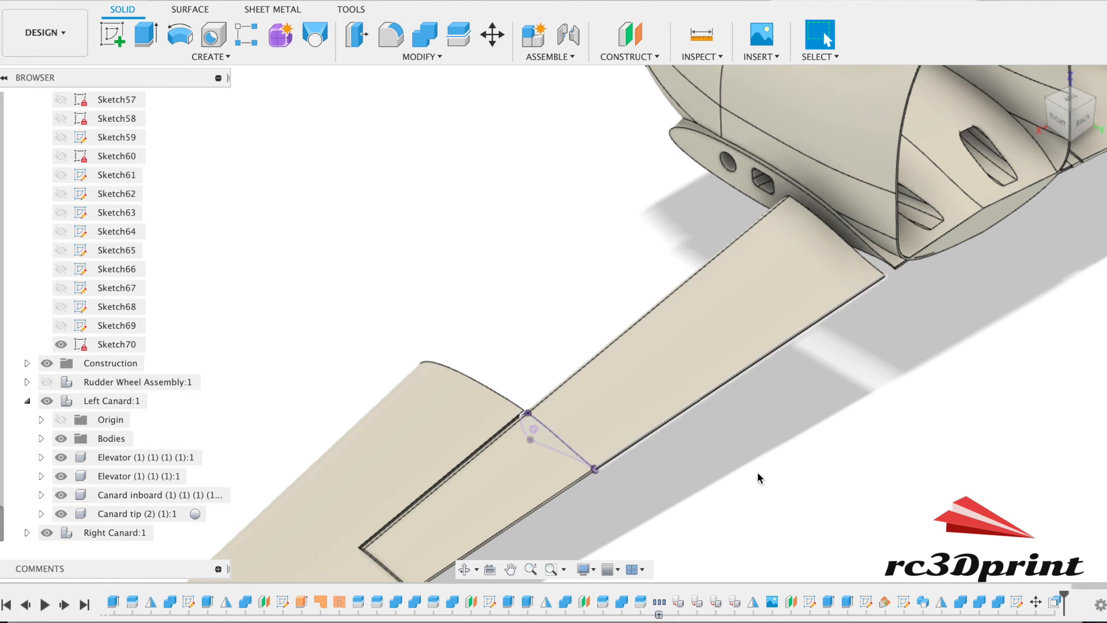
drag(758, 479, 505, 357)
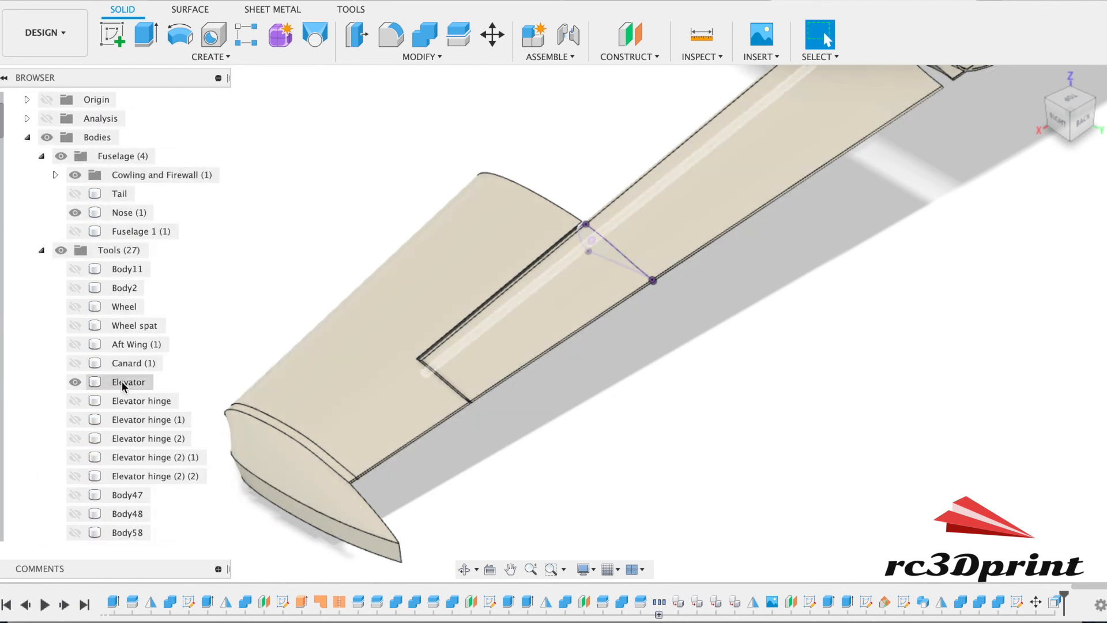
scroll(down, 3)
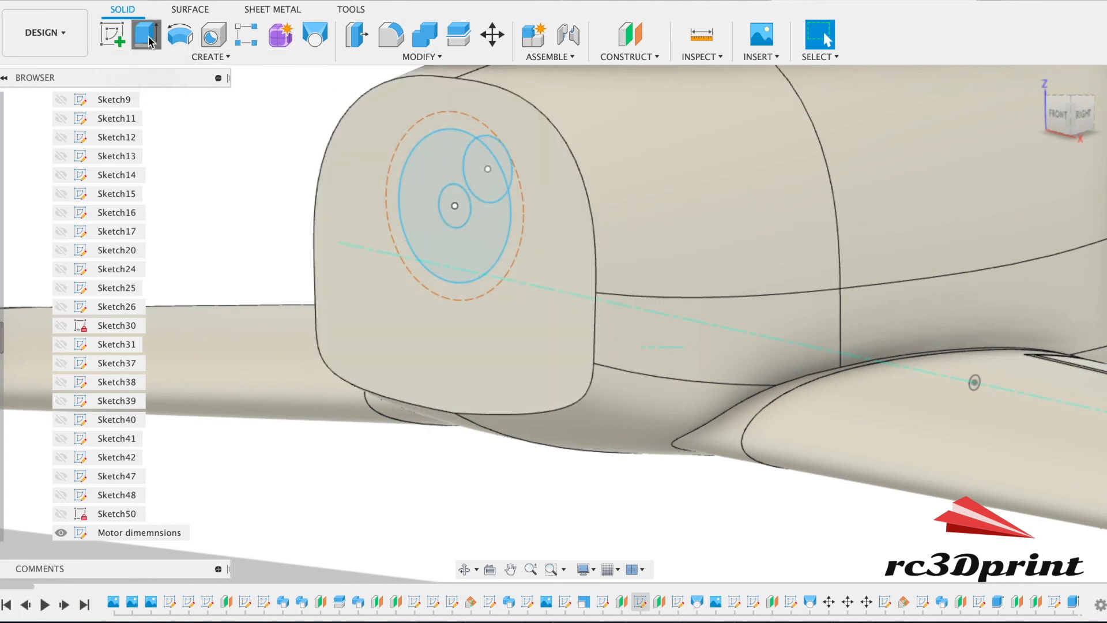
- Extrude the Motor dimensions sketch circles as a 10 mm cut into the firewall
click(147, 33)
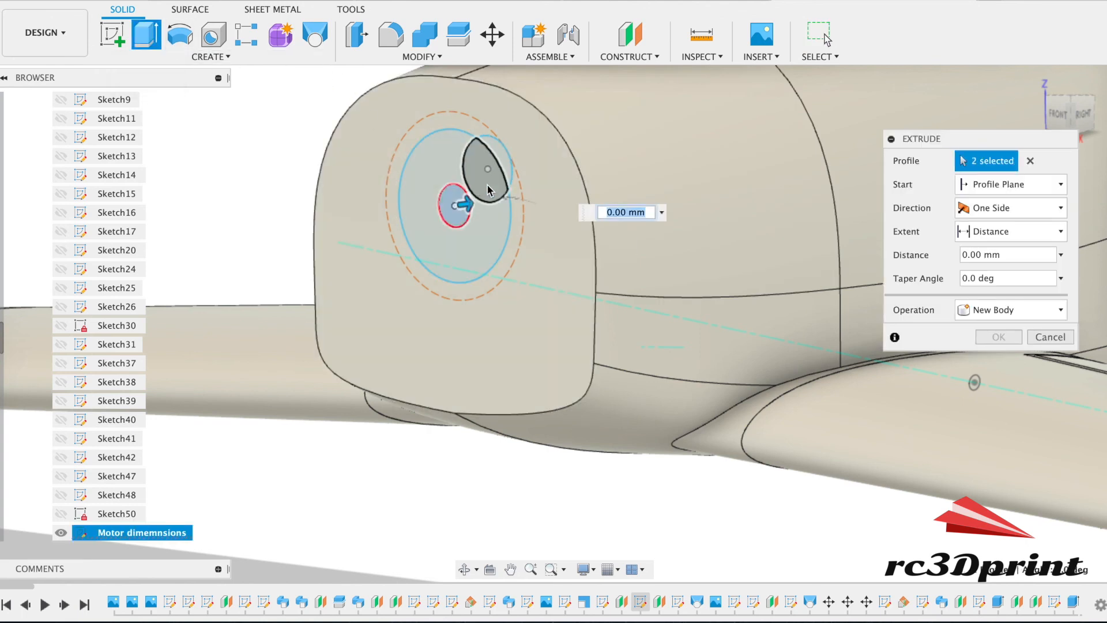
click(508, 154)
text(10)
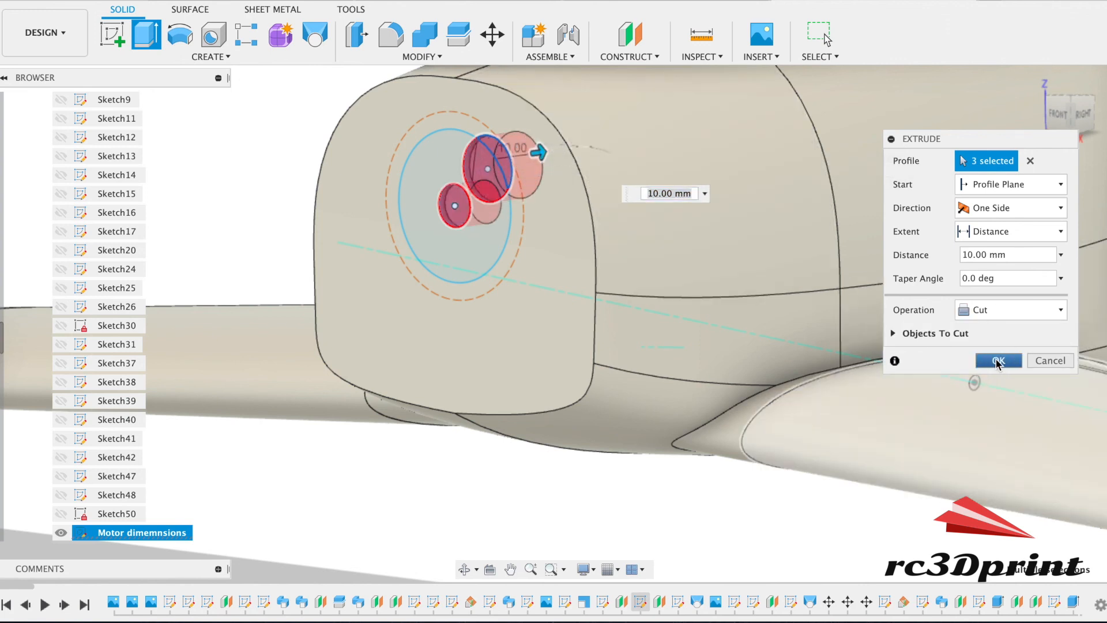
click(996, 359)
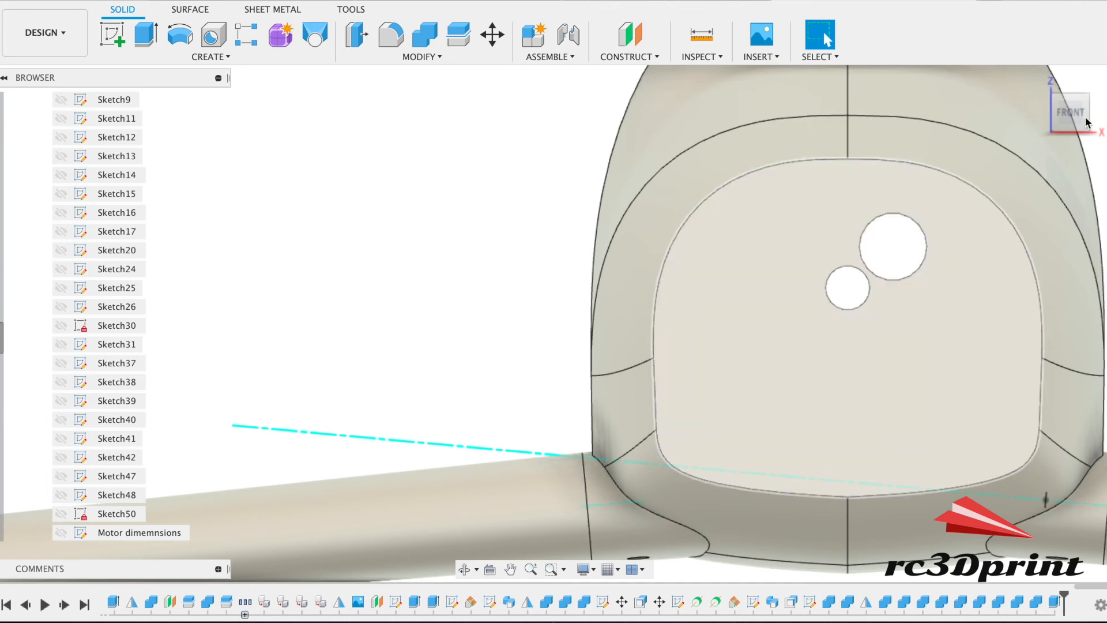
drag(847, 283, 786, 123)
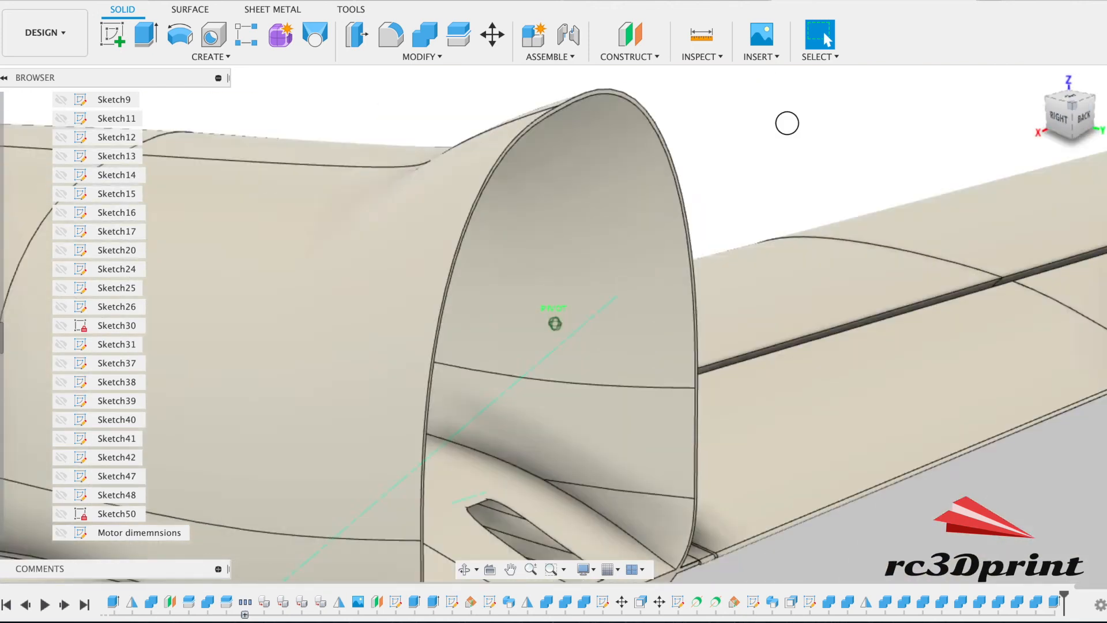
drag(786, 123, 723, 317)
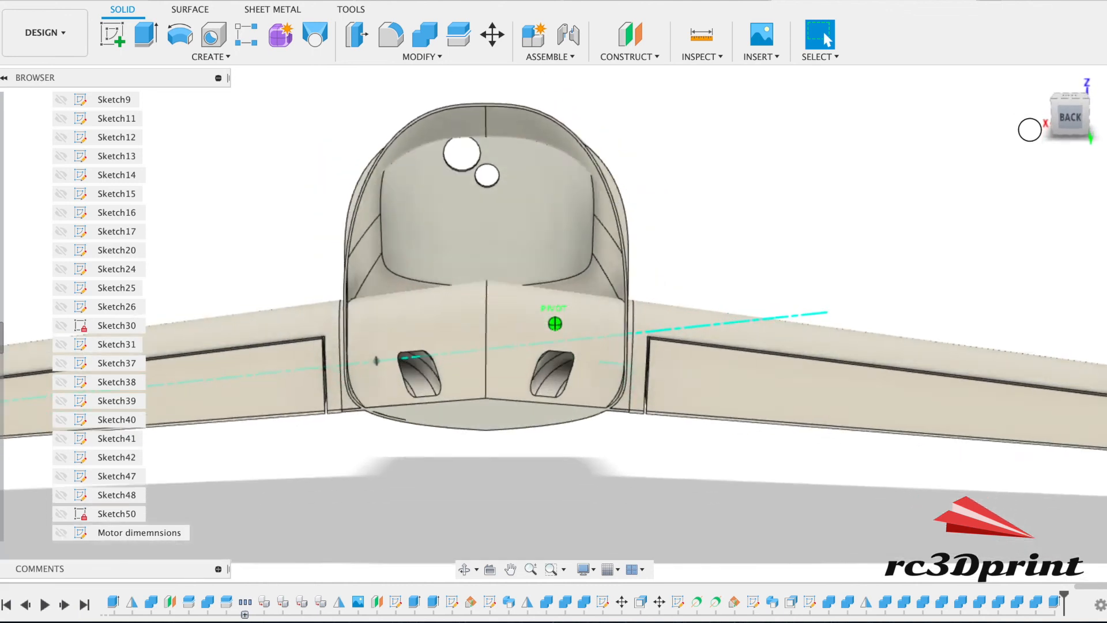
drag(554, 323, 554, 268)
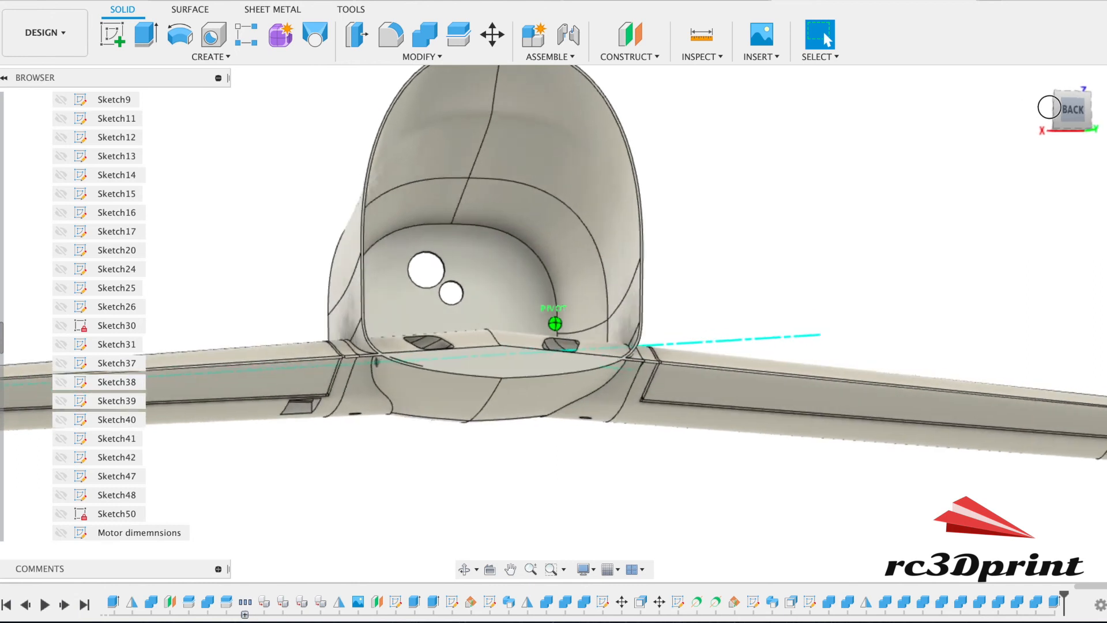